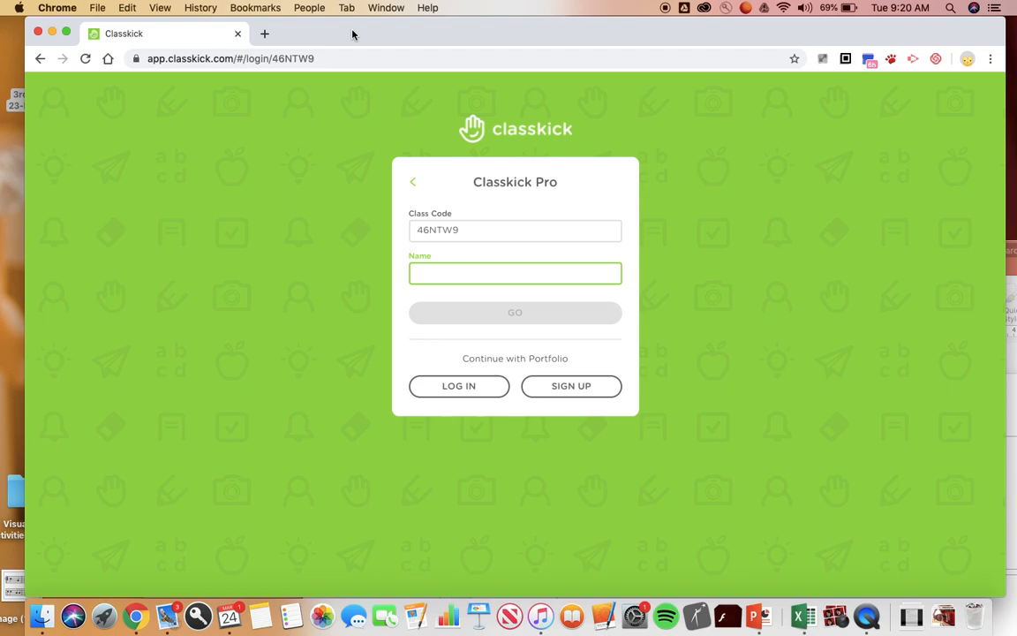
Step: Enter the name 'Mrs. Bell' and continue into the assignment
type("Mrs")
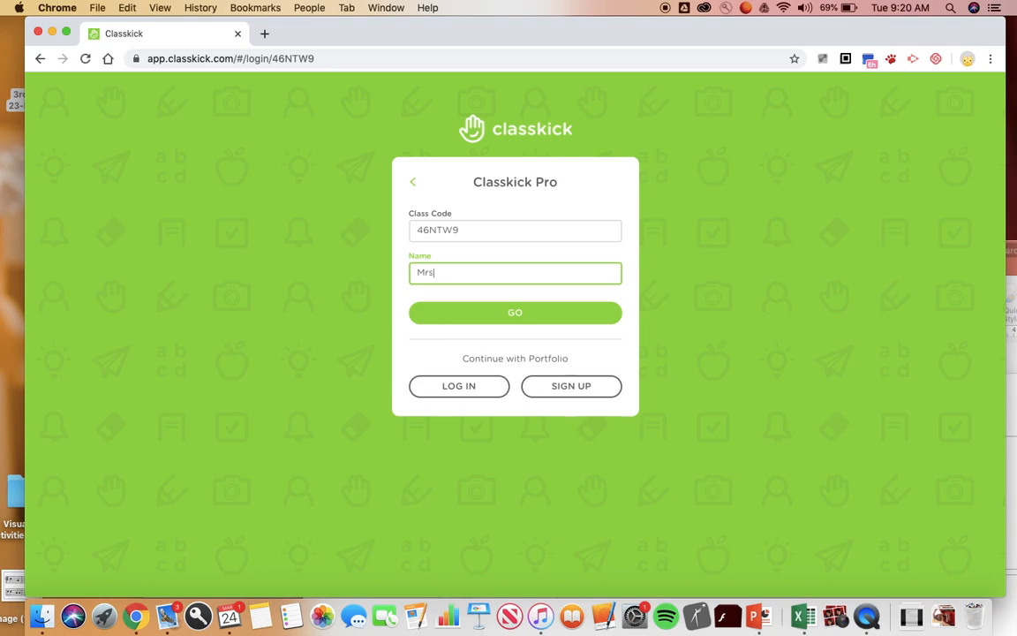
type(". Be")
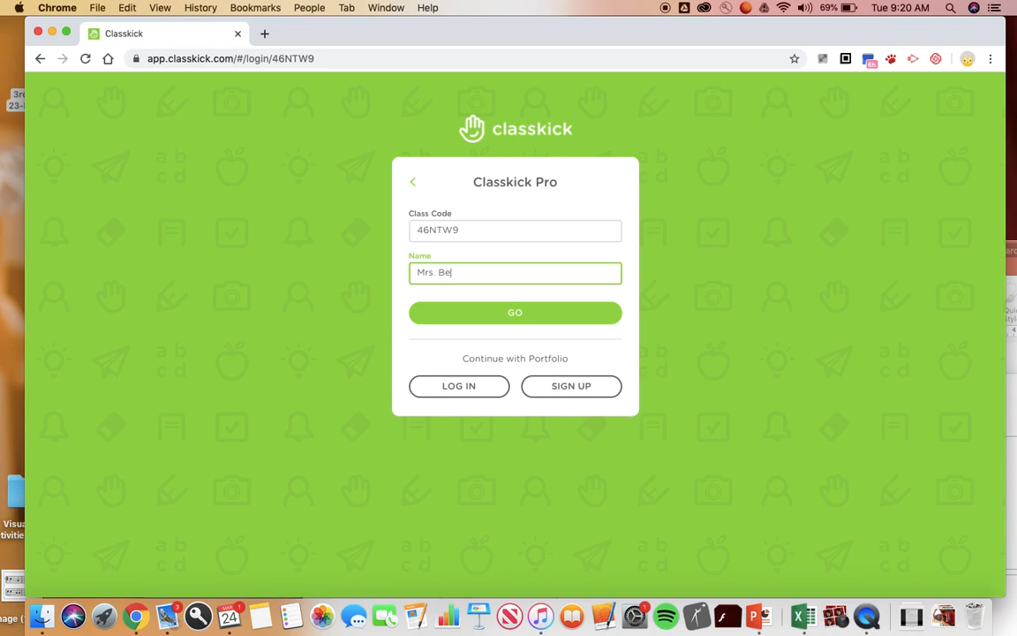
type("ll")
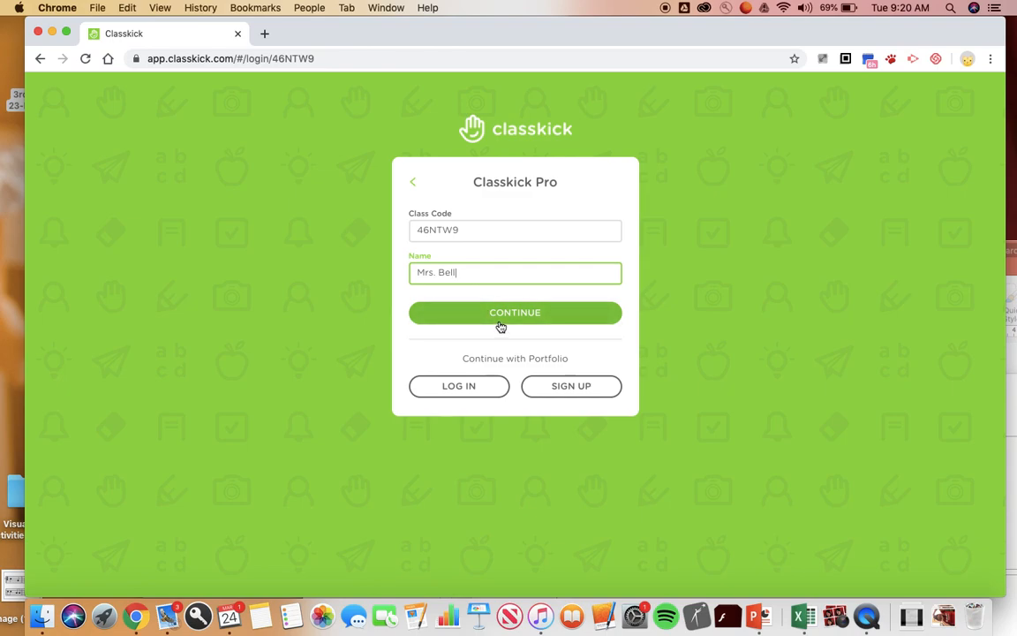
left_click(515, 313)
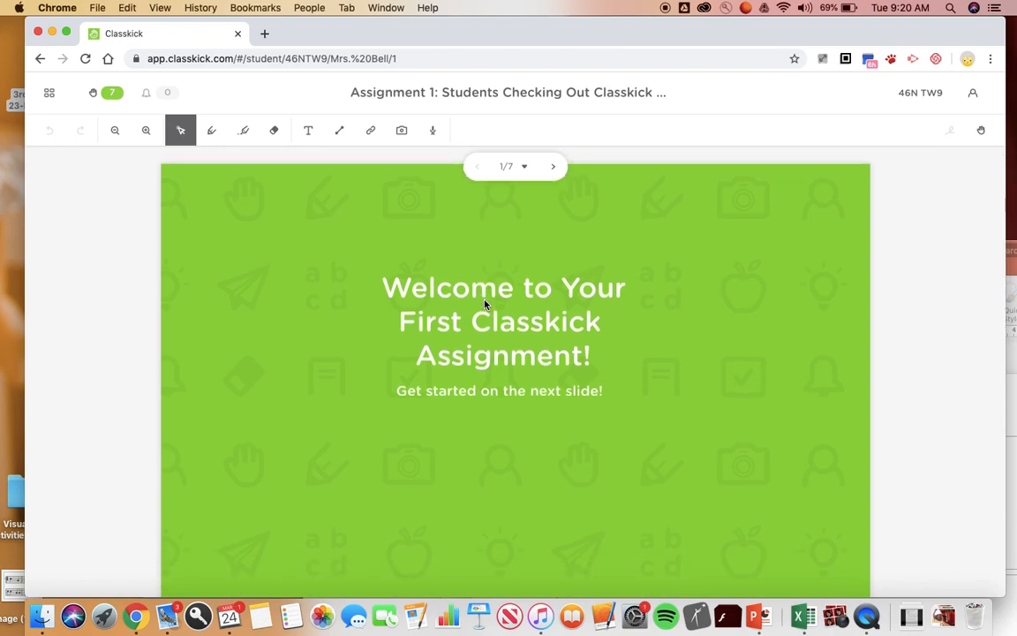
mouse_move(496, 344)
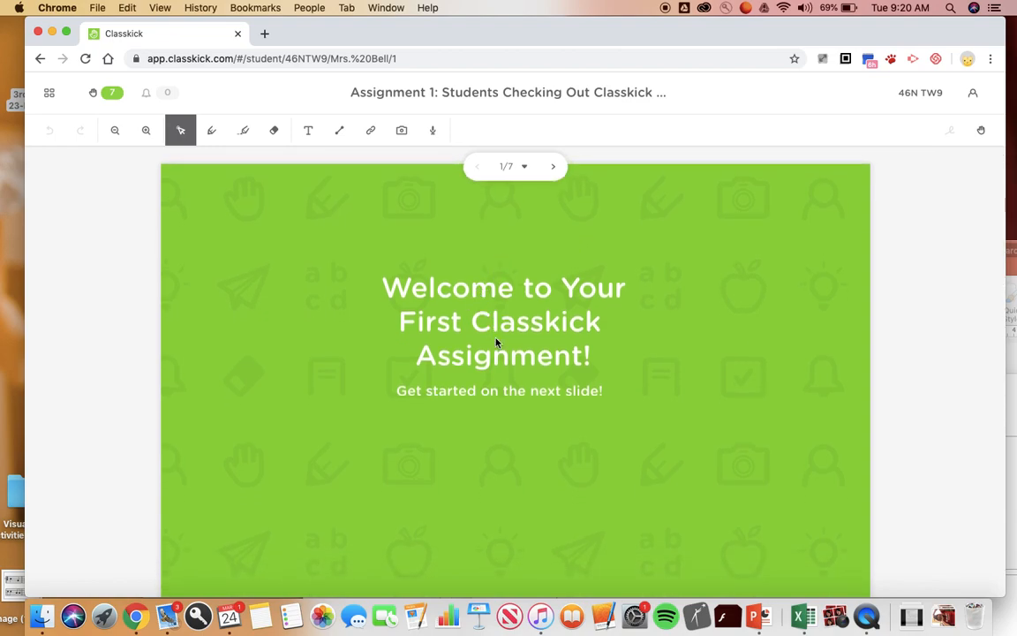
mouse_move(468, 389)
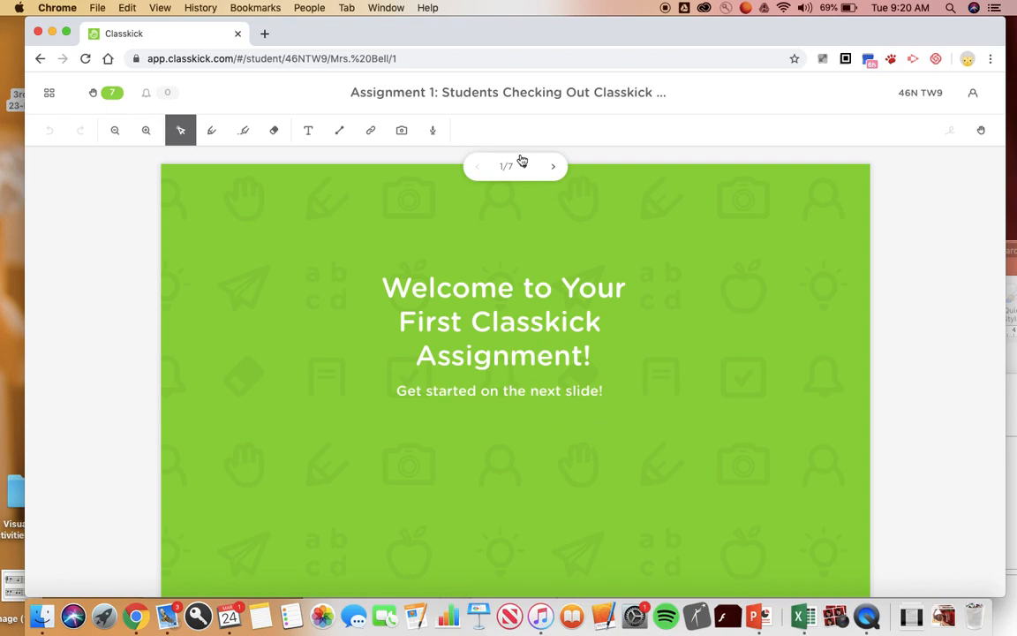
mouse_move(521, 169)
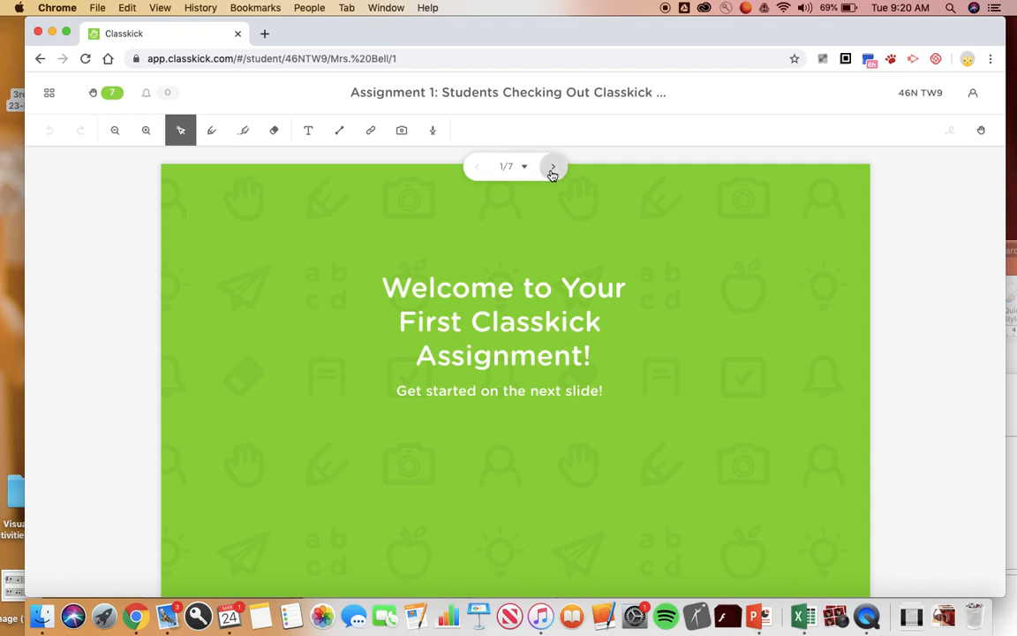
Step: Navigate forward to slide 2, going back to the welcome slide once along the way
left_click(553, 166)
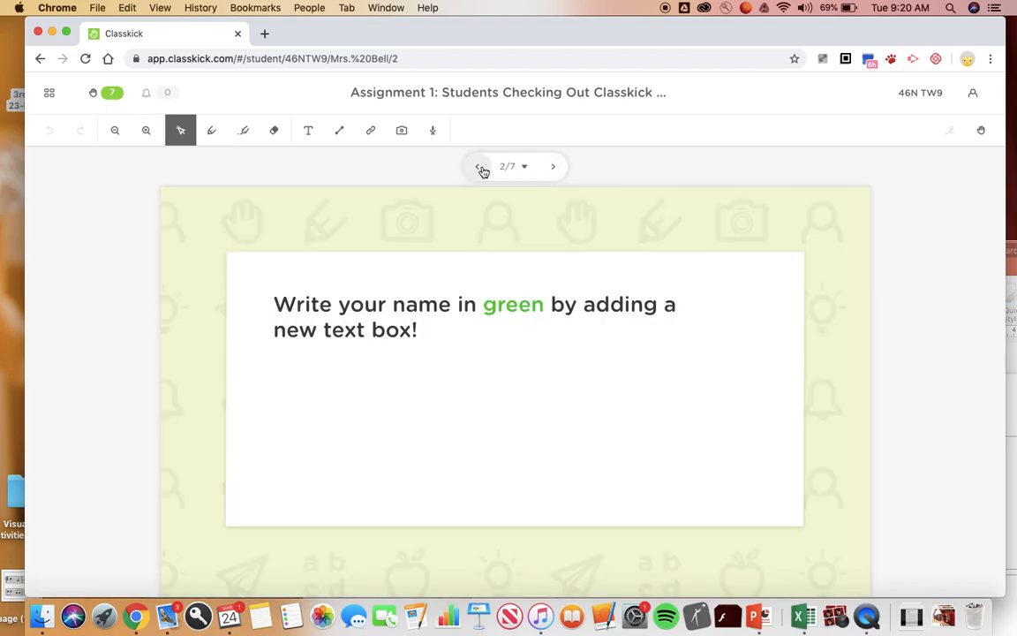
left_click(481, 166)
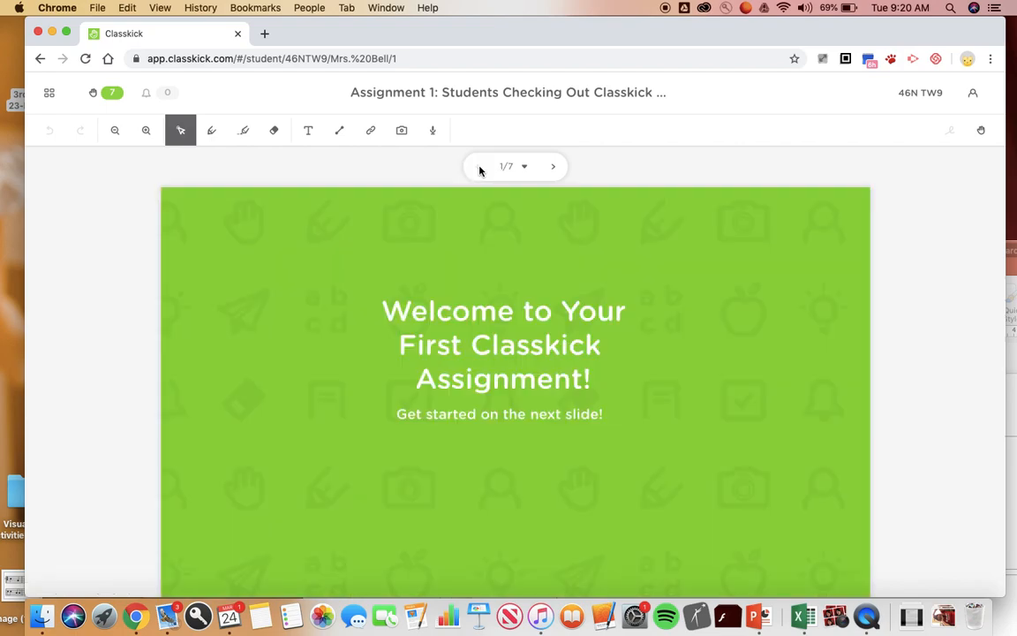
left_click(553, 166)
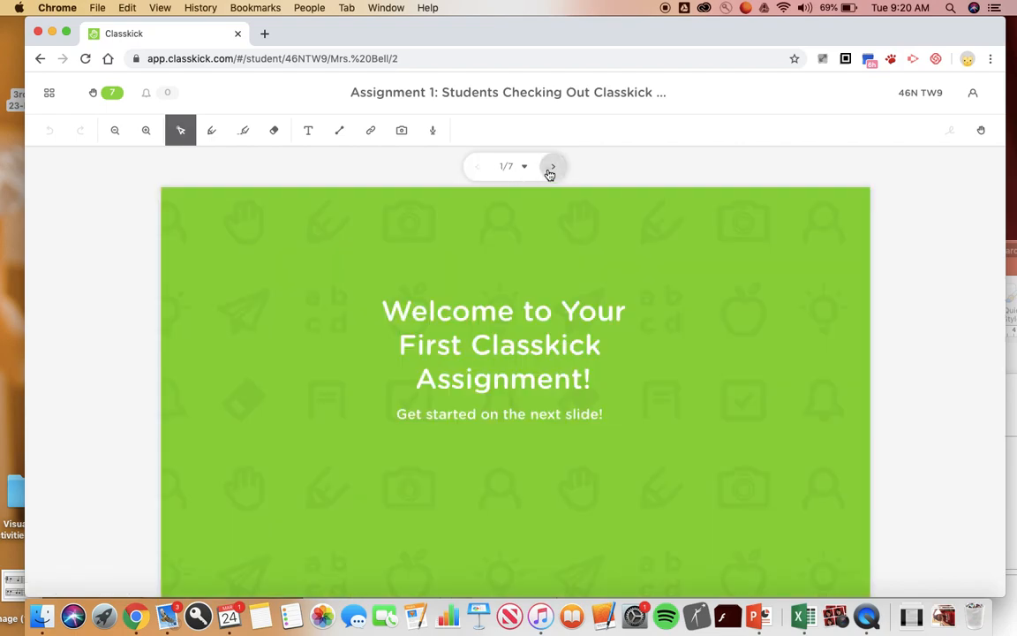
left_click(549, 166)
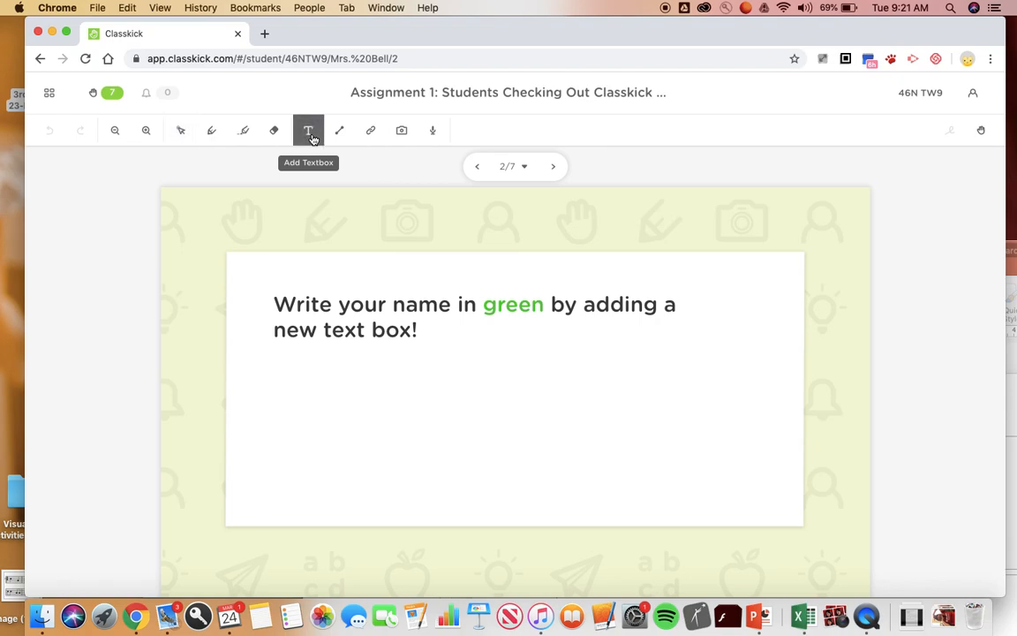
left_click(308, 130)
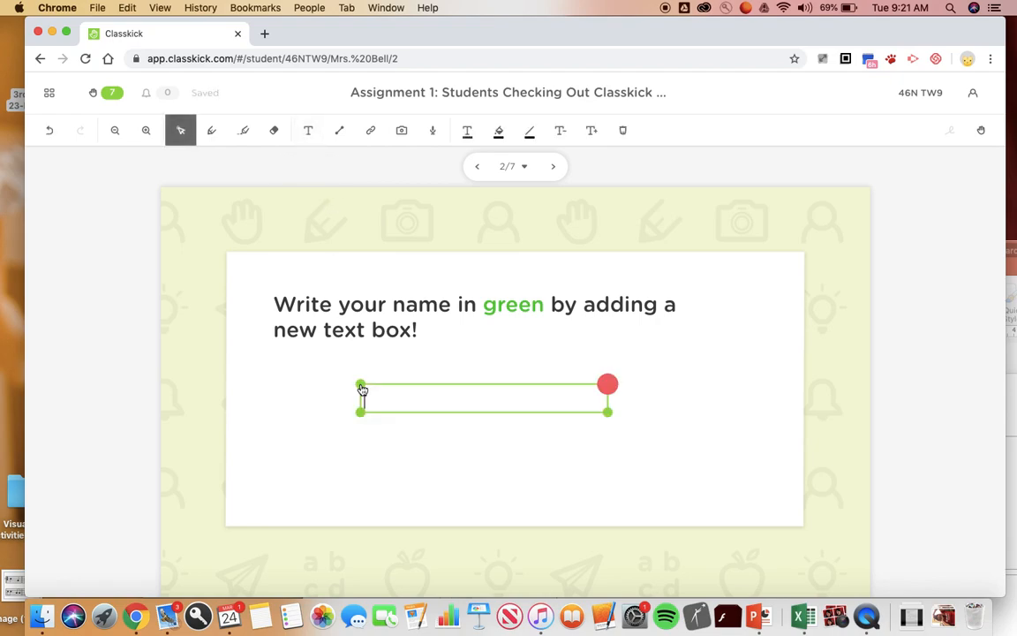
type("Mrs")
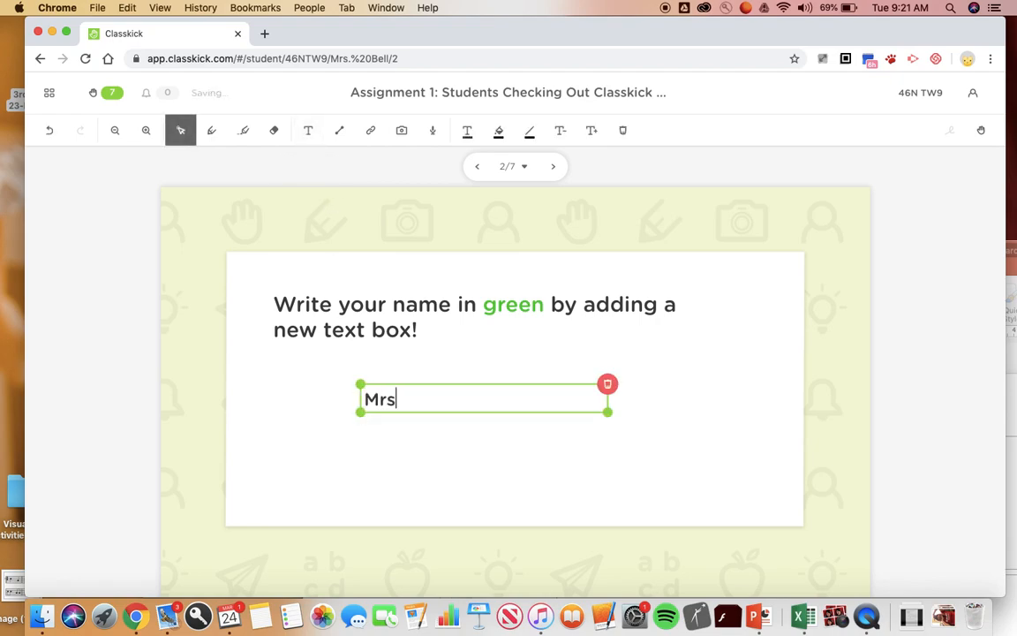
type(". B")
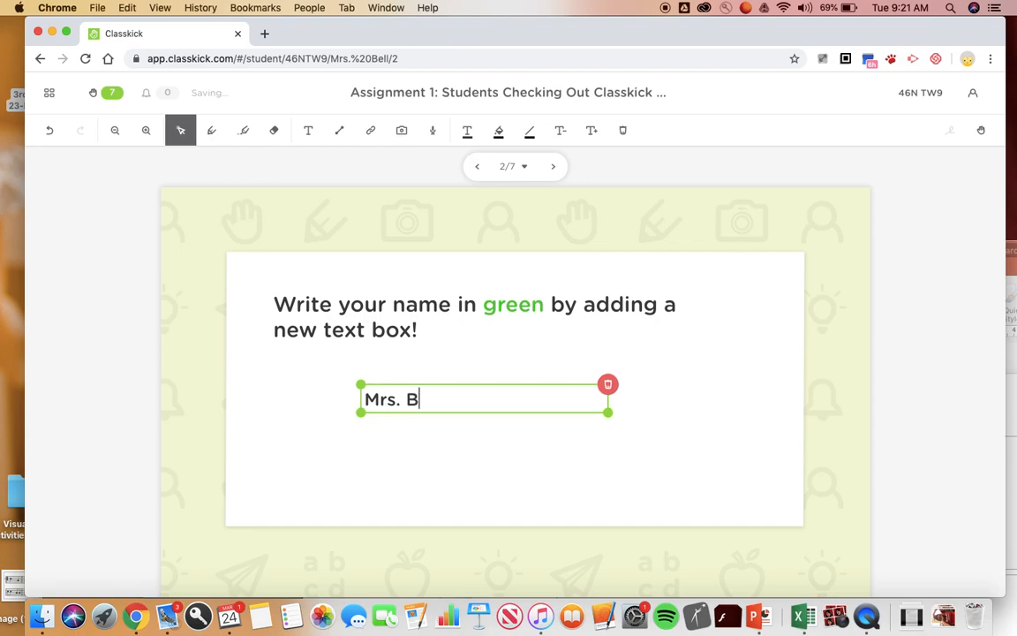
type("ell")
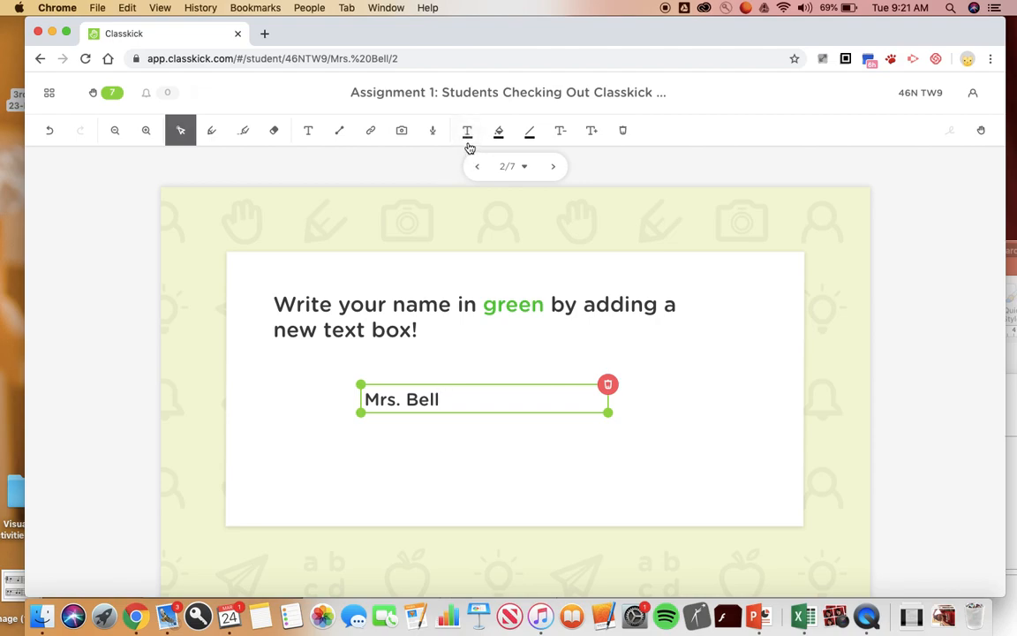
left_click(498, 131)
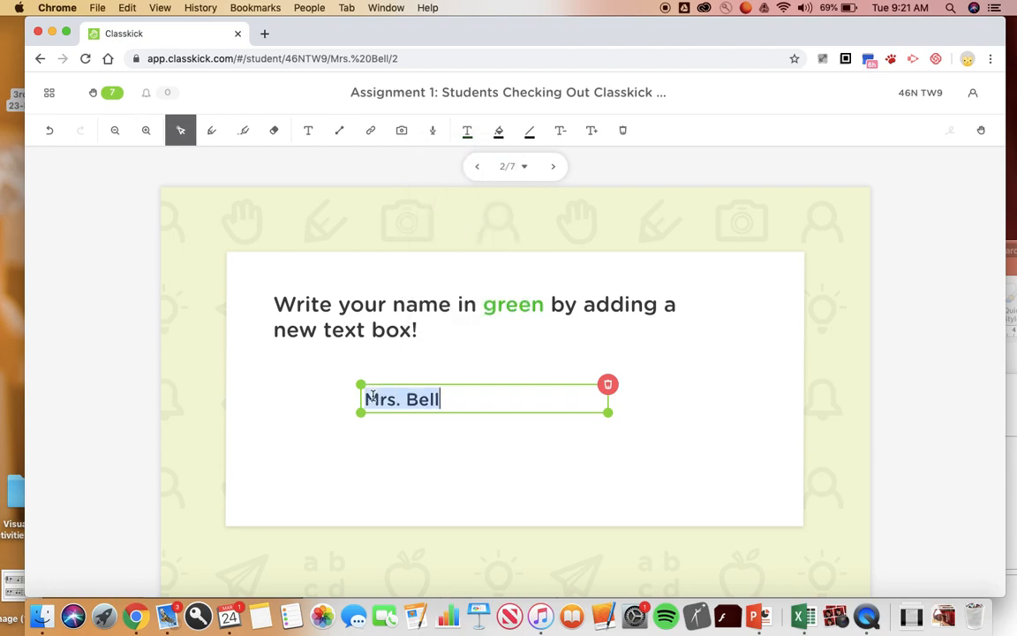
left_click(498, 130)
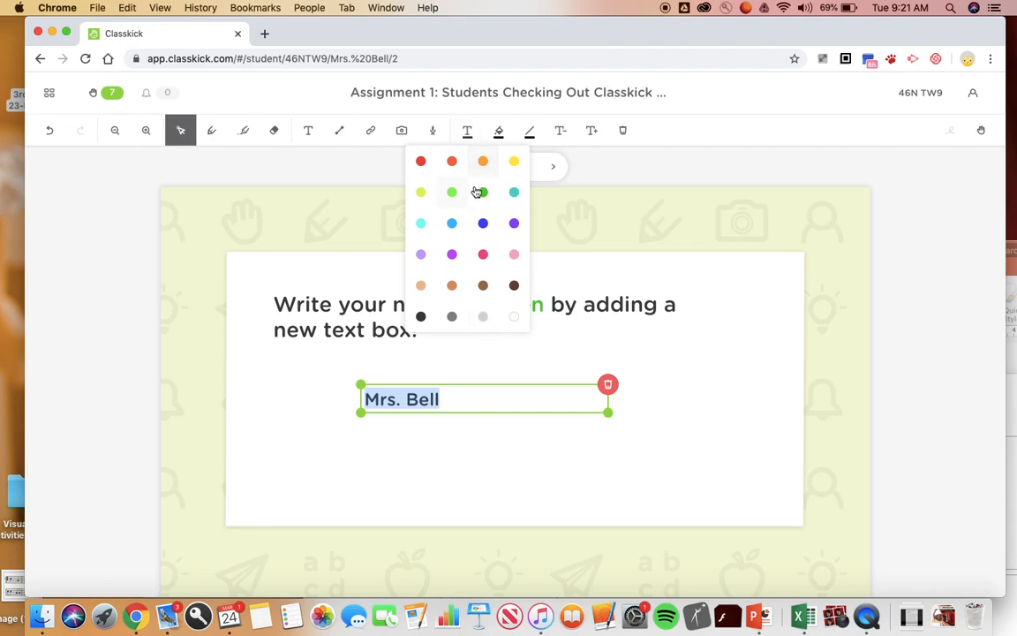
left_click(451, 192)
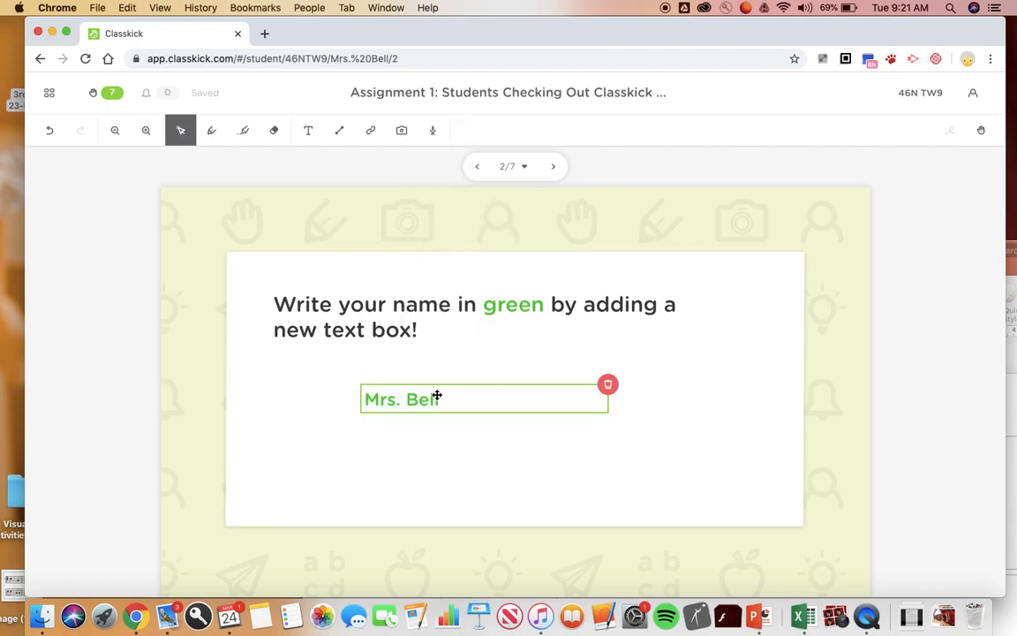
left_click(607, 384)
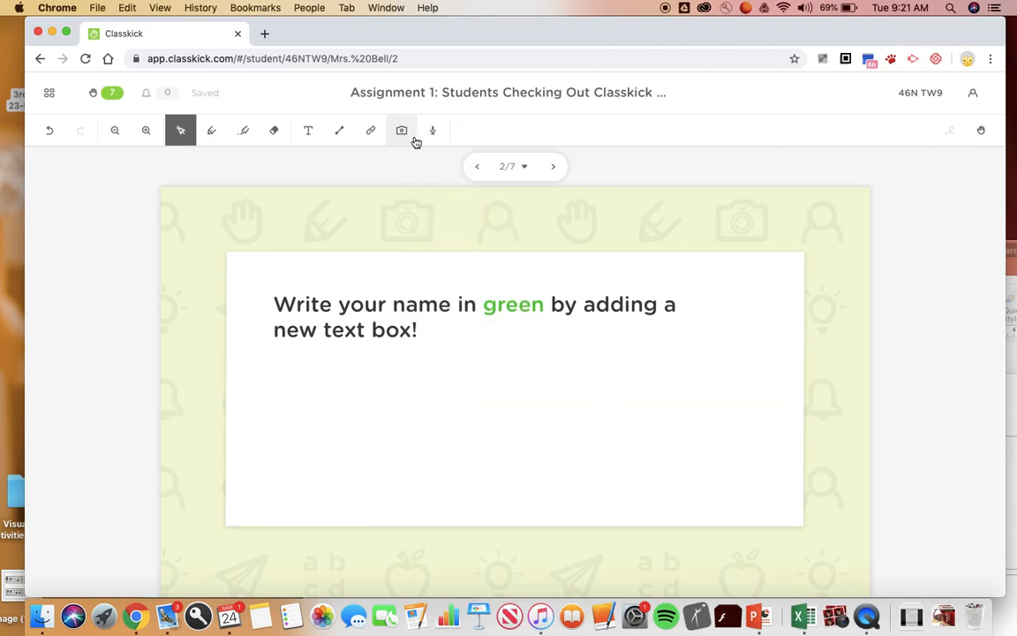
Step: Type 'Mrs. Bell' in a new text box under the instruction and advance to slide 3
left_click(308, 130)
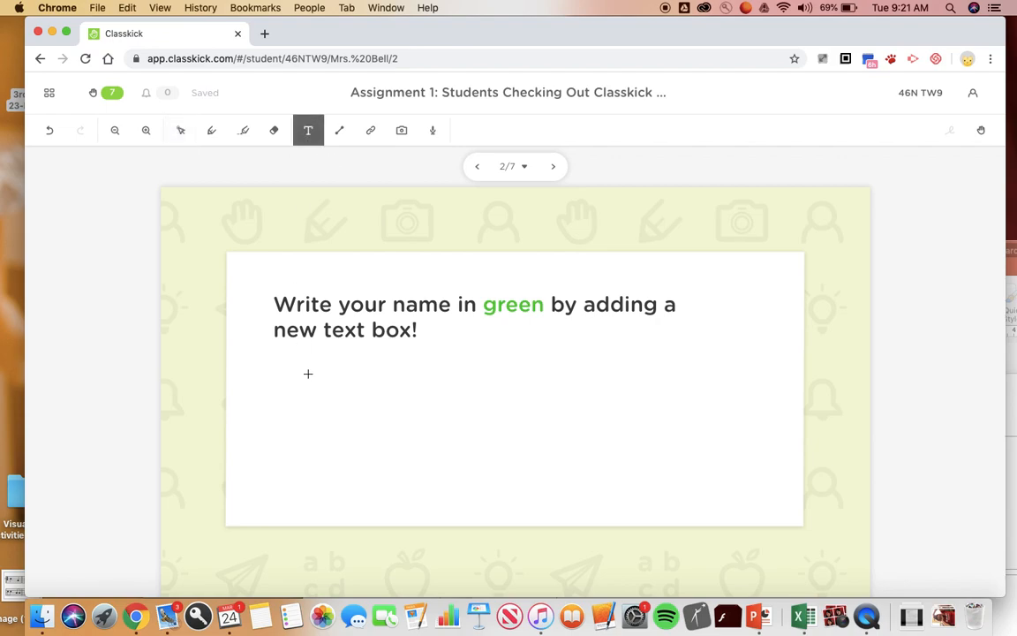
left_click(308, 373)
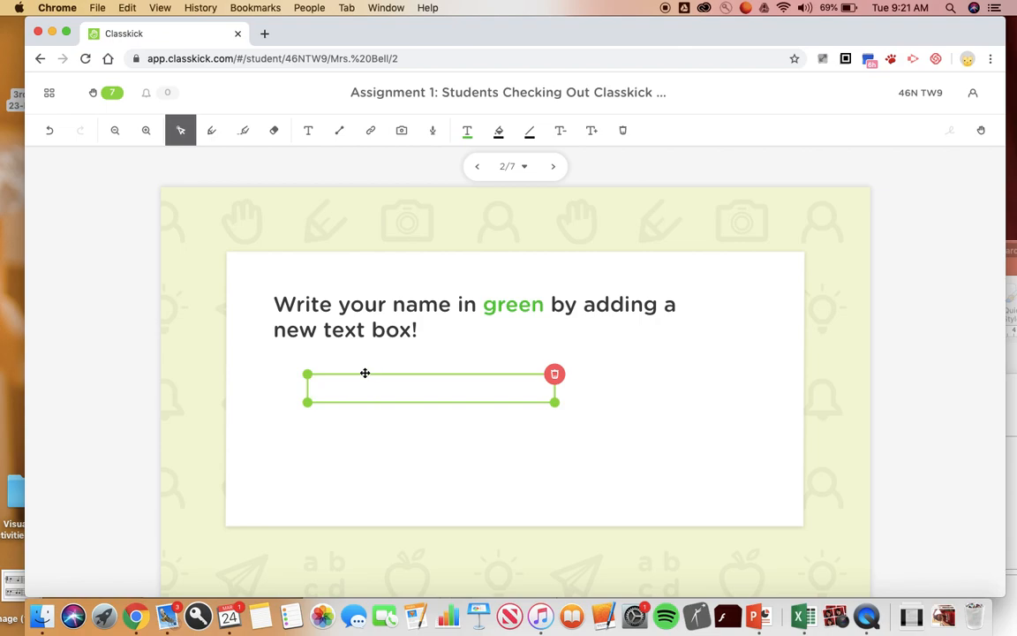
type("Mrs")
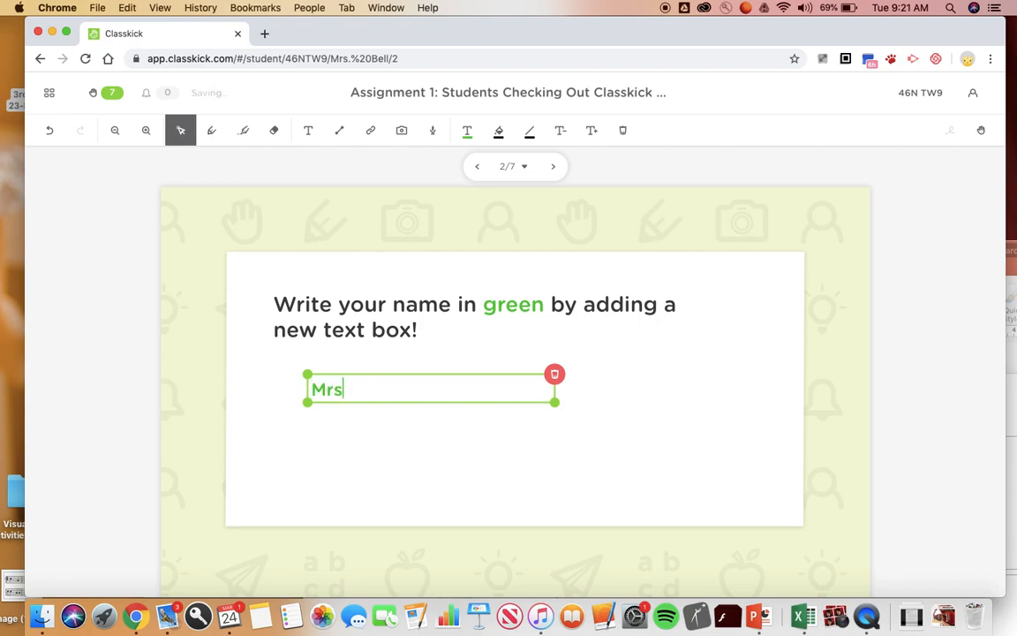
type(". B")
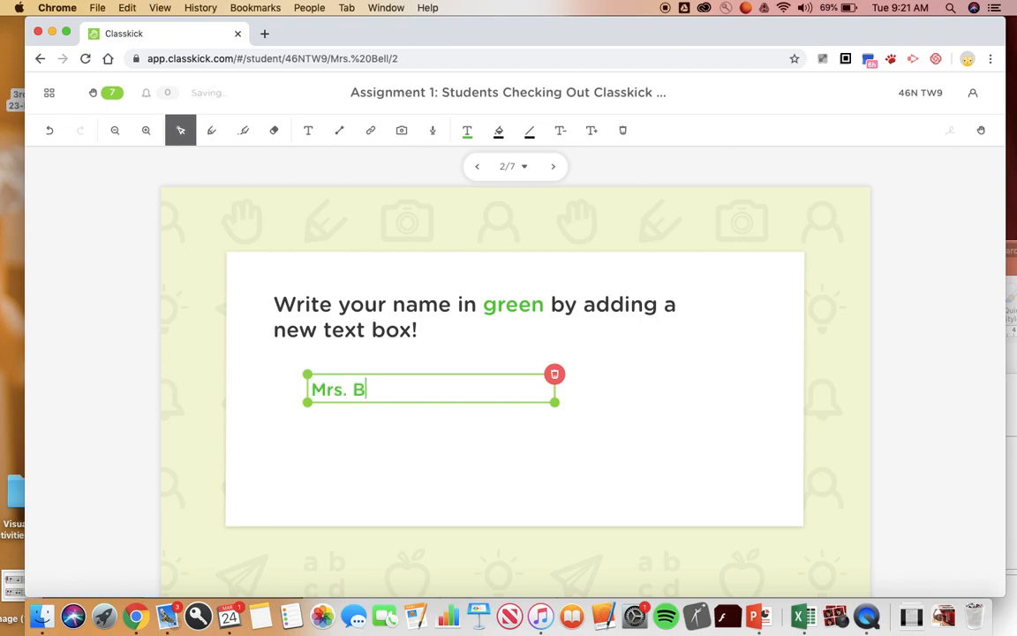
type("ell")
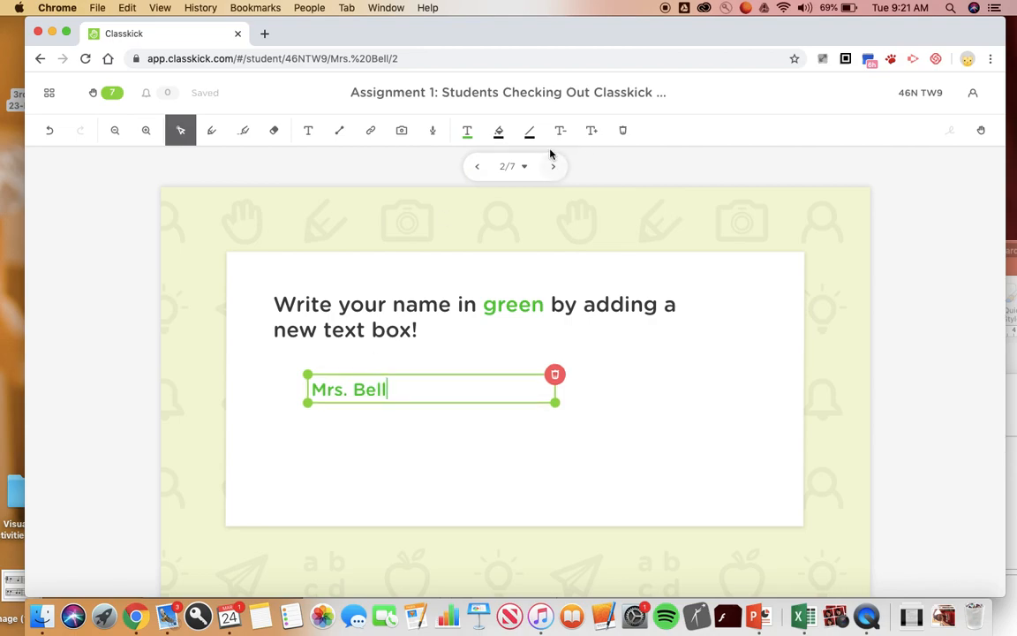
left_click(553, 166)
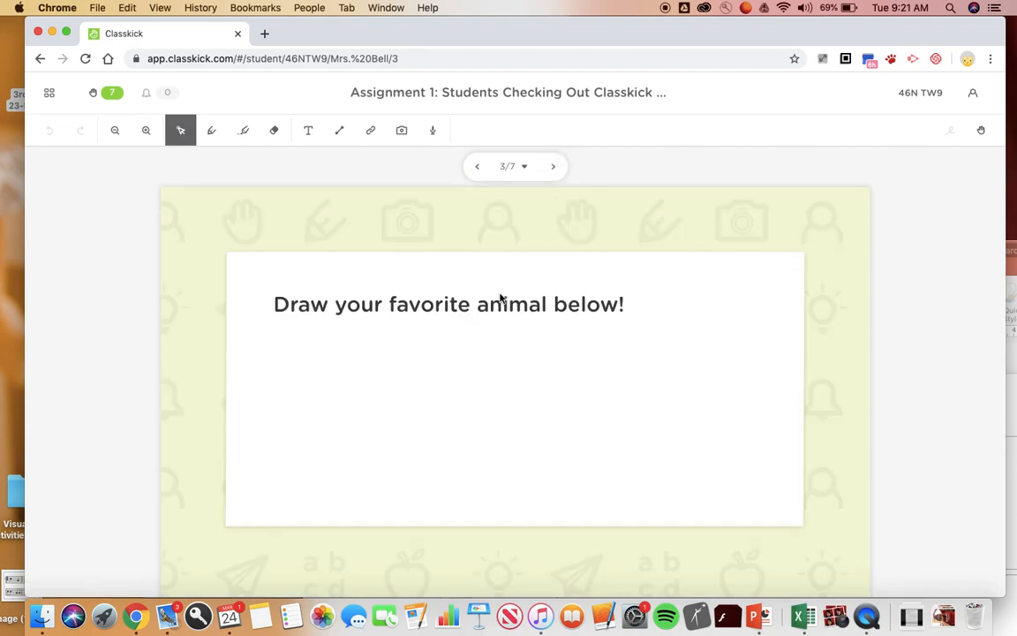
mouse_move(622, 331)
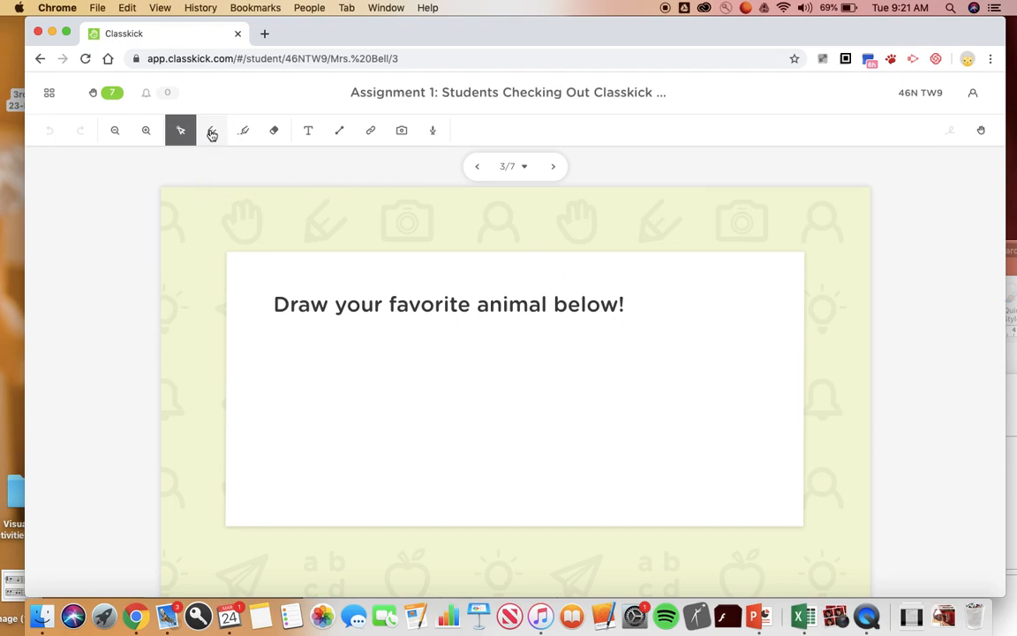
mouse_move(212, 130)
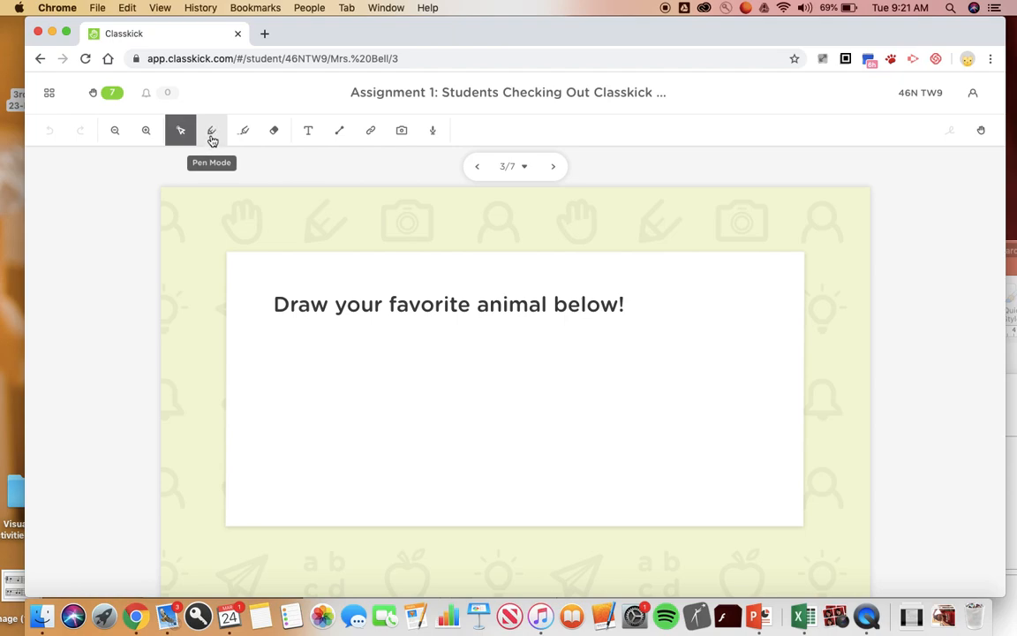
mouse_move(245, 130)
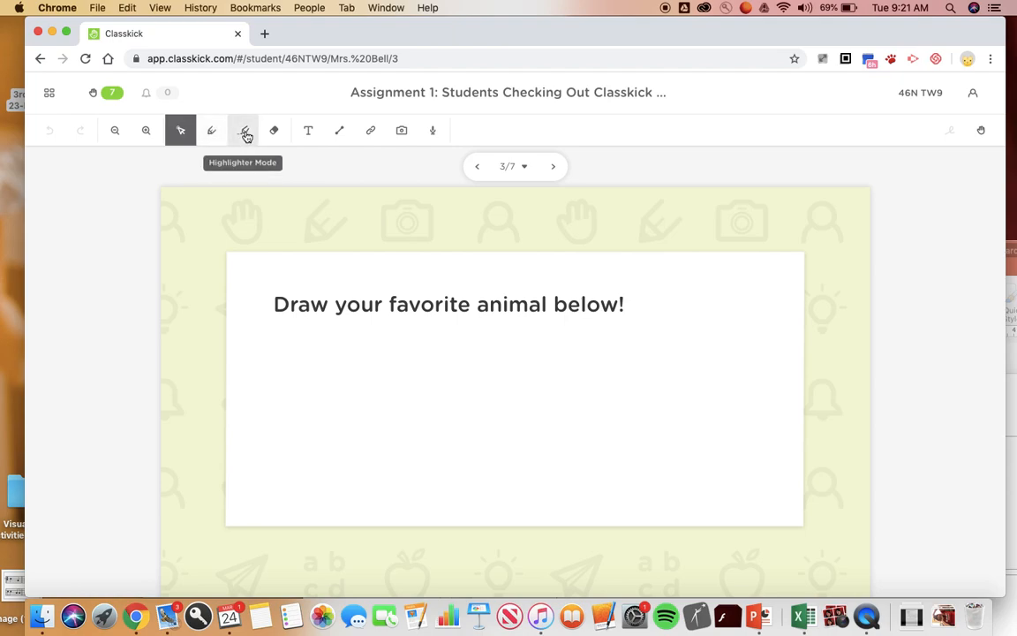
mouse_move(212, 145)
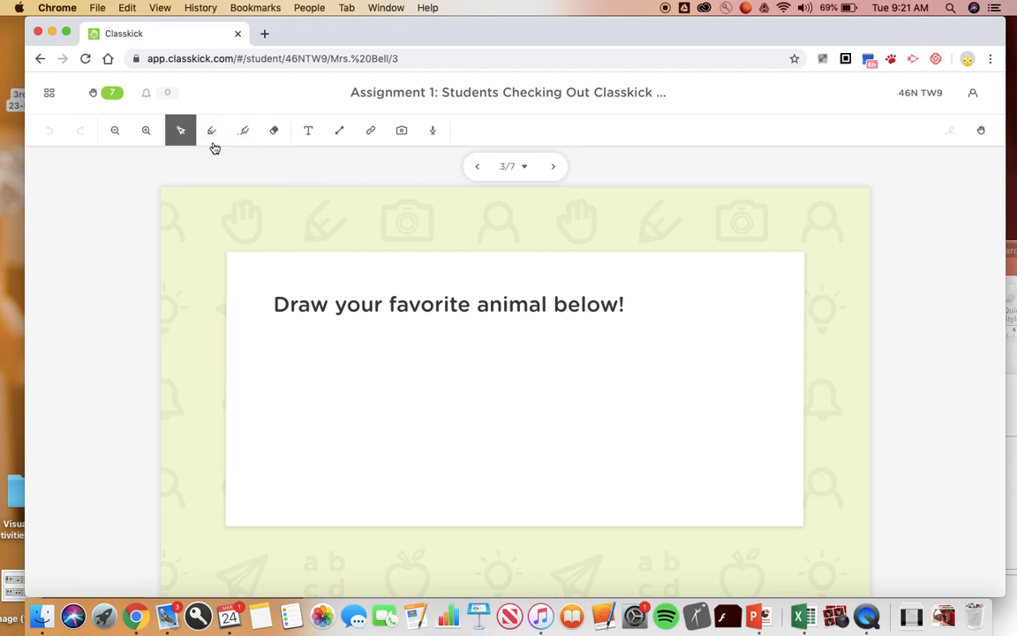
Step: Switch to Pen Mode, check the line thicknesses, and set the pen colour to grey
left_click(211, 129)
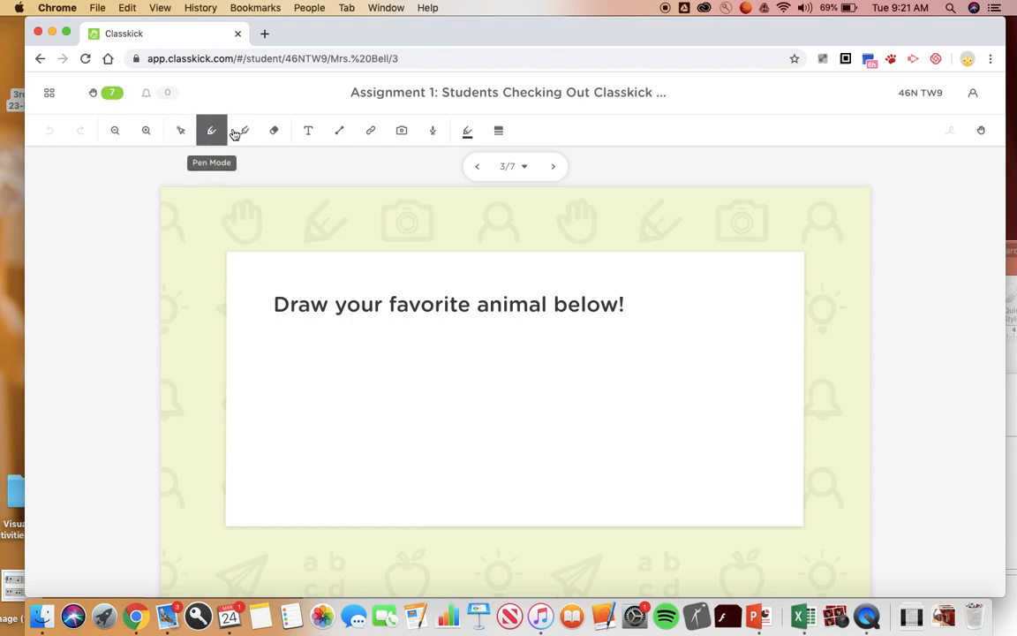
mouse_move(467, 130)
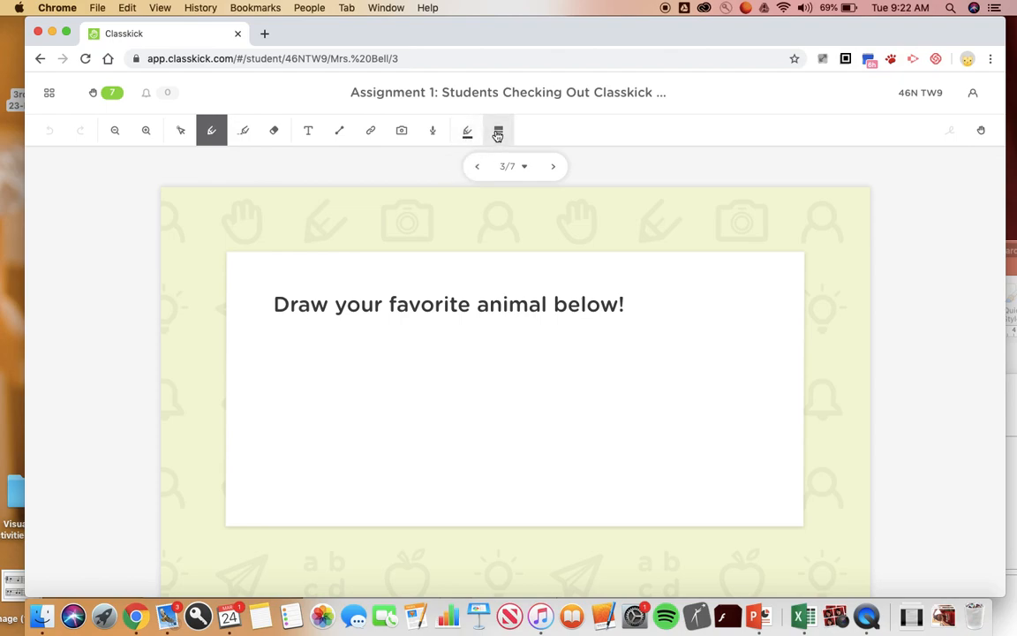
left_click(498, 131)
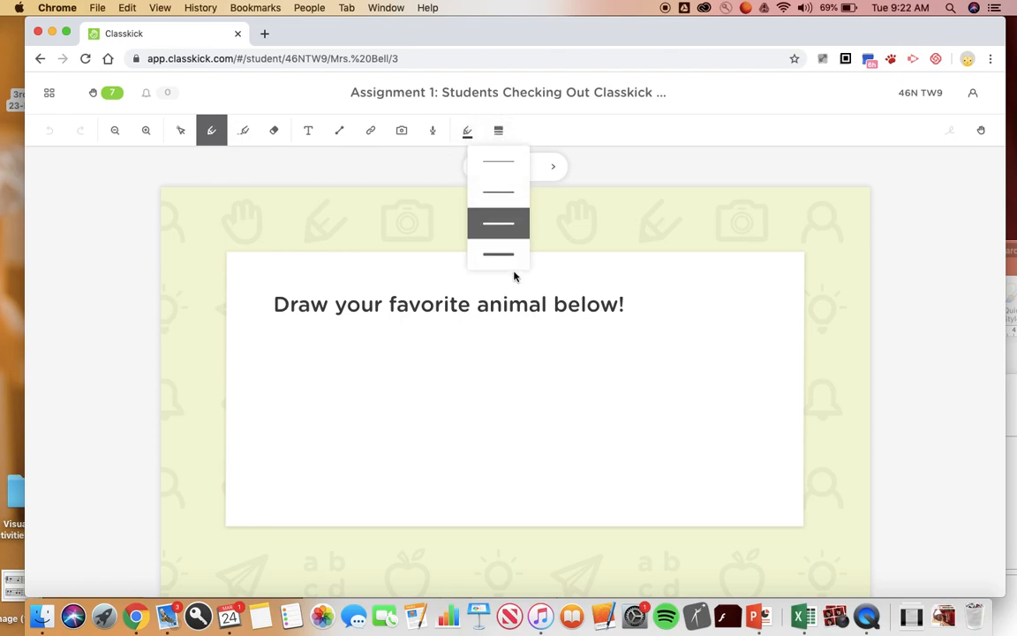
left_click(467, 131)
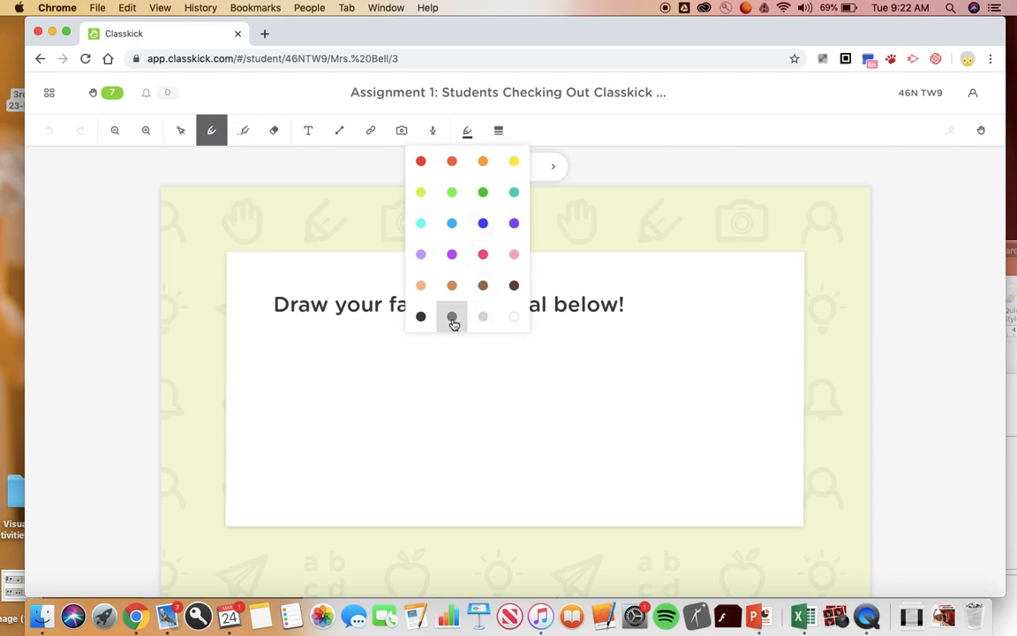
left_click(452, 316)
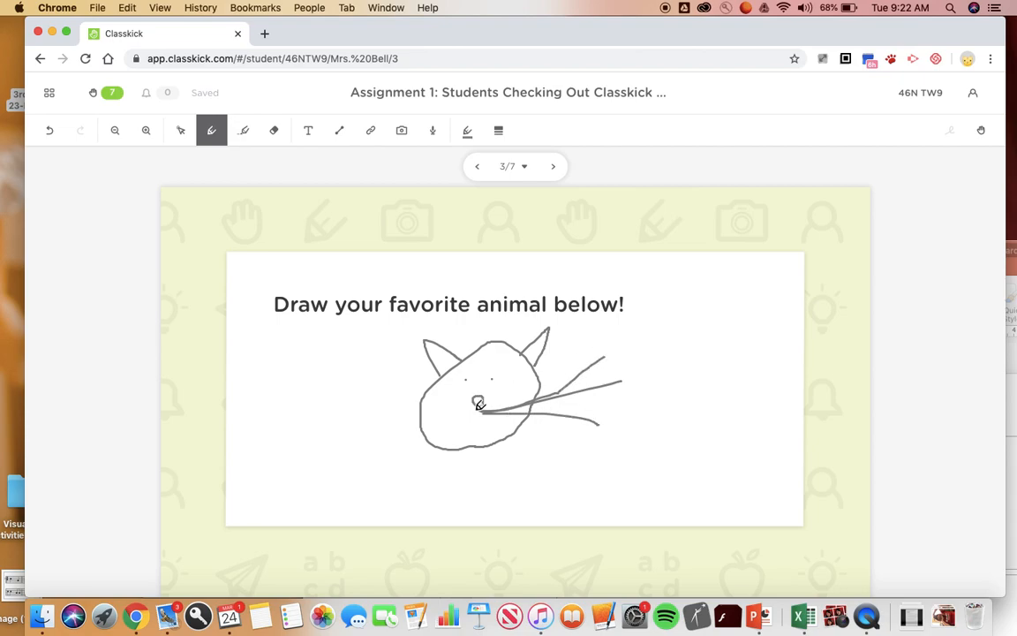
Step: Draw a whisker across the cat's face, then advance to slide 4
left_click_drag(481, 405, 345, 404)
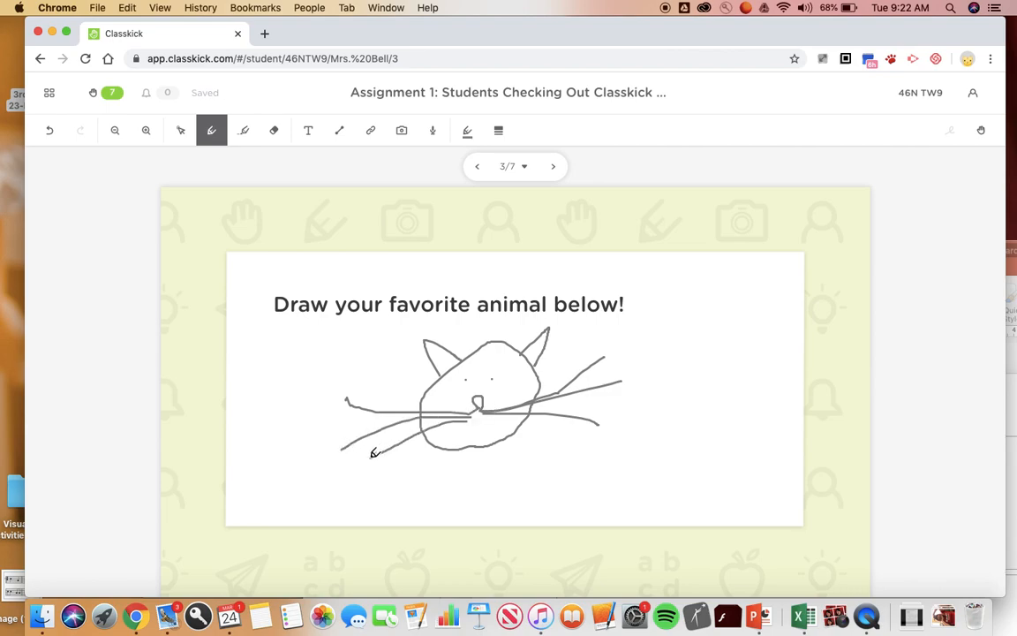
left_click(552, 166)
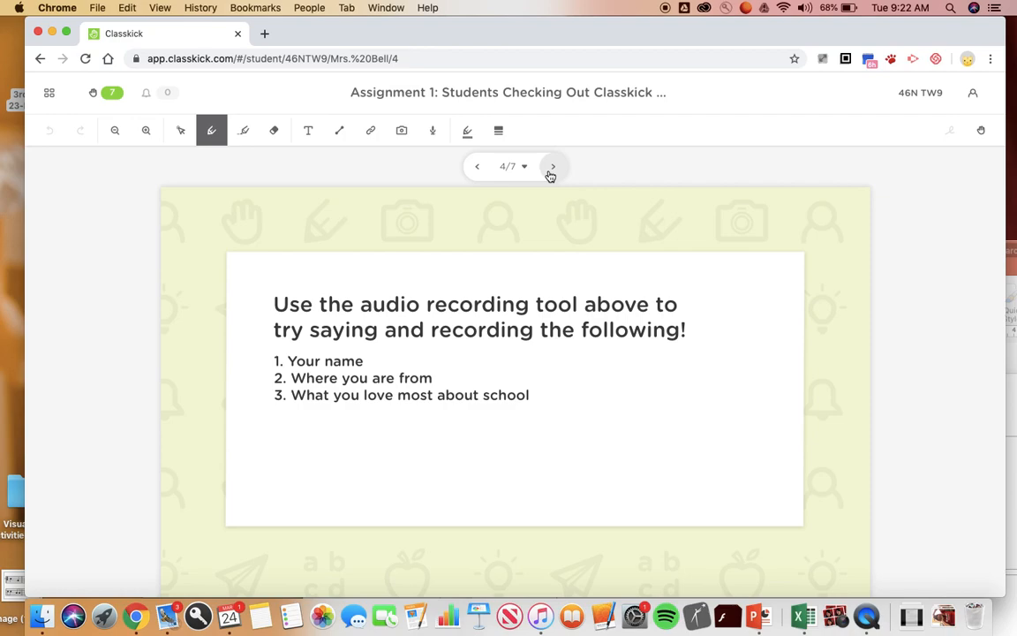
Step: Advance past the audio-recording slide to slide 5, the world map
left_click(551, 166)
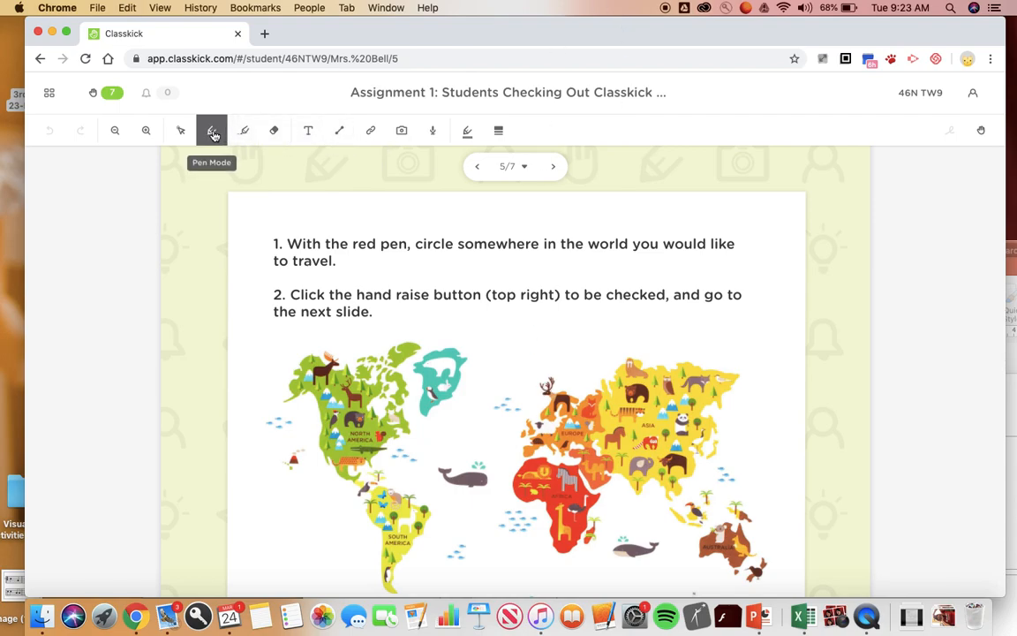
Step: Draw a red pen loop around Europe on the world map
left_click(468, 131)
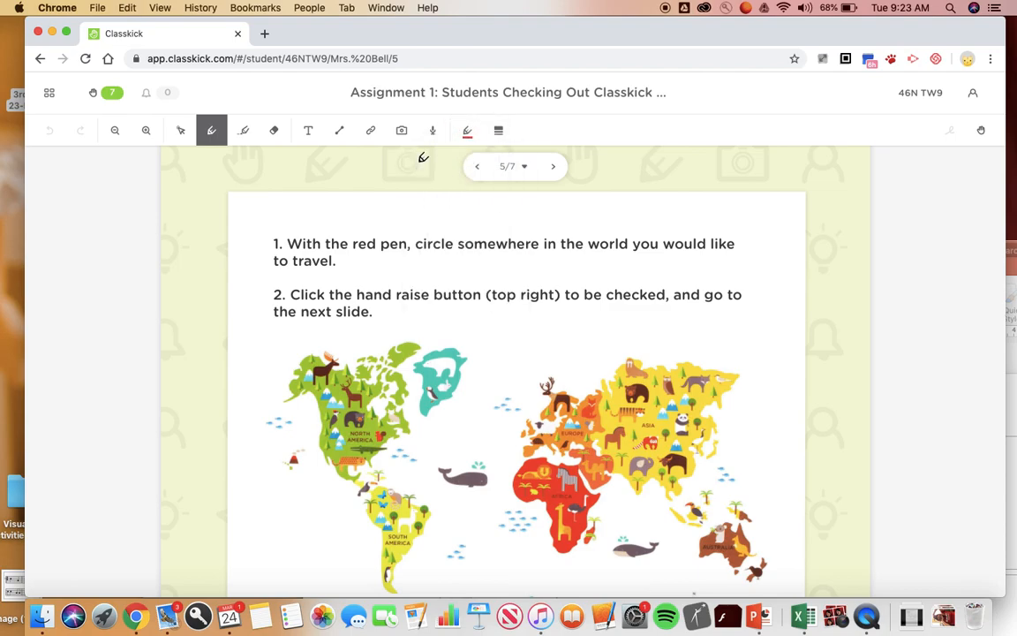
scroll("down", 3)
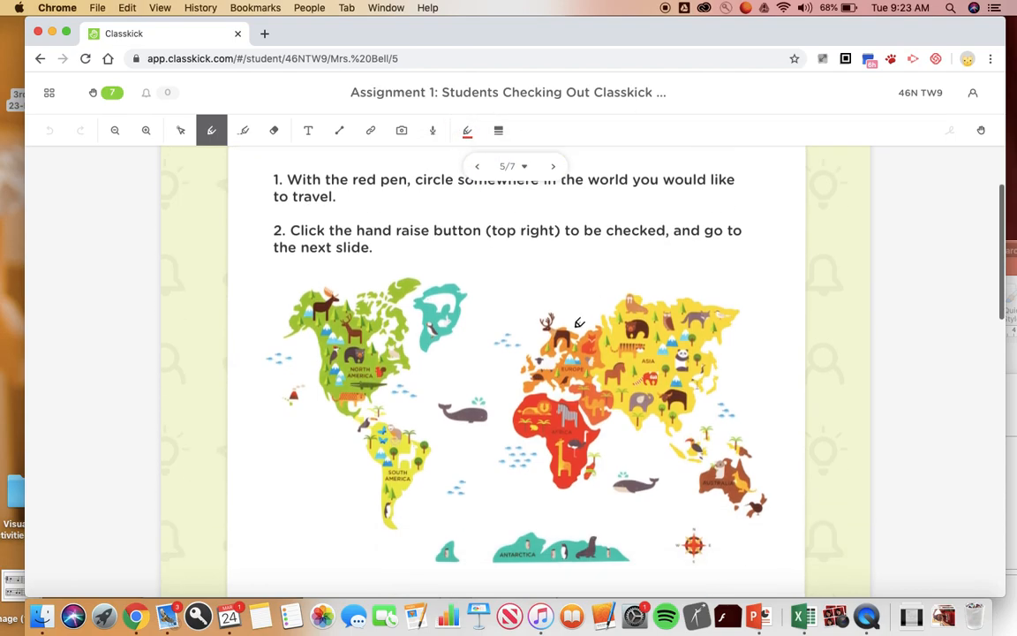
left_click_drag(579, 323, 515, 334)
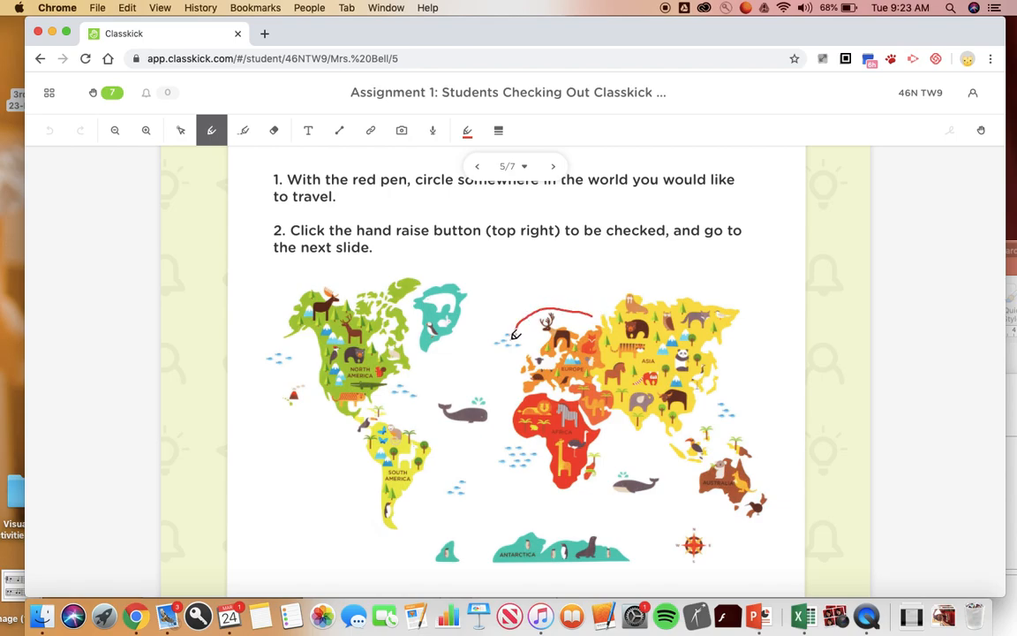
left_click_drag(512, 333, 601, 415)
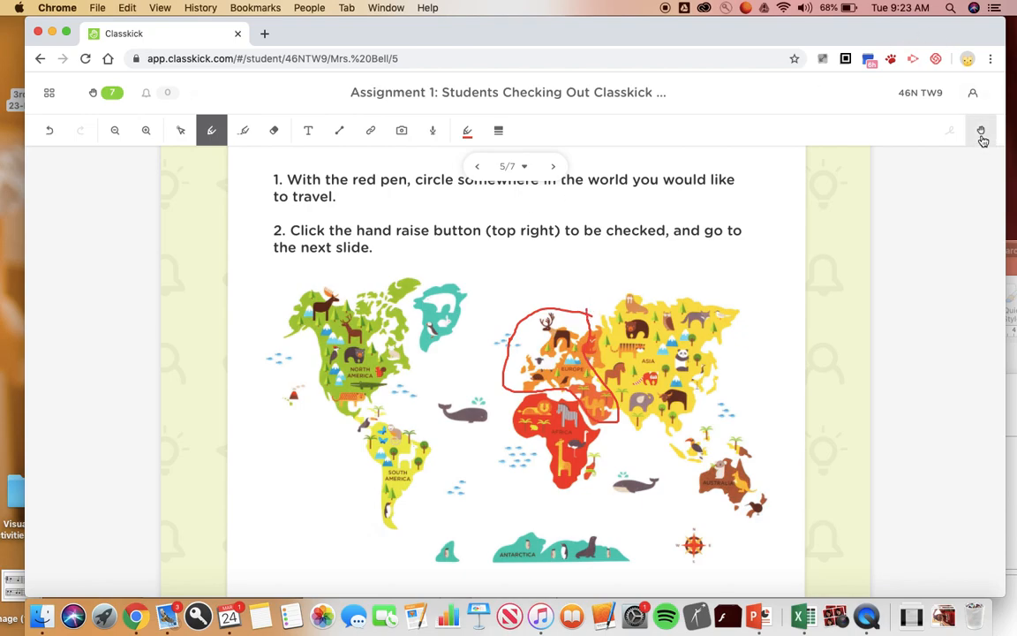
mouse_move(981, 131)
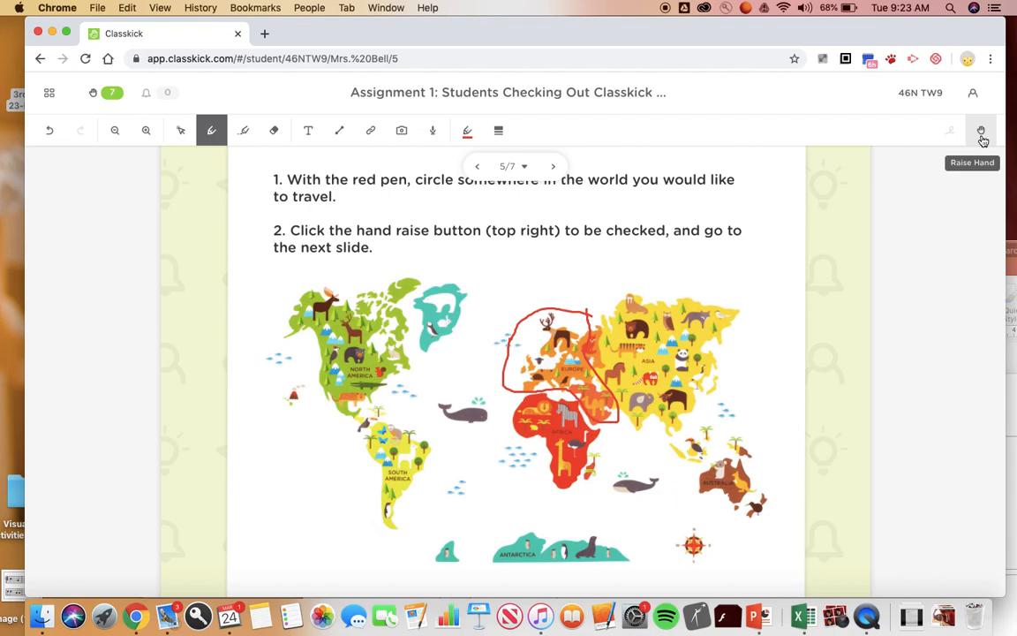
Step: Raise a hand with Please Check, try the lower-hand and help options, then close the panel
left_click(980, 130)
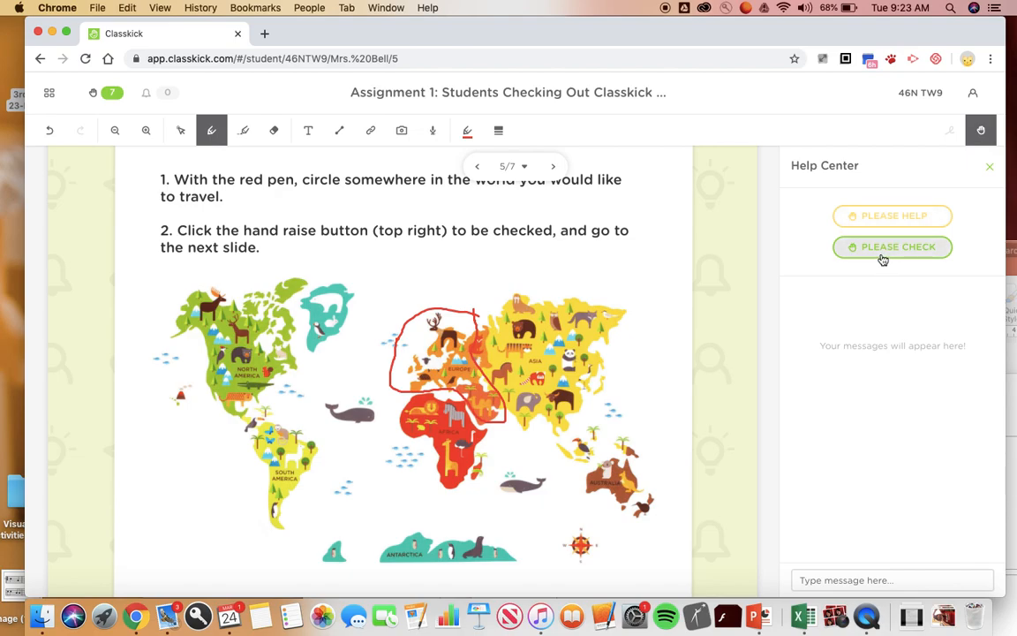
left_click(892, 246)
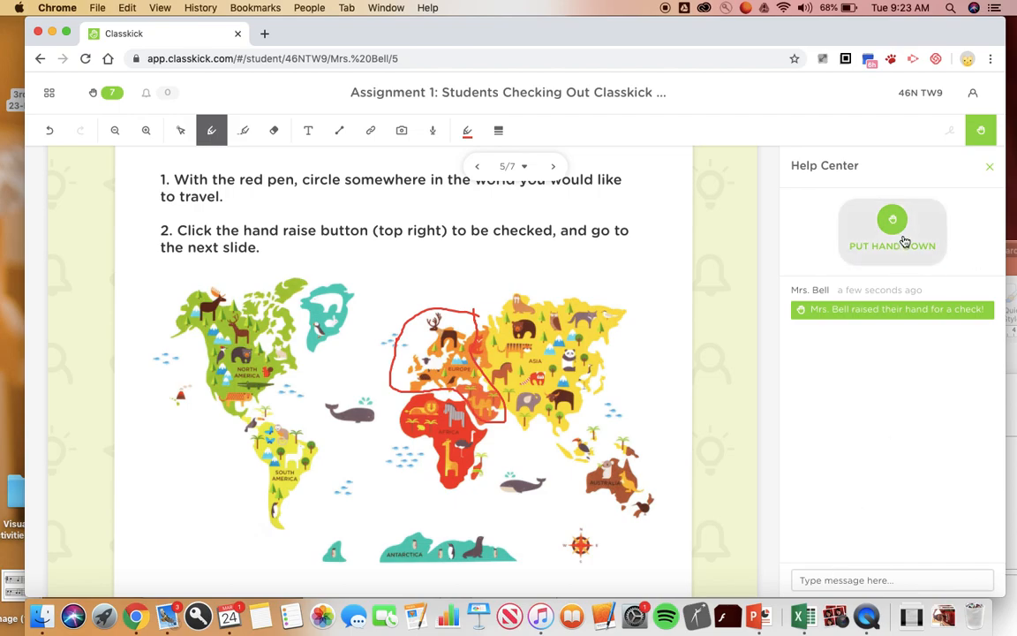
left_click(892, 230)
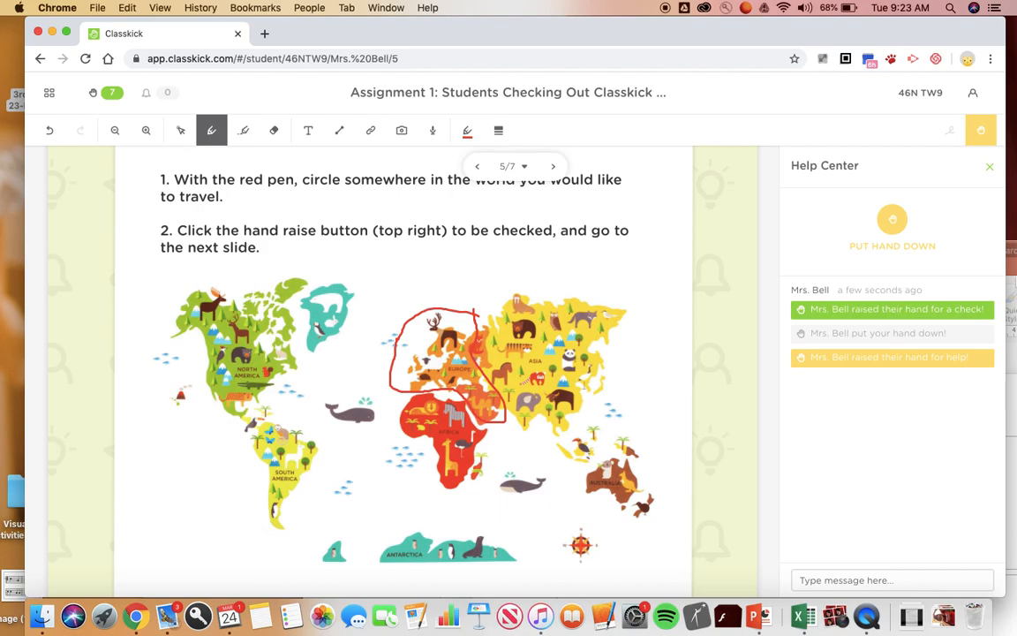
left_click(892, 228)
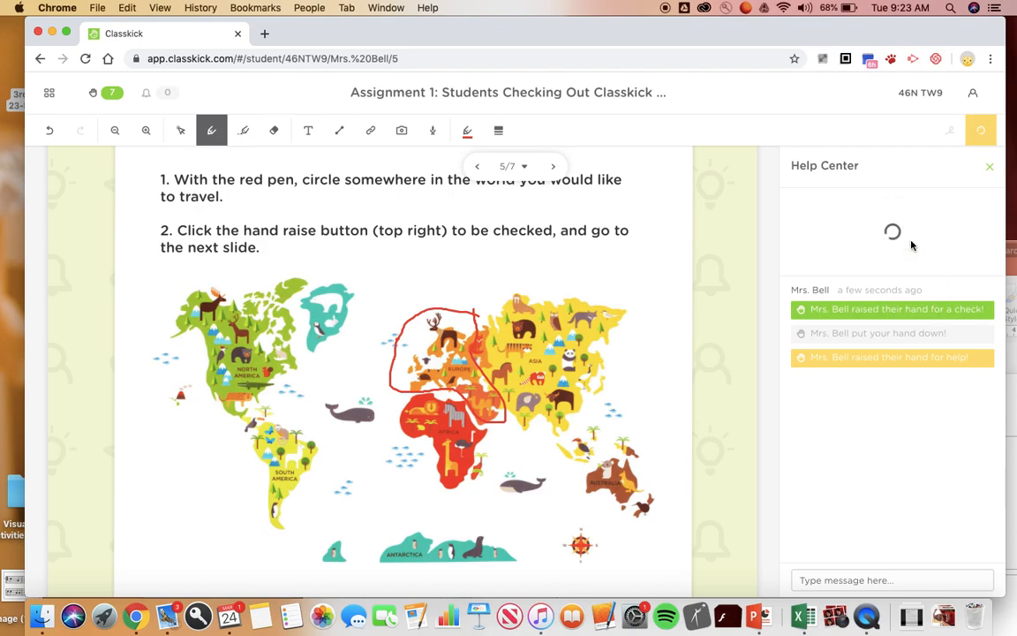
left_click(981, 130)
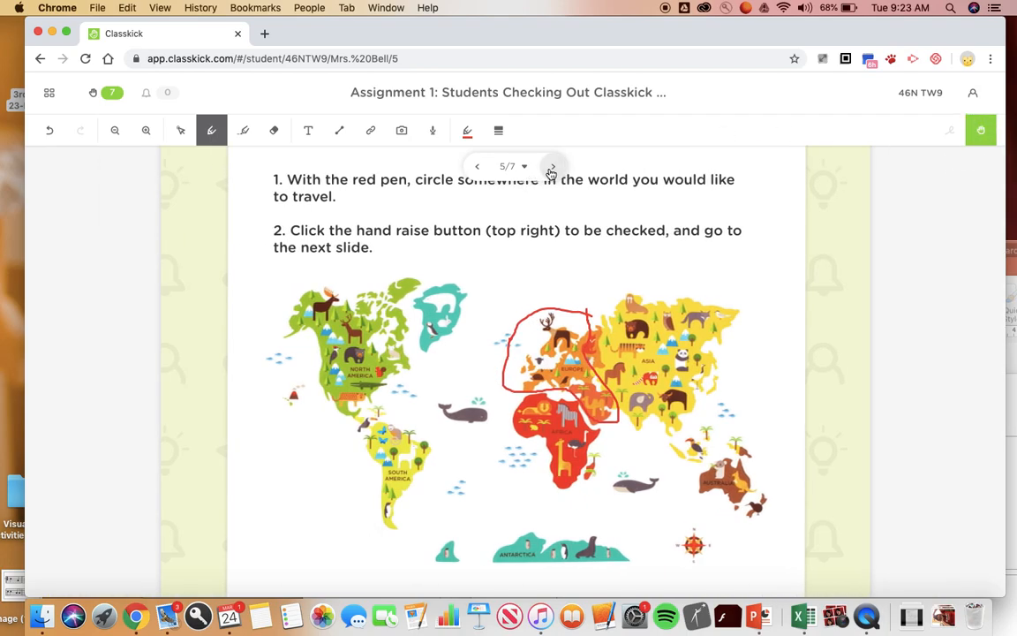
Step: Advance to slide 6, the animal-sorting task, where a stray red line gets drawn
left_click(553, 166)
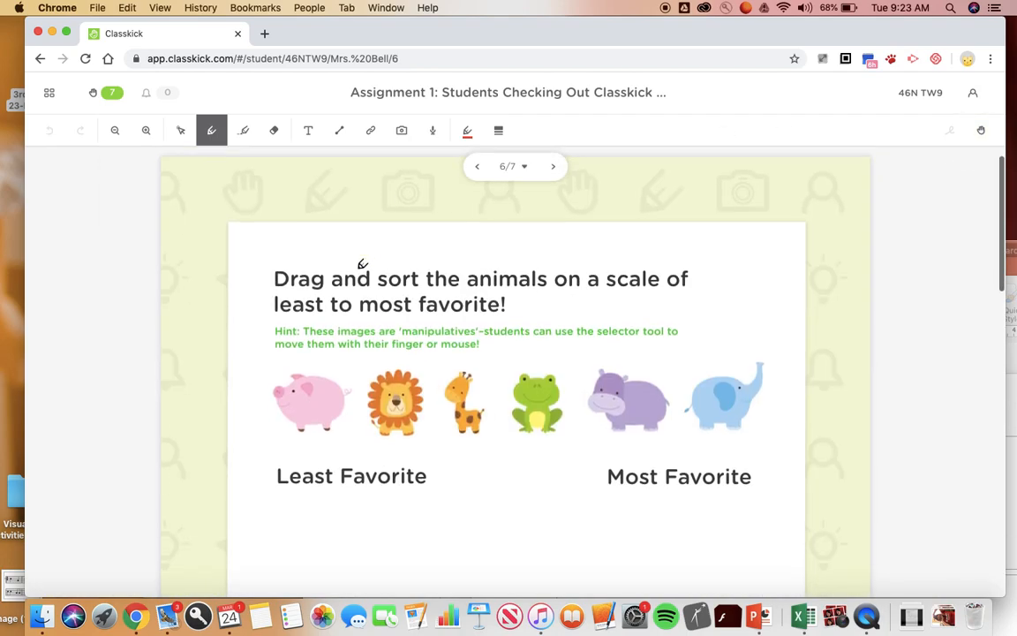
scroll("up", 3)
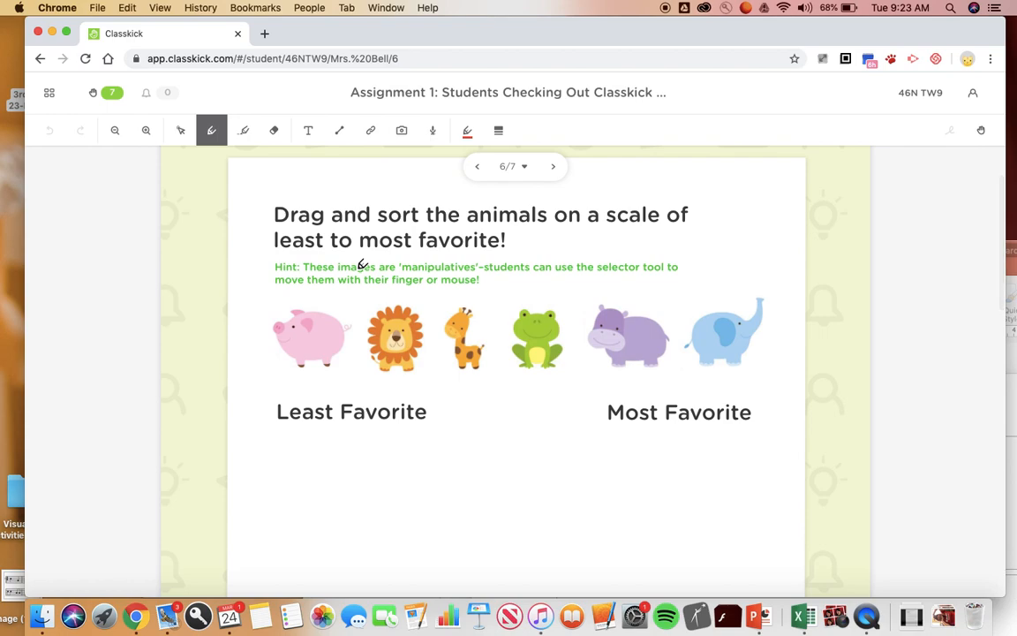
scroll("up", 3)
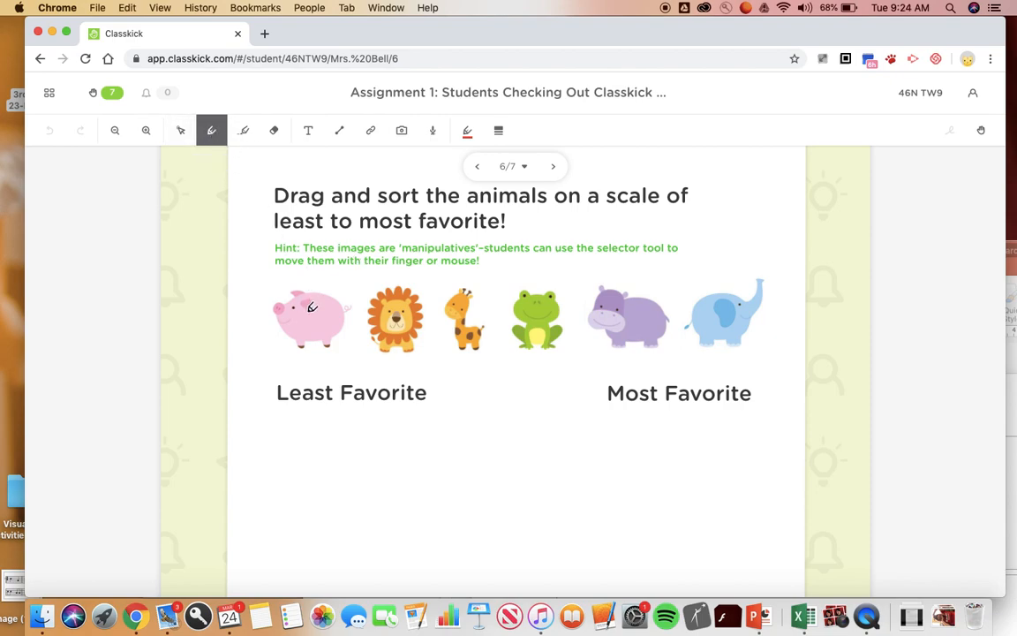
left_click_drag(310, 313, 484, 387)
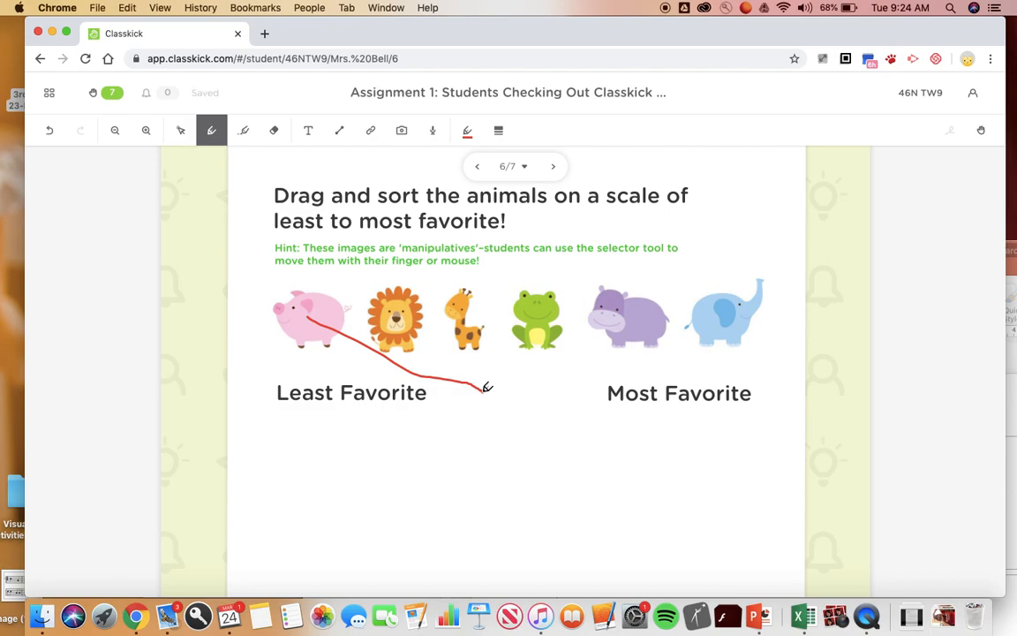
Step: Erase the stray red line and switch to Select Mode
left_click(274, 131)
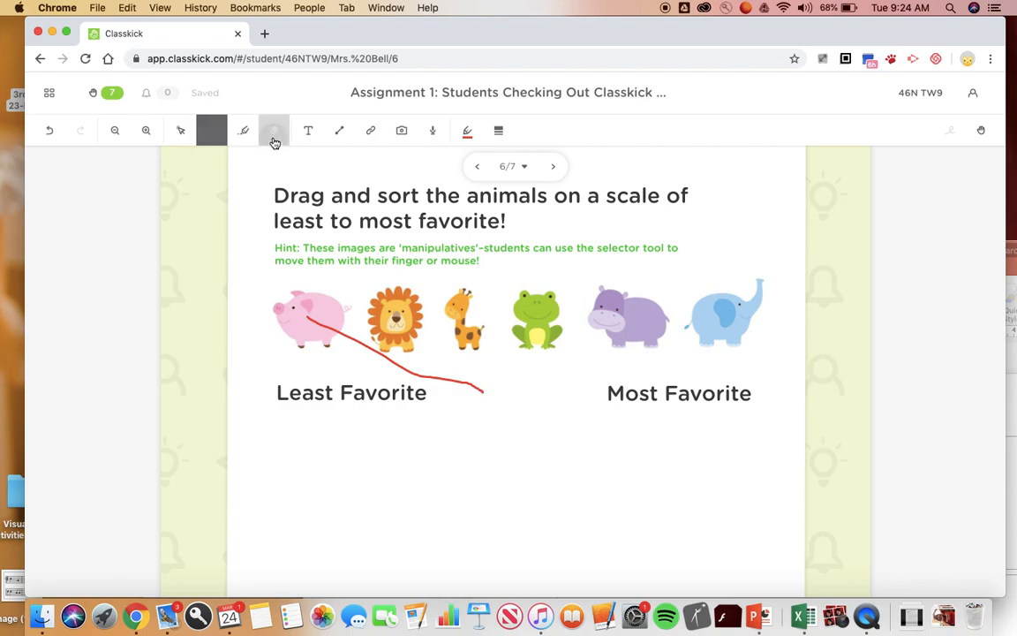
left_click(274, 130)
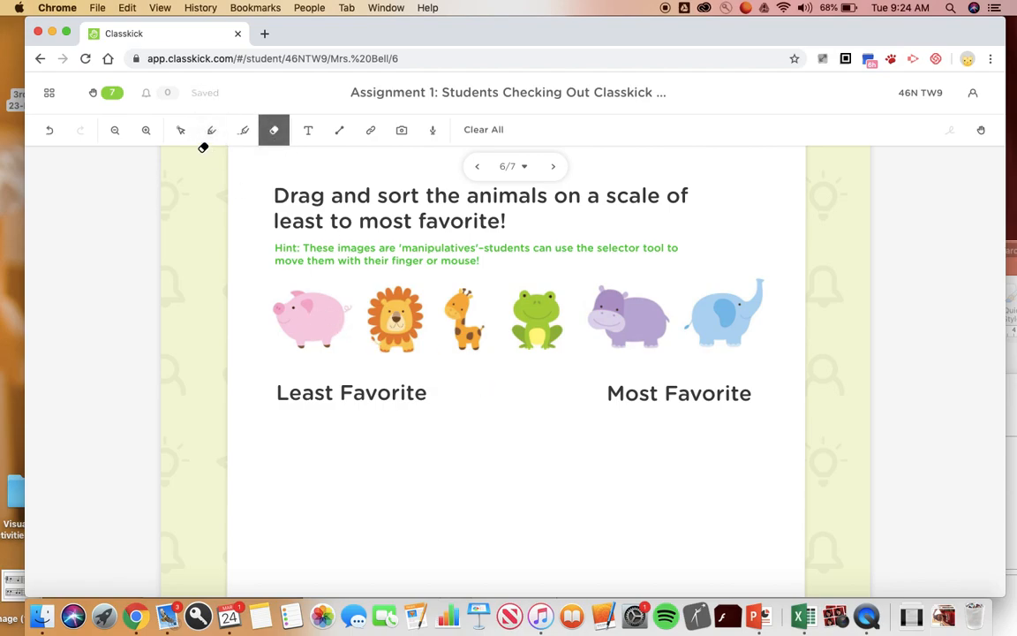
mouse_move(181, 130)
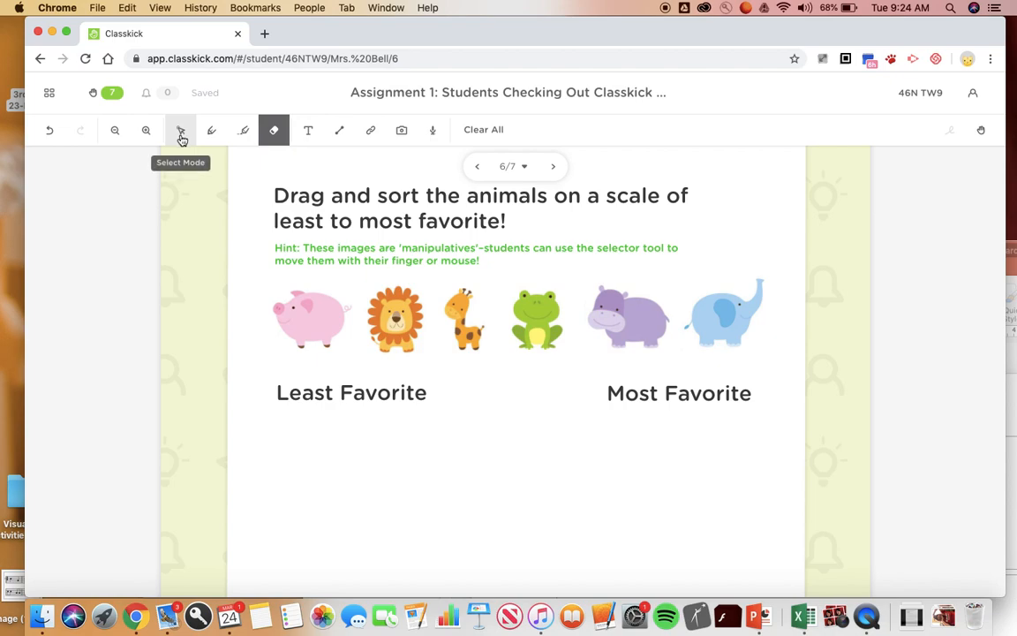
left_click(180, 129)
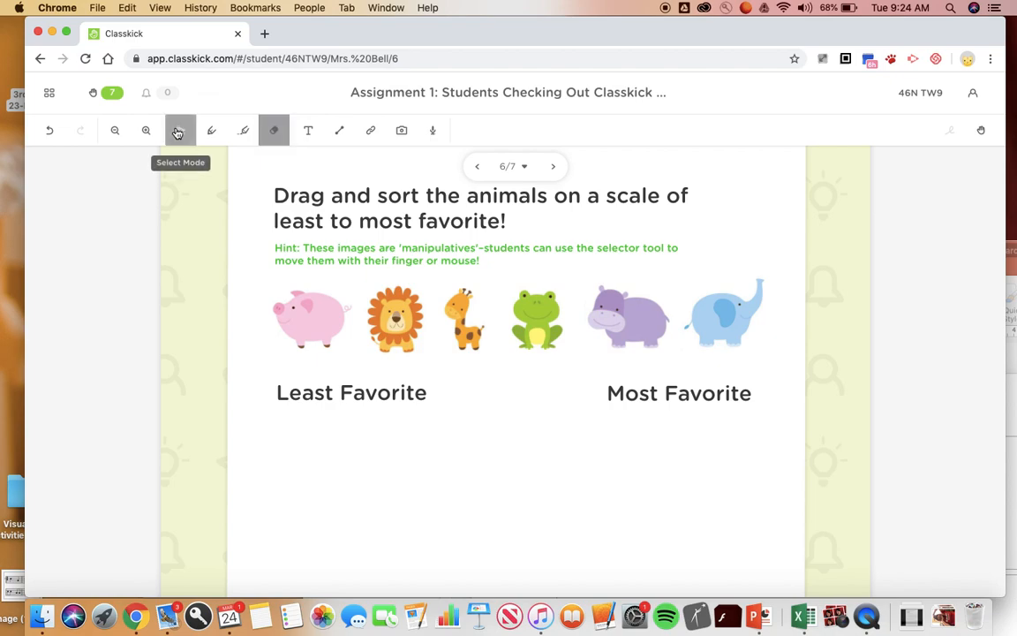
left_click(180, 130)
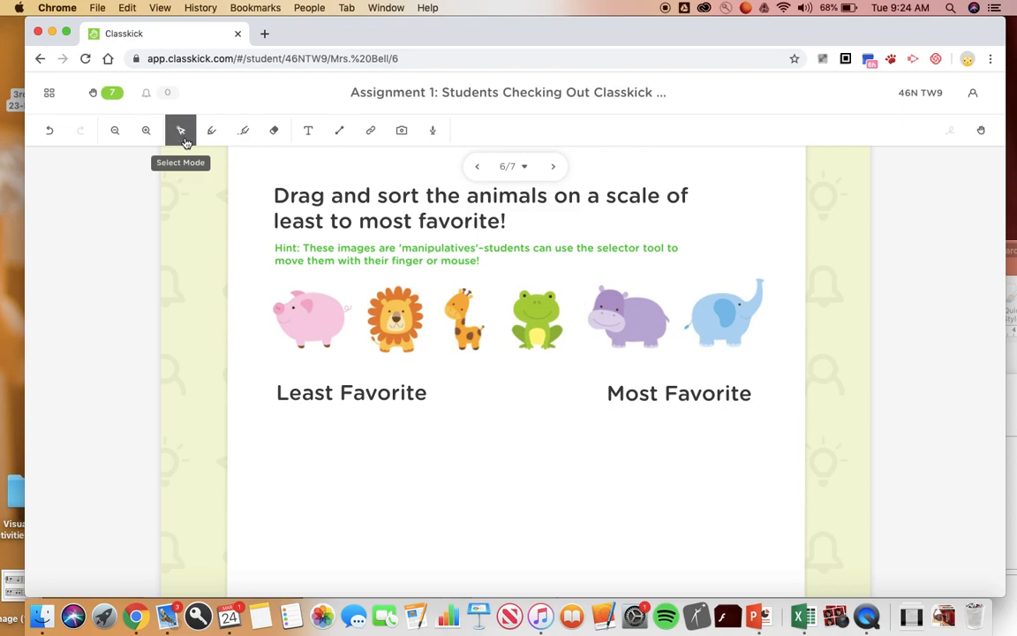
mouse_move(278, 371)
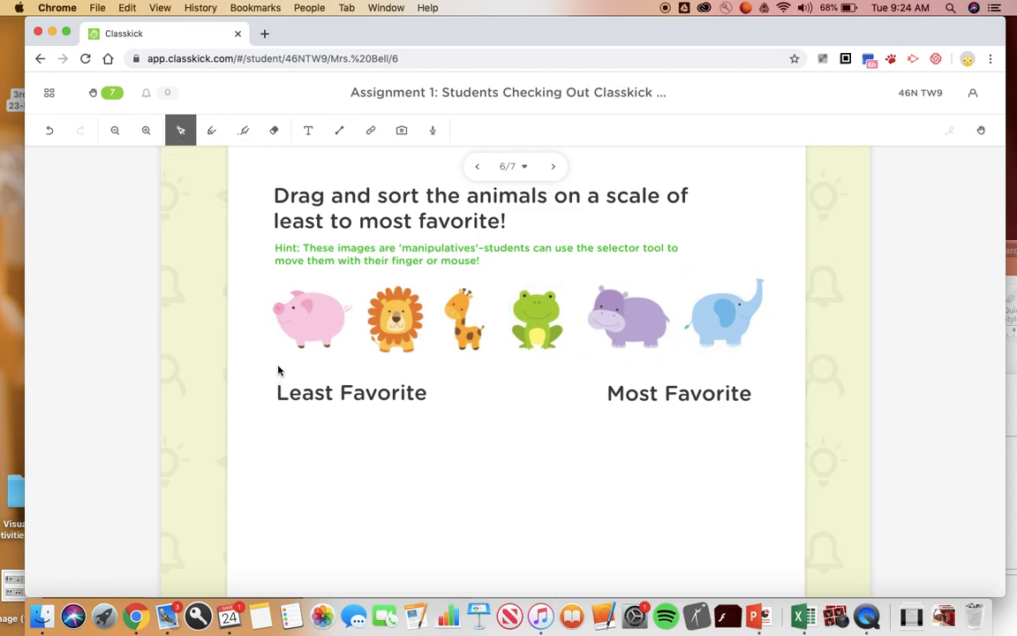
mouse_move(481, 367)
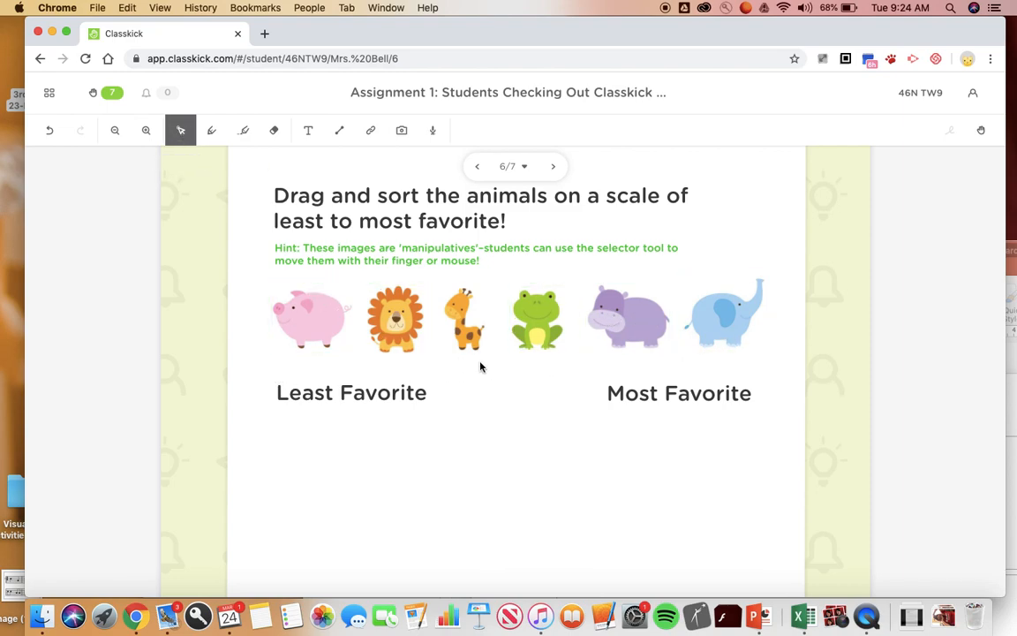
Step: Move the giraffe, lion and hippo pictures below Most Favorite
left_click(464, 320)
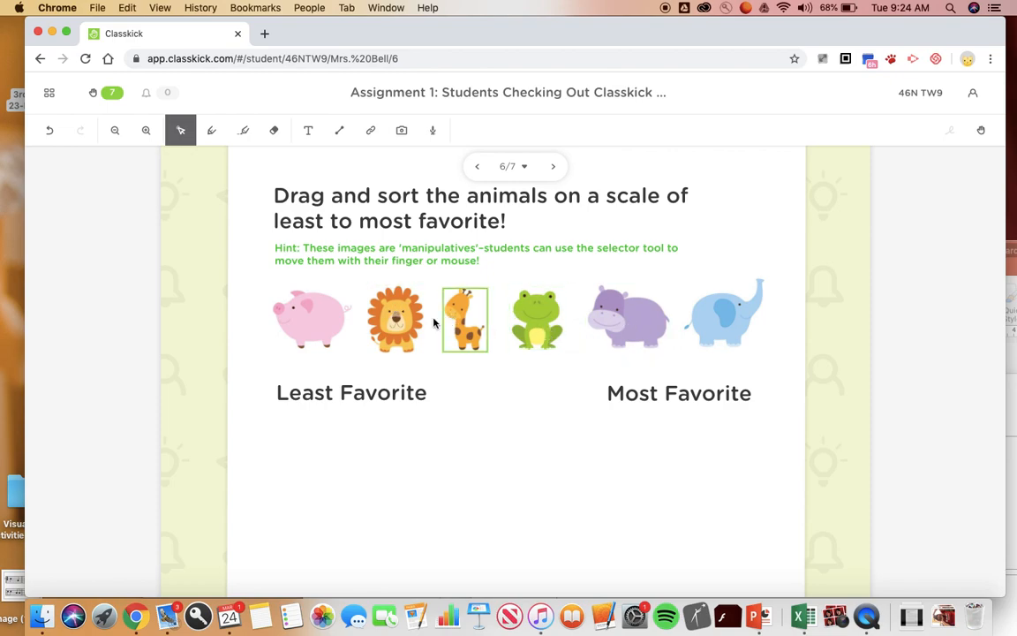
left_click_drag(464, 320, 581, 419)
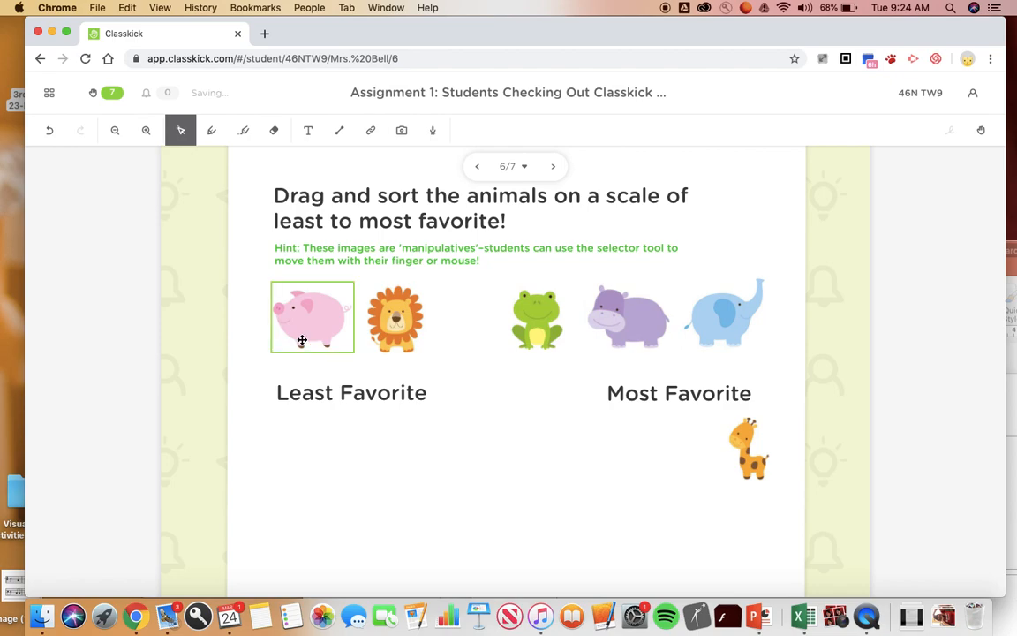
left_click(536, 317)
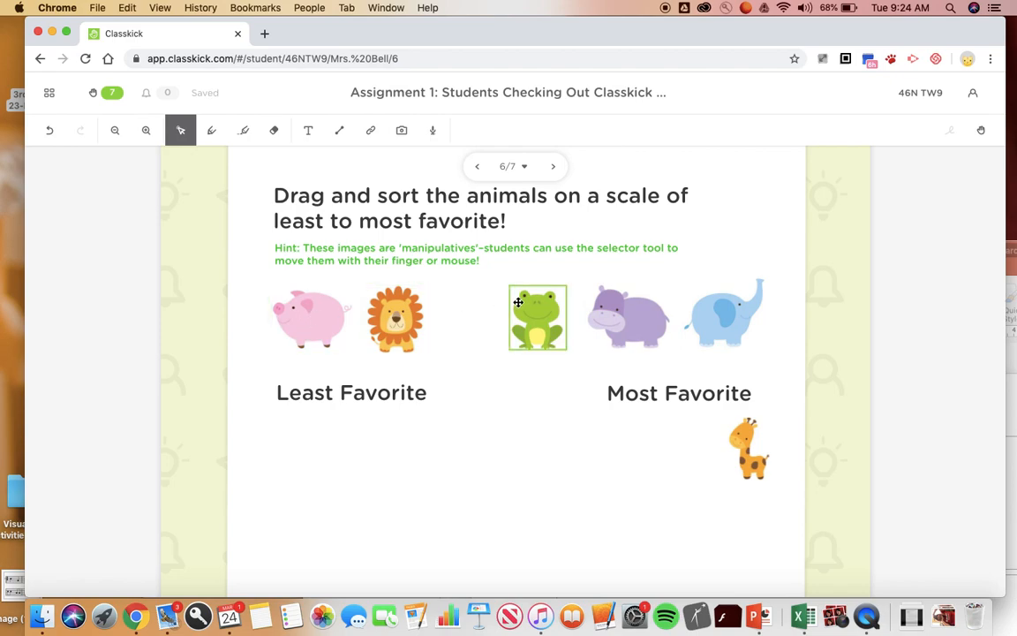
left_click_drag(396, 318, 678, 462)
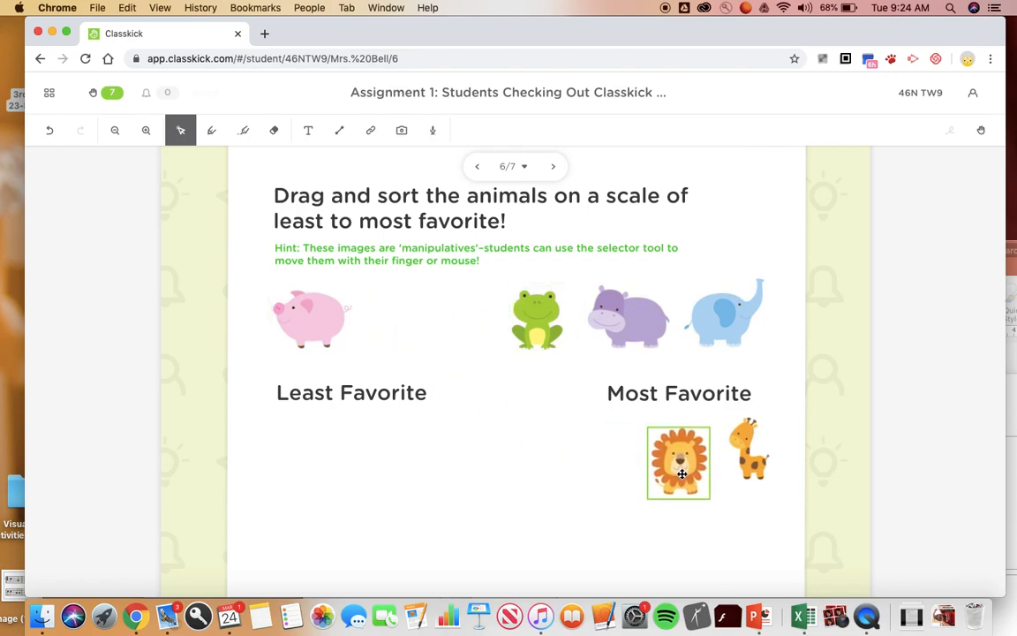
left_click_drag(628, 318, 593, 468)
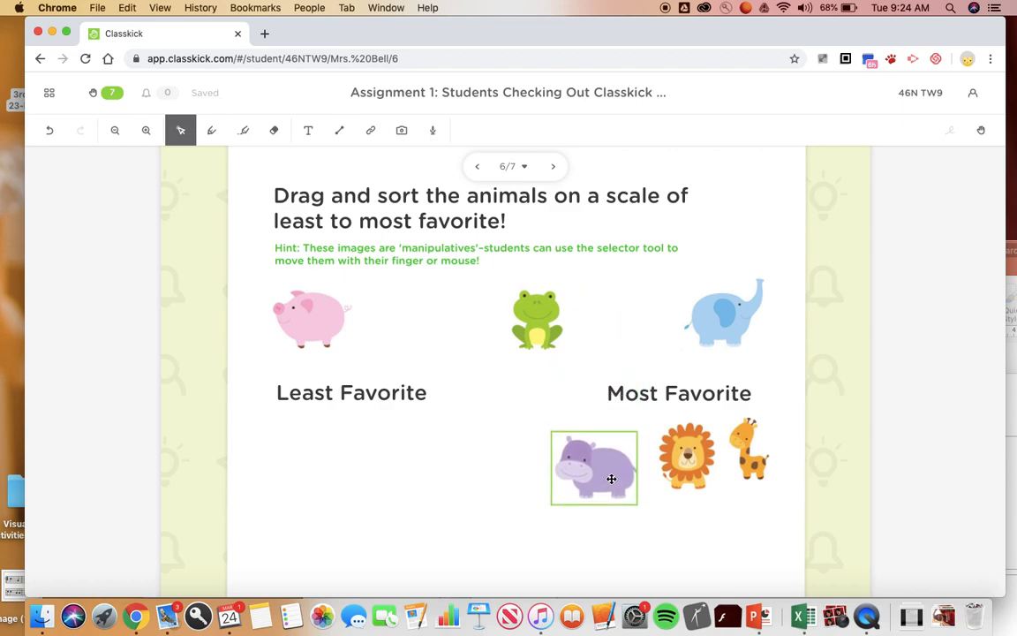
Step: Move the elephant, frog and pig below Least Favorite, then advance to slide 7
left_click_drag(724, 314, 431, 457)
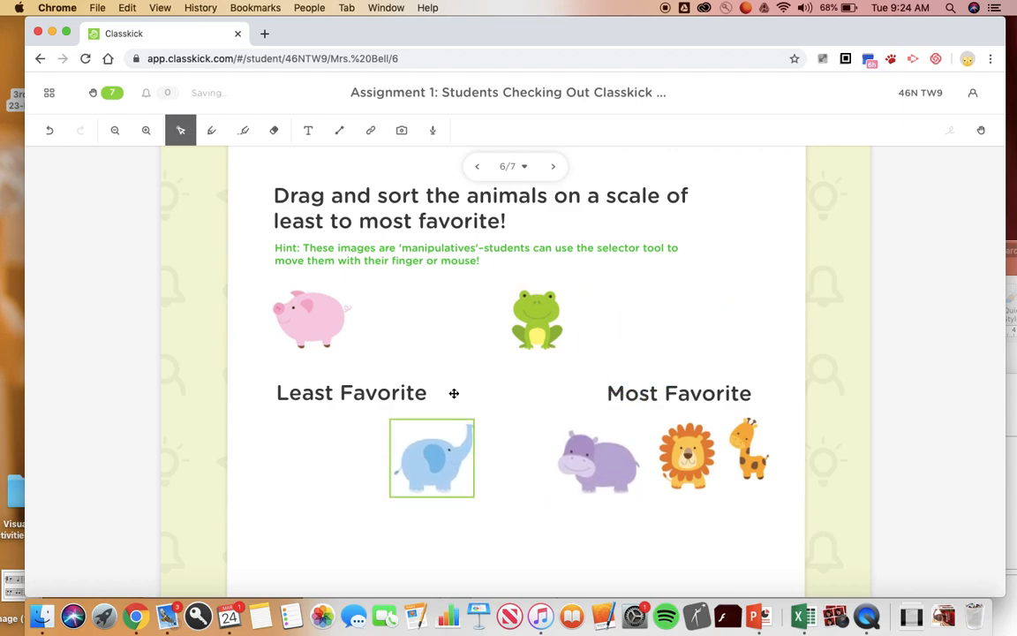
left_click_drag(536, 319, 342, 466)
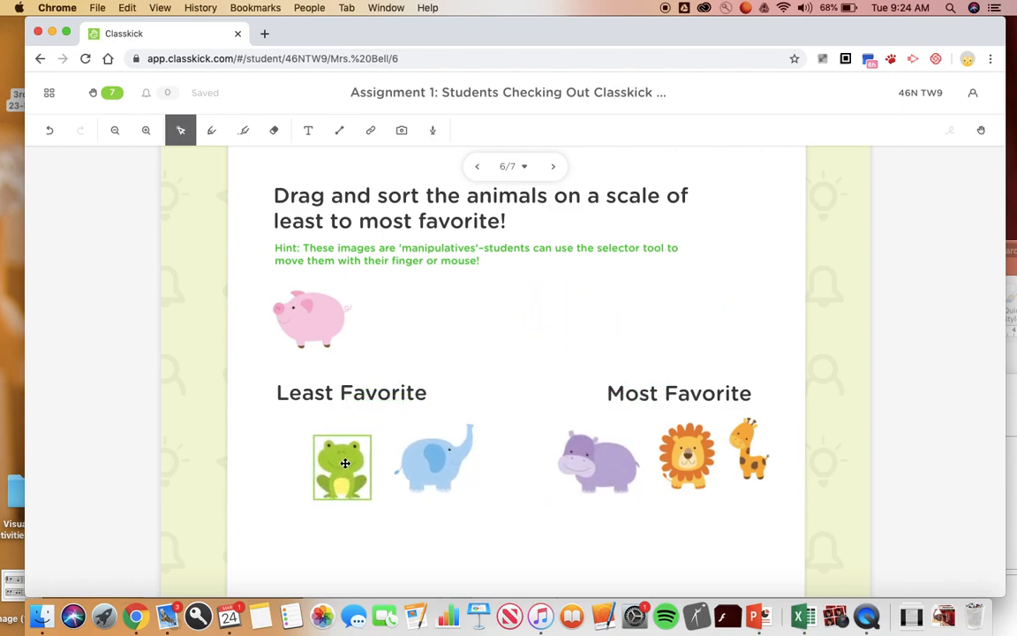
left_click_drag(311, 318, 294, 464)
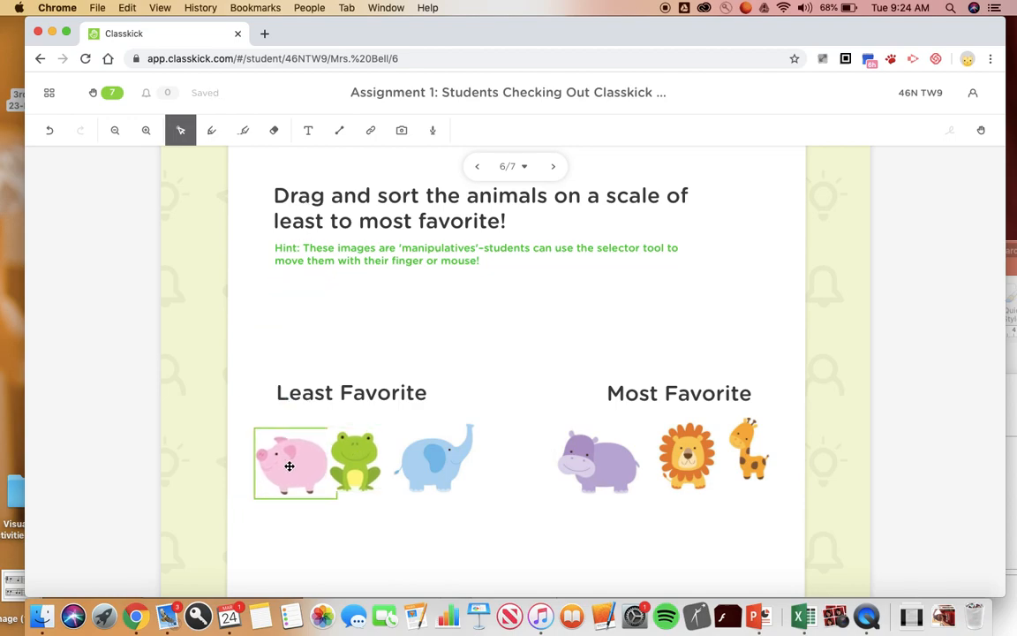
left_click(553, 166)
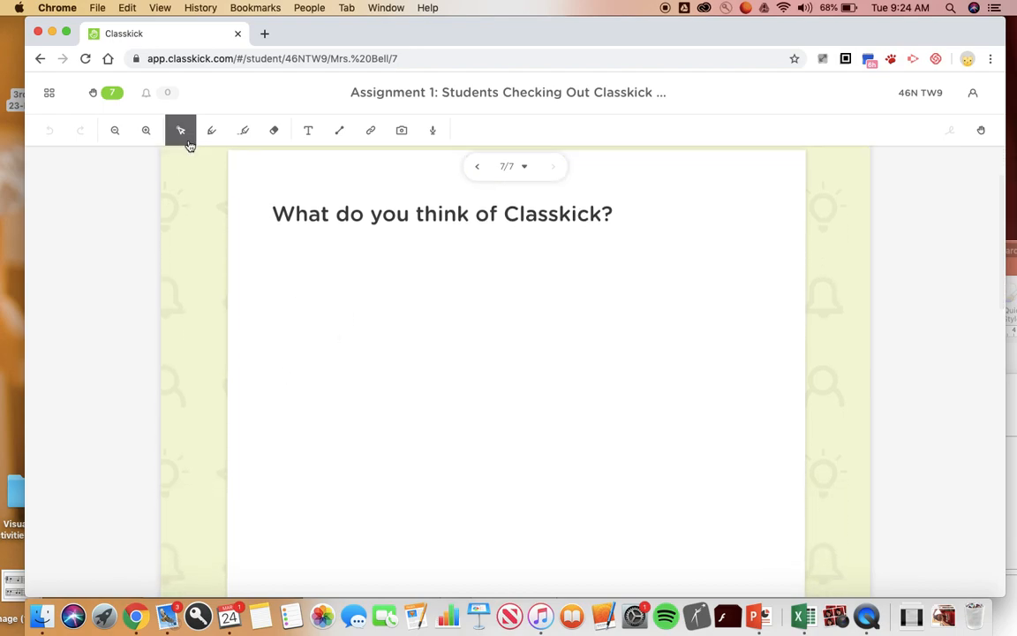
Step: Type 'It is a great way to complete assignments online!' below the slide 7 question
left_click(308, 130)
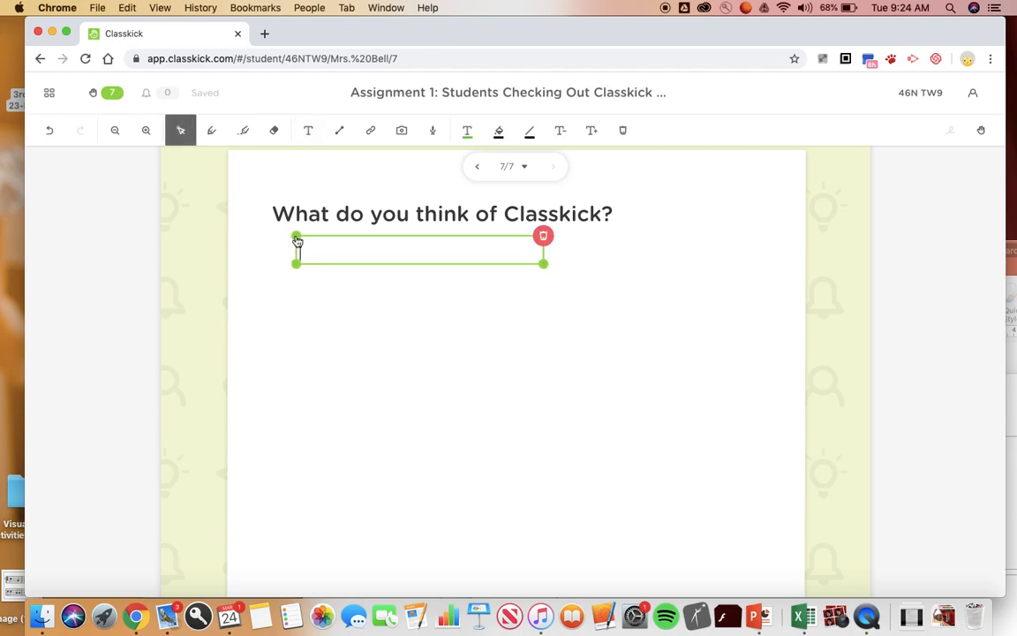
type("It is a")
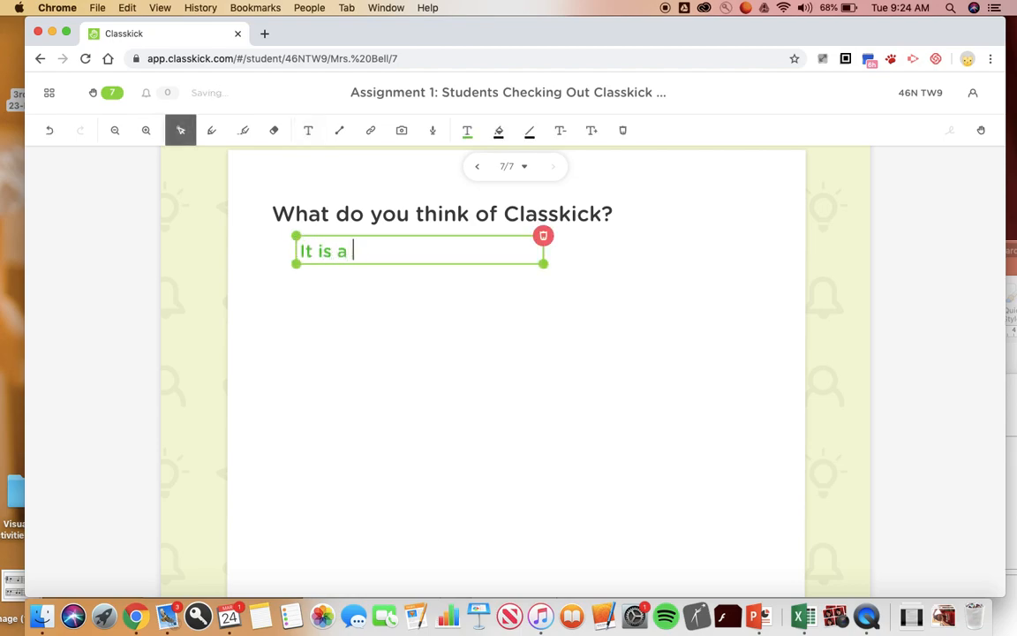
type("great way to comple")
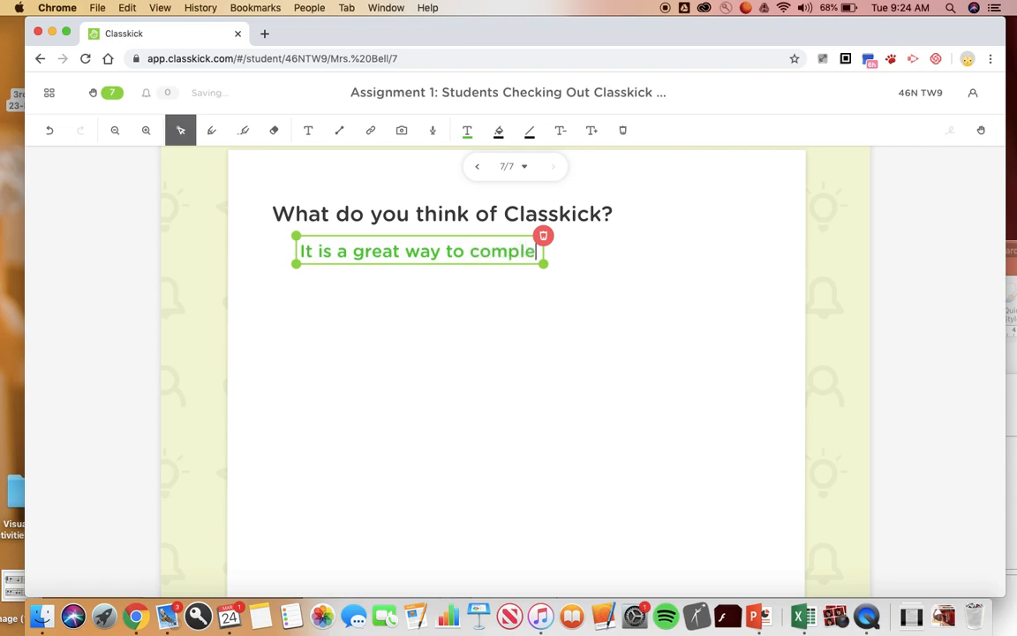
type("te assignment")
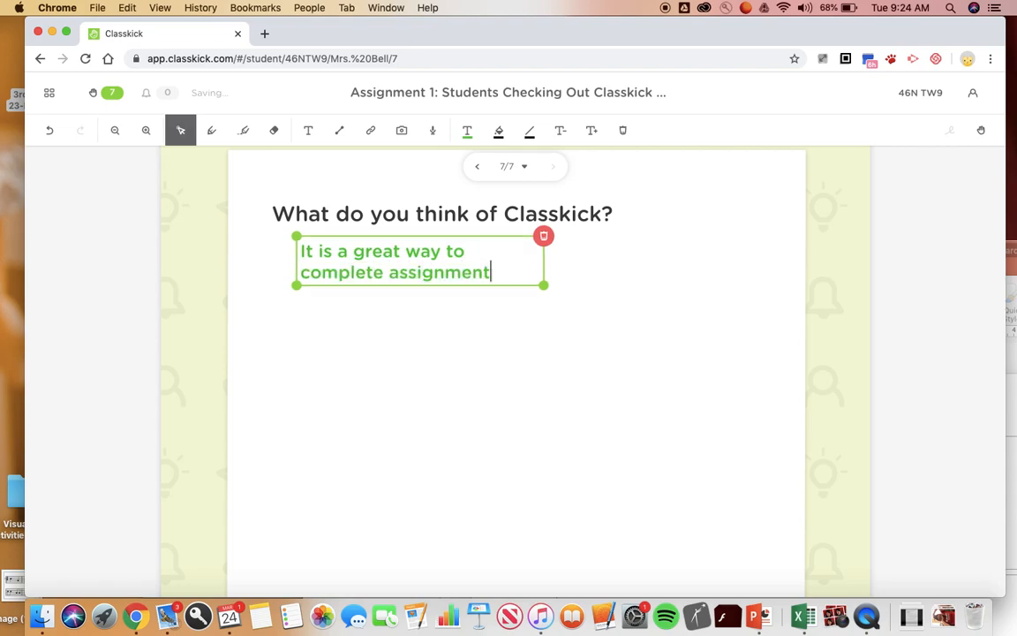
type("s on")
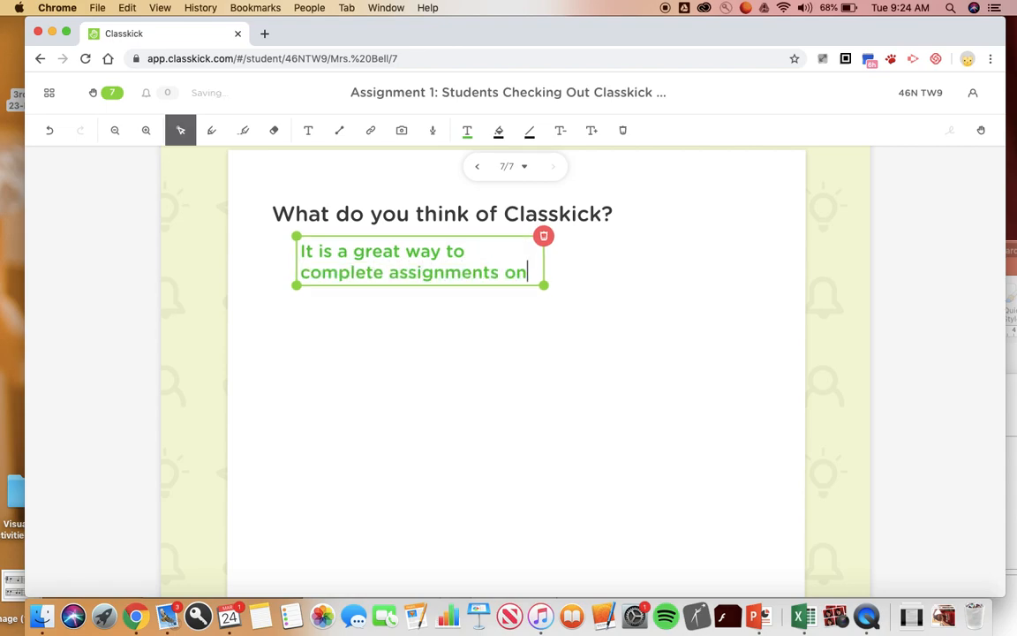
type("line!")
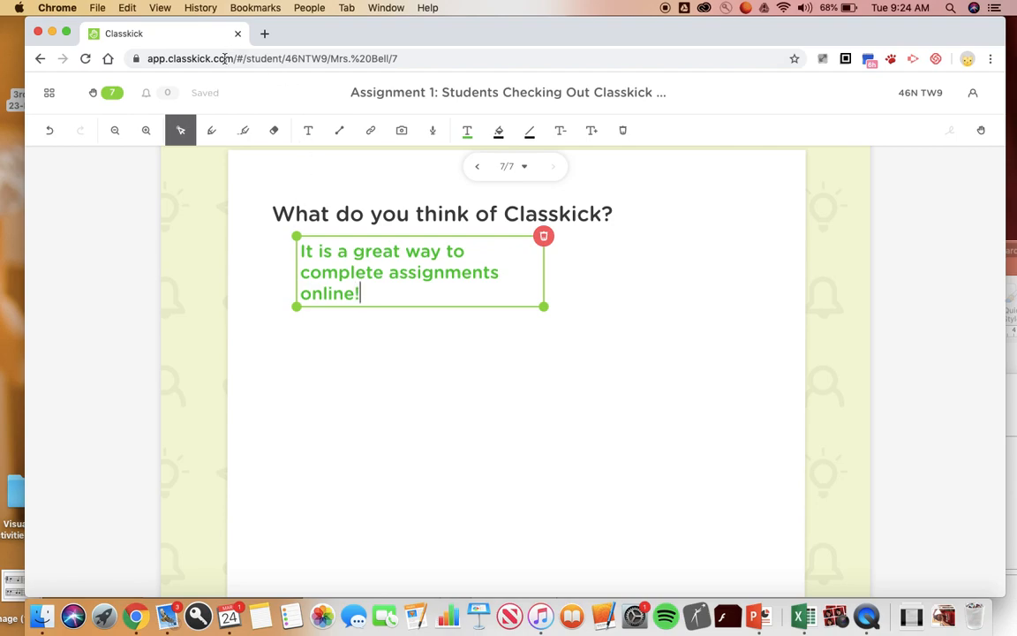
mouse_move(161, 95)
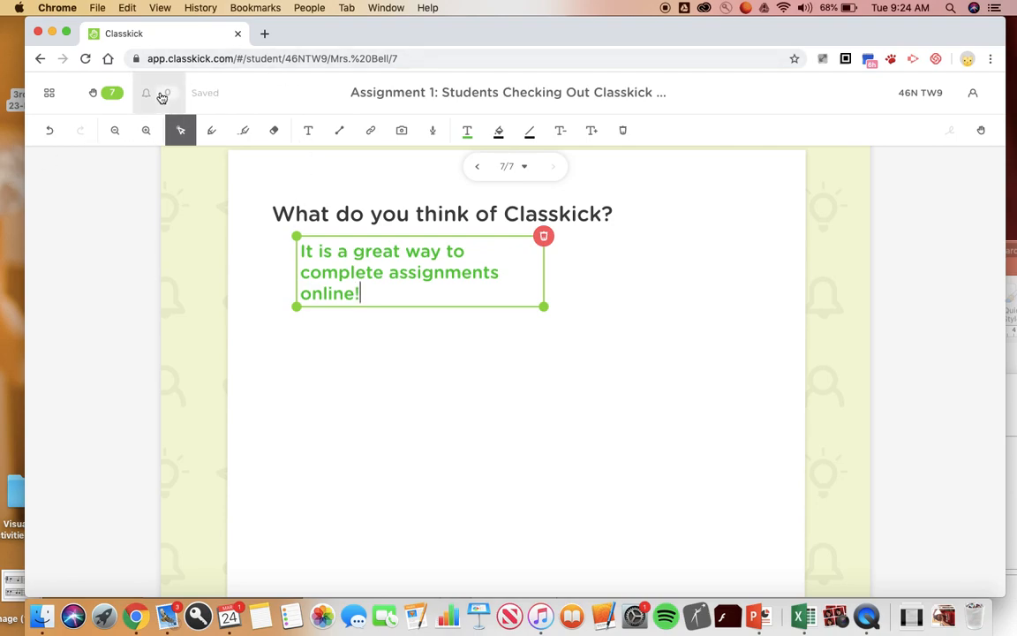
mouse_move(163, 94)
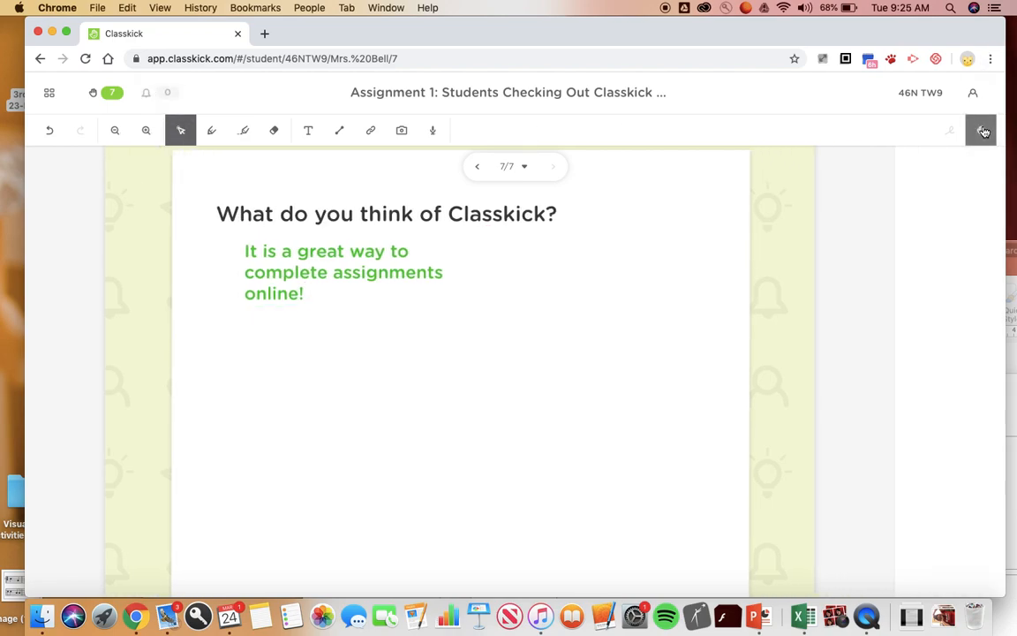
Step: Raise a hand for a teacher check, then dismiss the Help Center panel
left_click(981, 130)
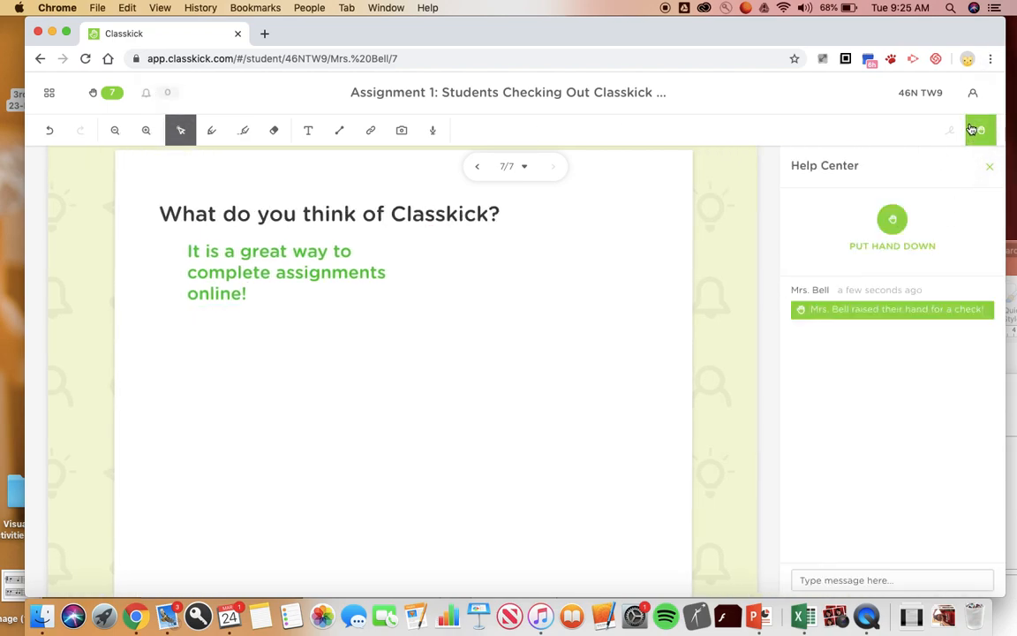
left_click(989, 166)
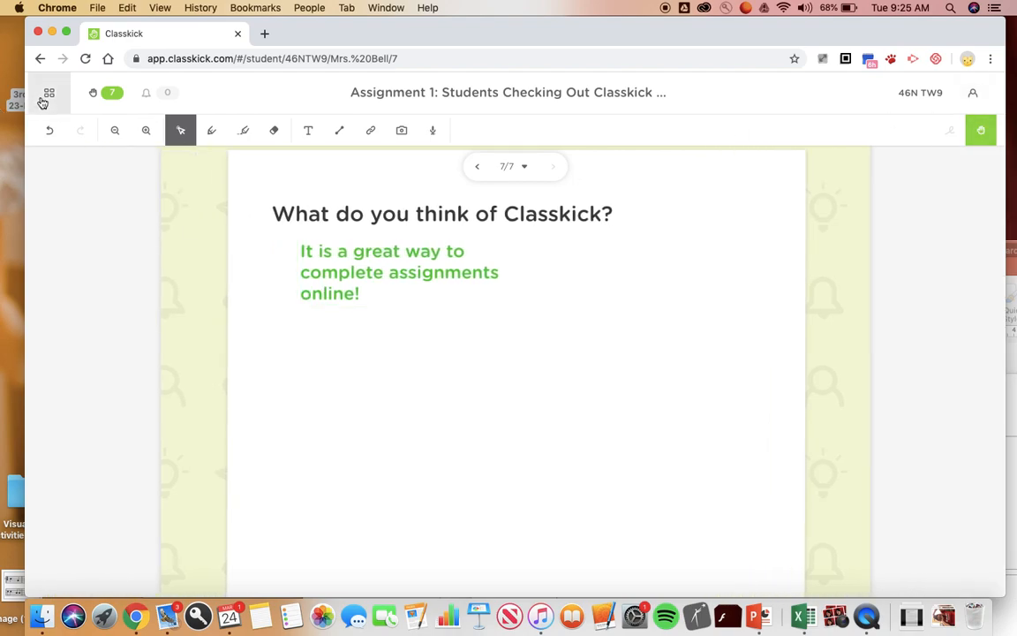
left_click(48, 93)
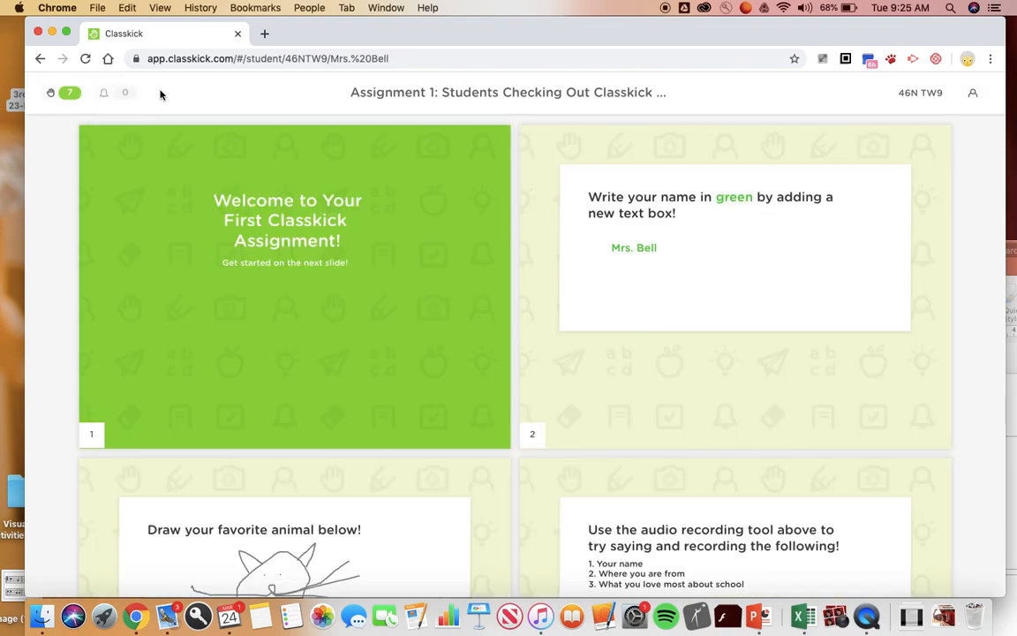
mouse_move(238, 34)
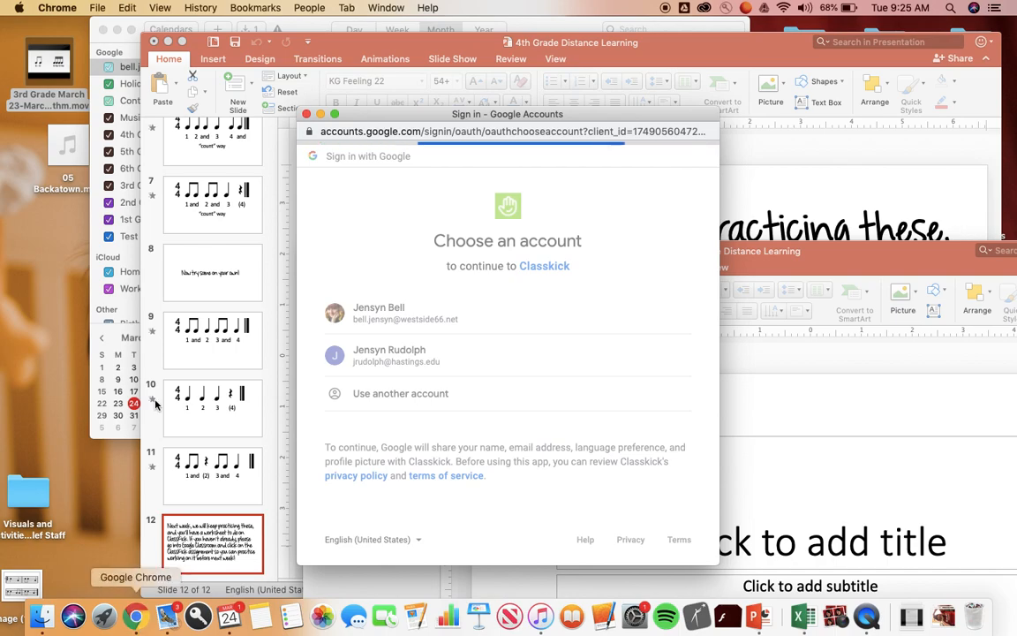
mouse_move(629, 350)
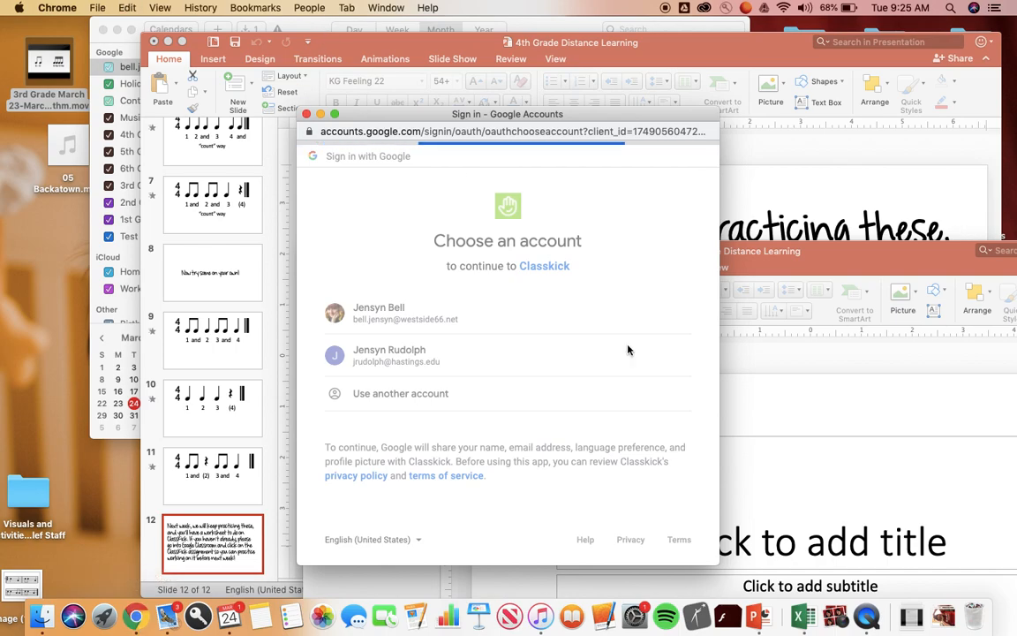
mouse_move(354, 615)
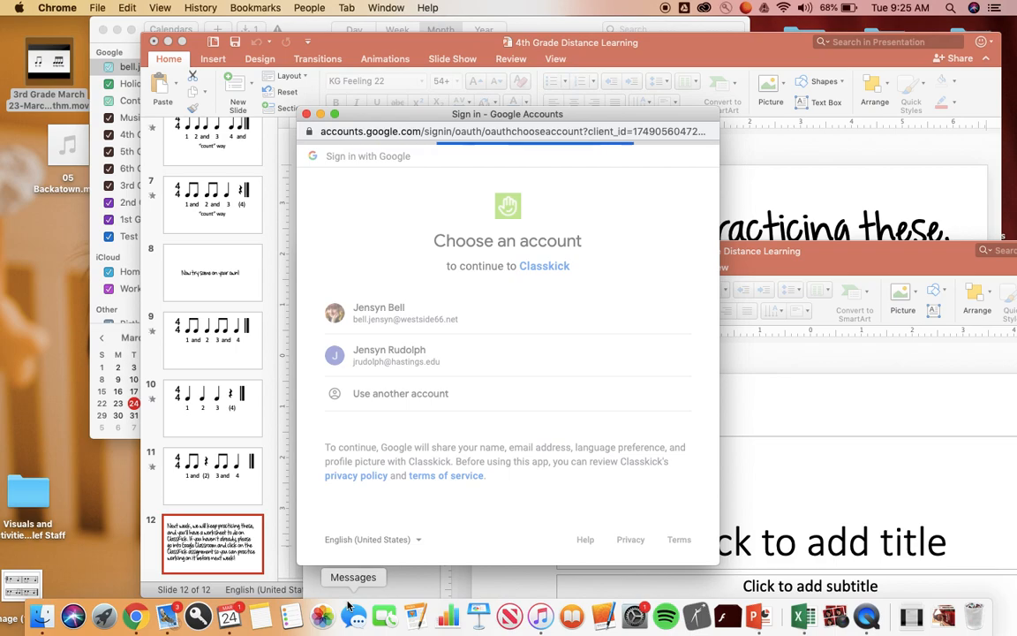
mouse_move(135, 615)
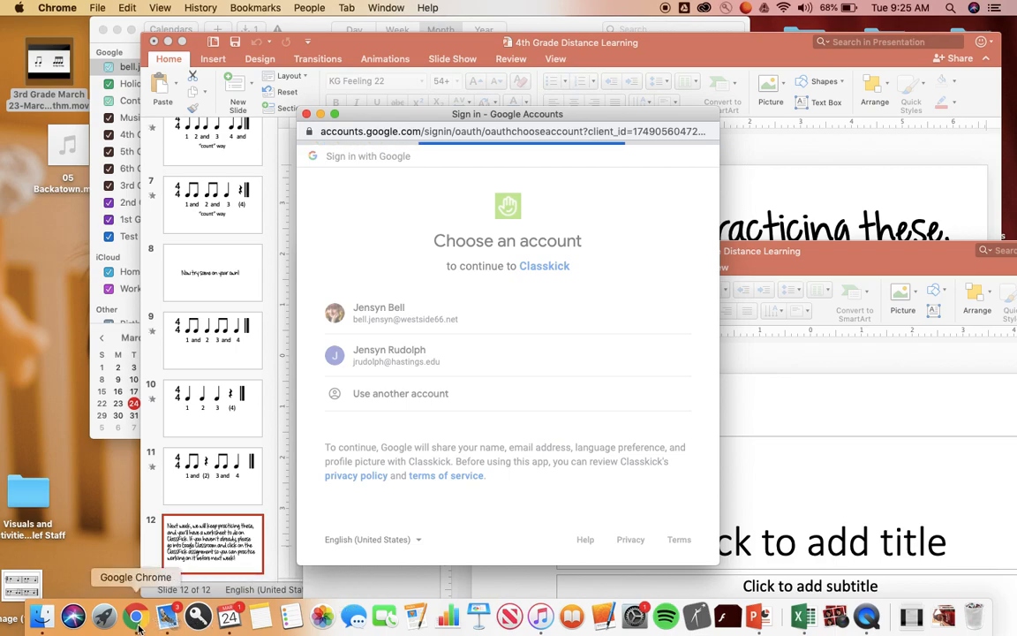
right_click(136, 616)
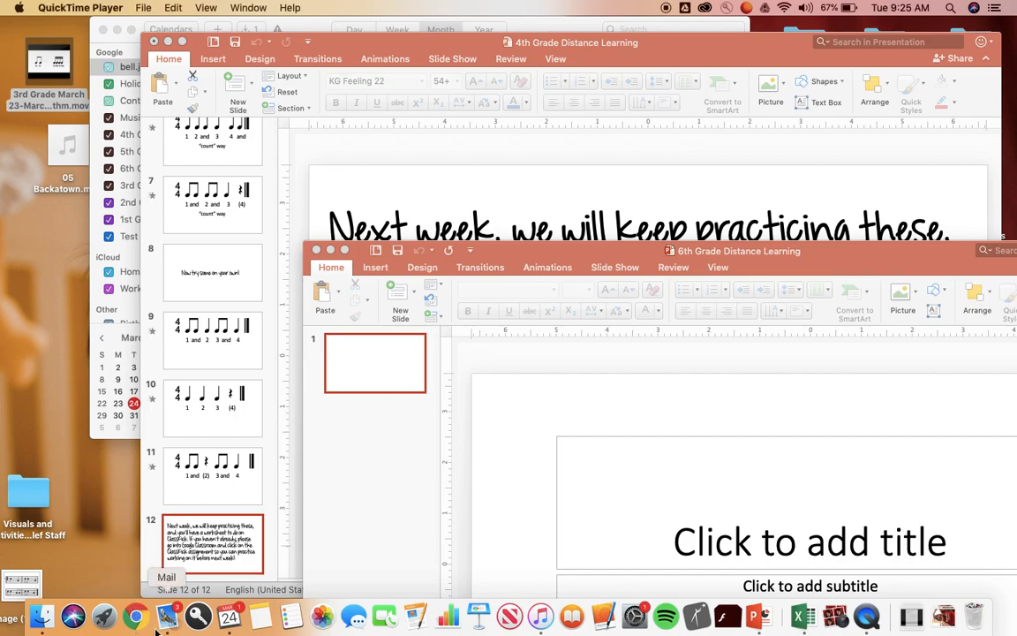
left_click(135, 616)
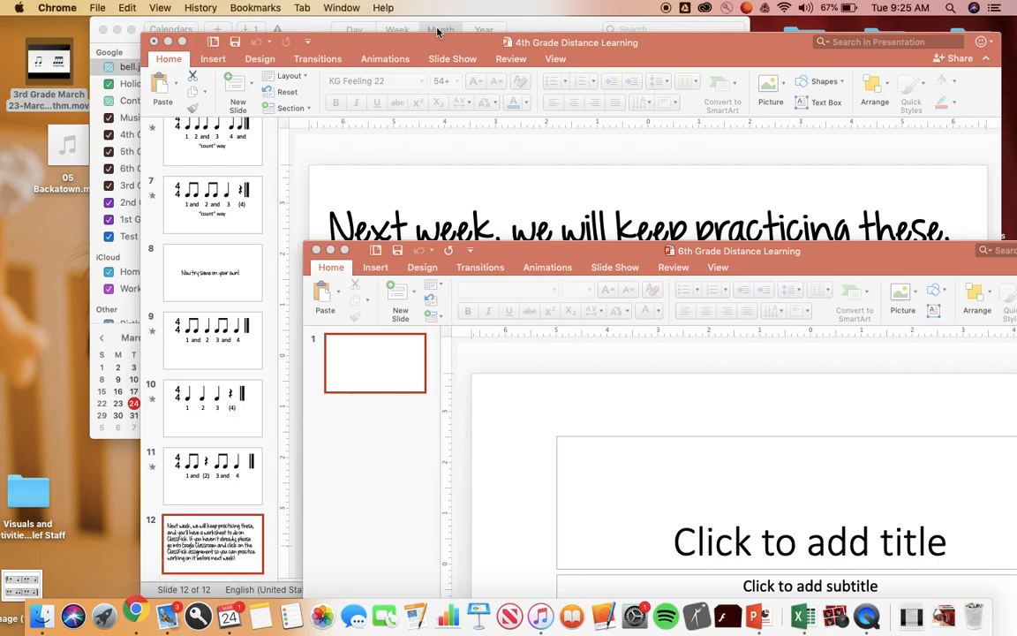
type("v")
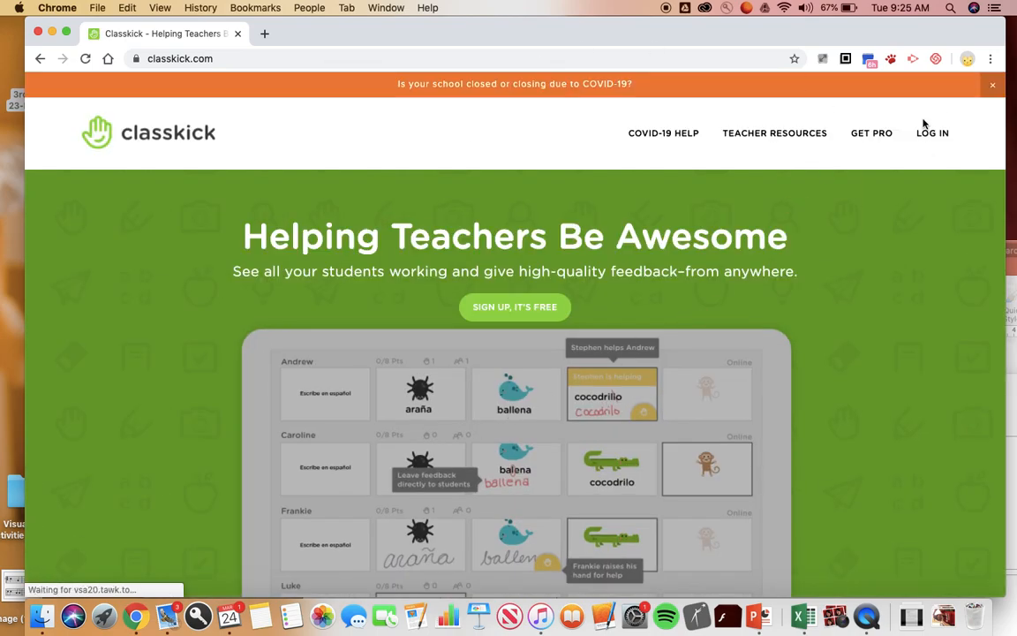
Step: Log in and open 'Assignment 1: Students Checking Out Classkick on Day 1'
left_click(932, 132)
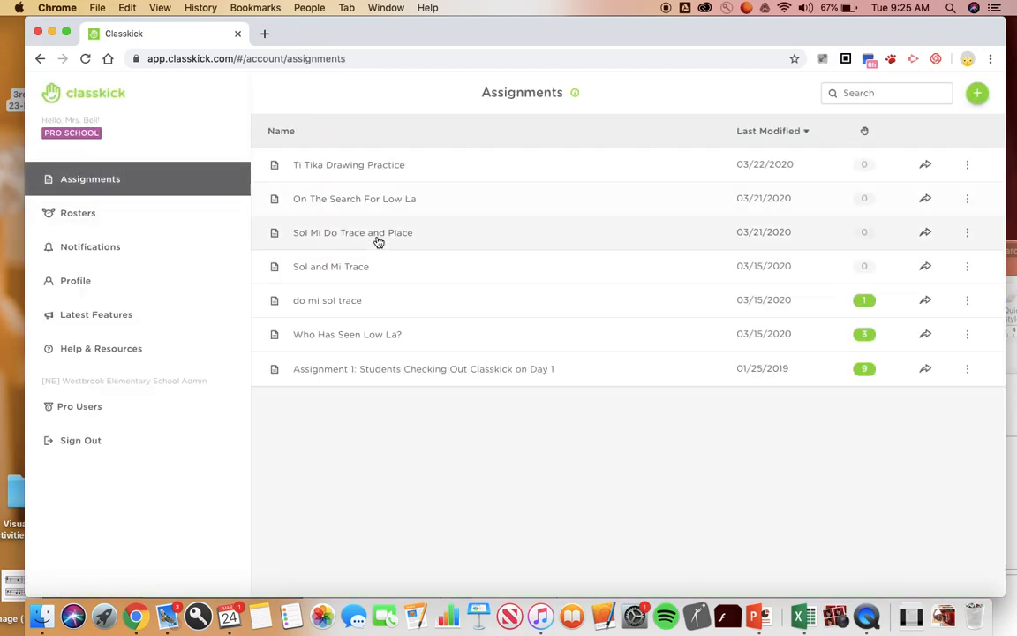
left_click(424, 368)
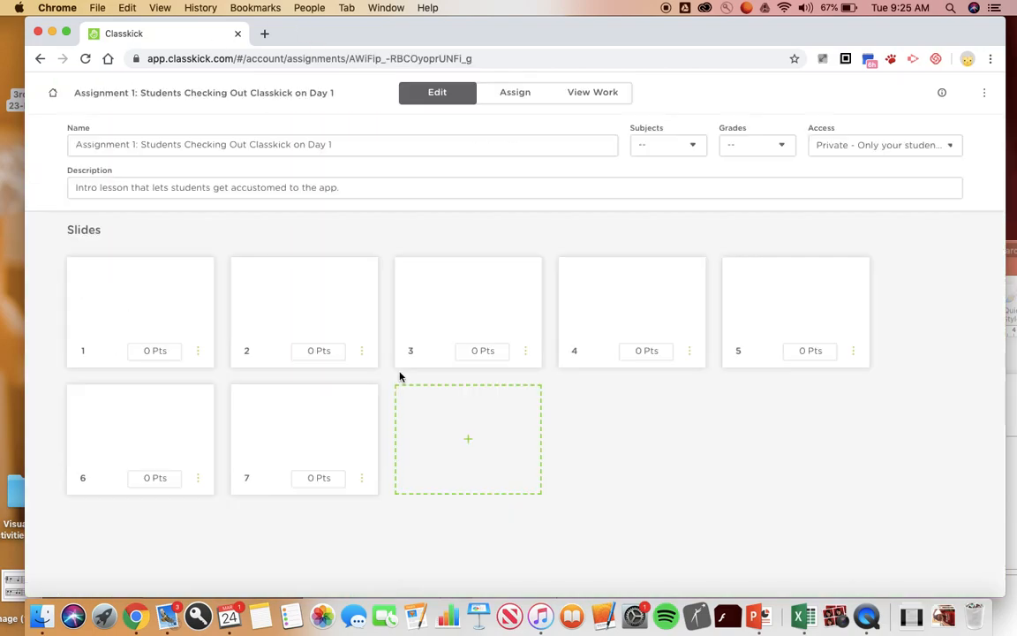
Step: Switch to View Work and scroll through every student's row of slides
left_click(592, 92)
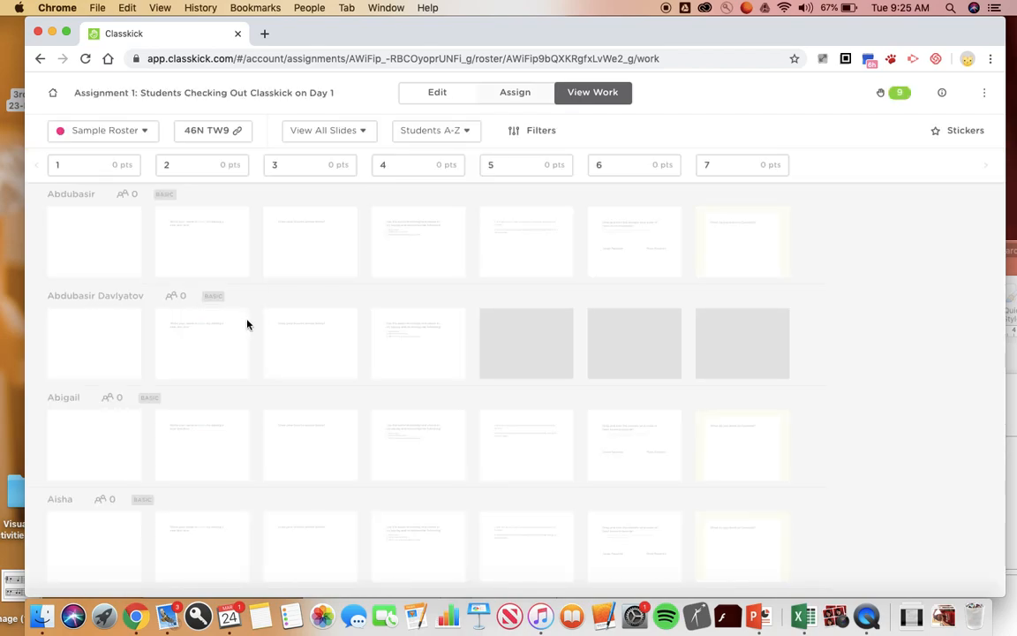
scroll("down", 3)
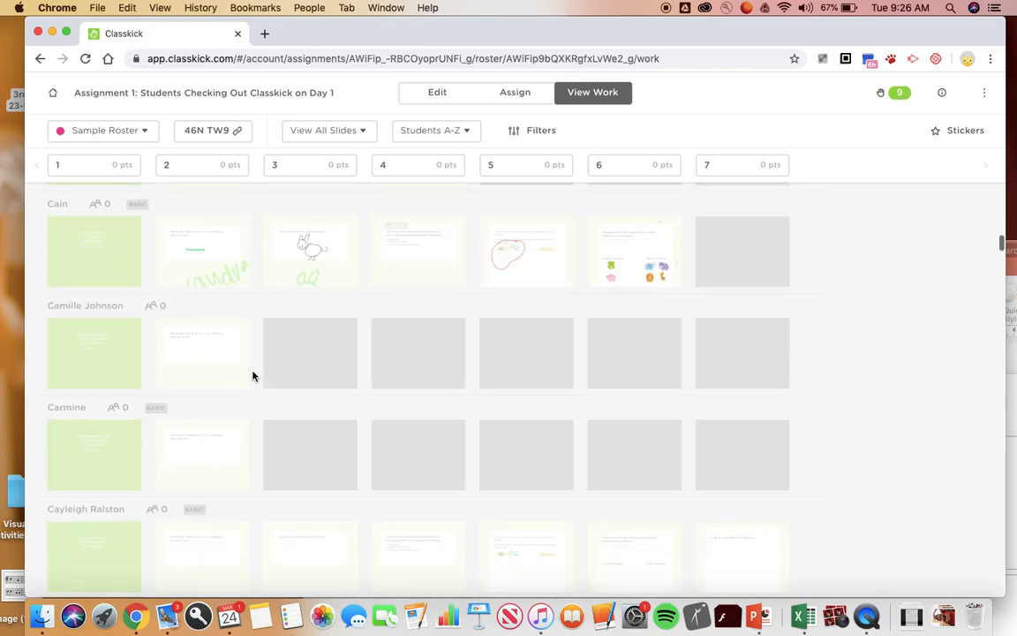
scroll("down", 3)
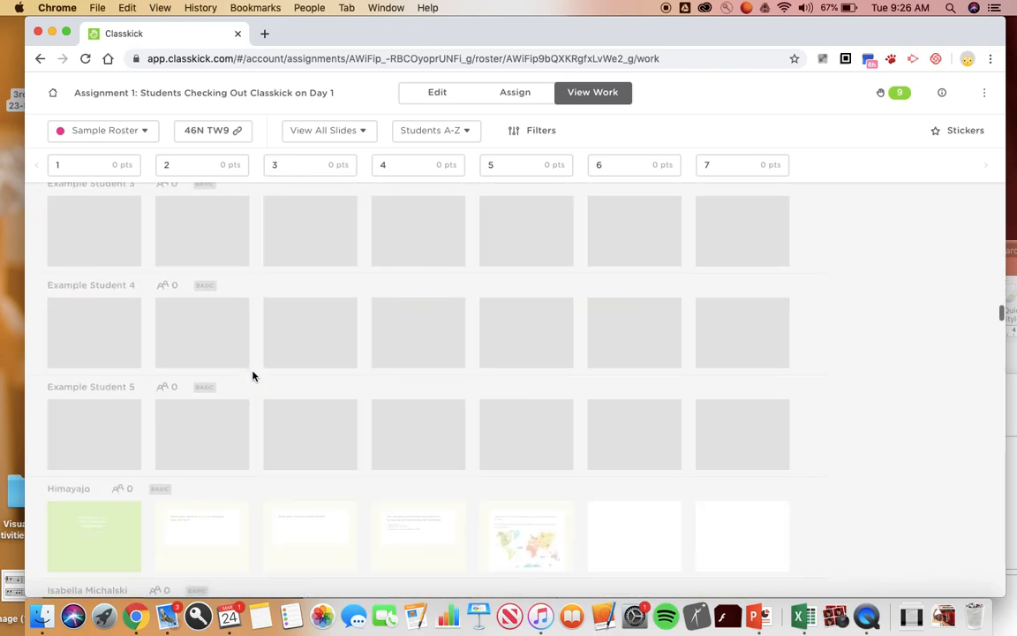
scroll("down", 3)
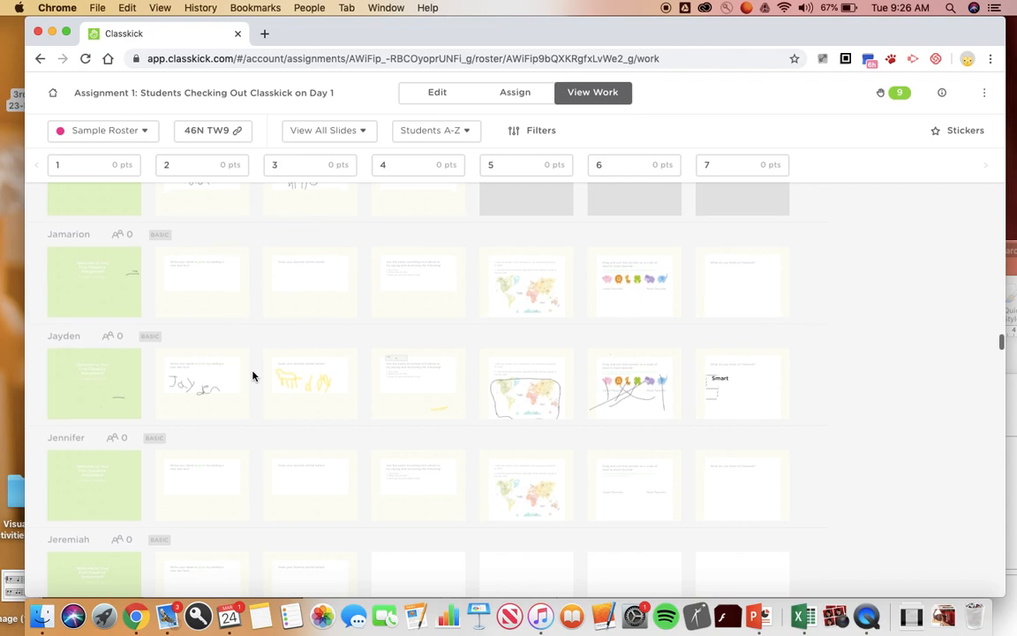
scroll("down", 3)
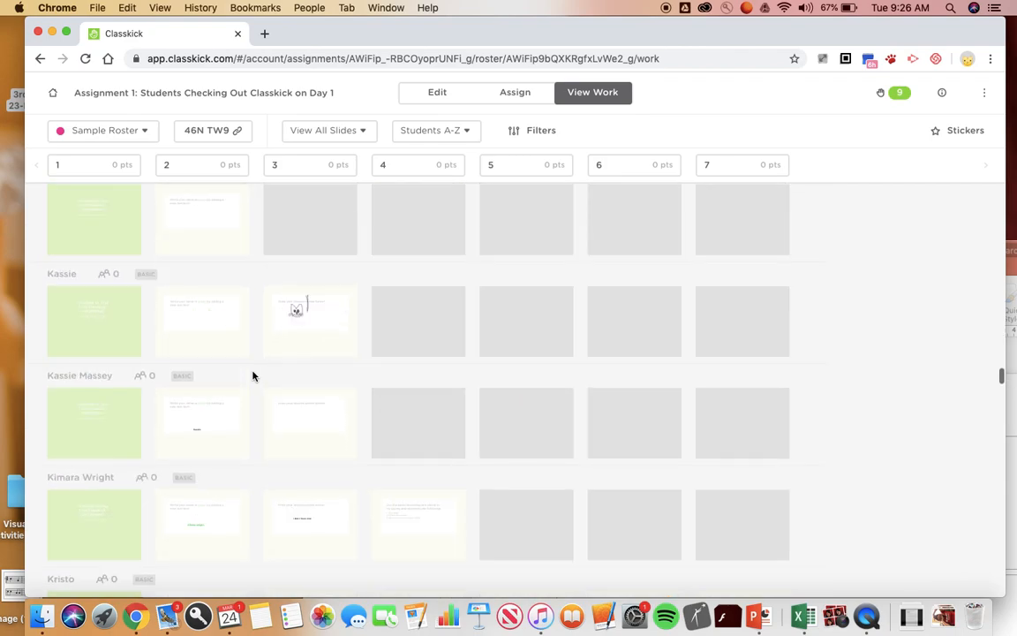
scroll("down", 3)
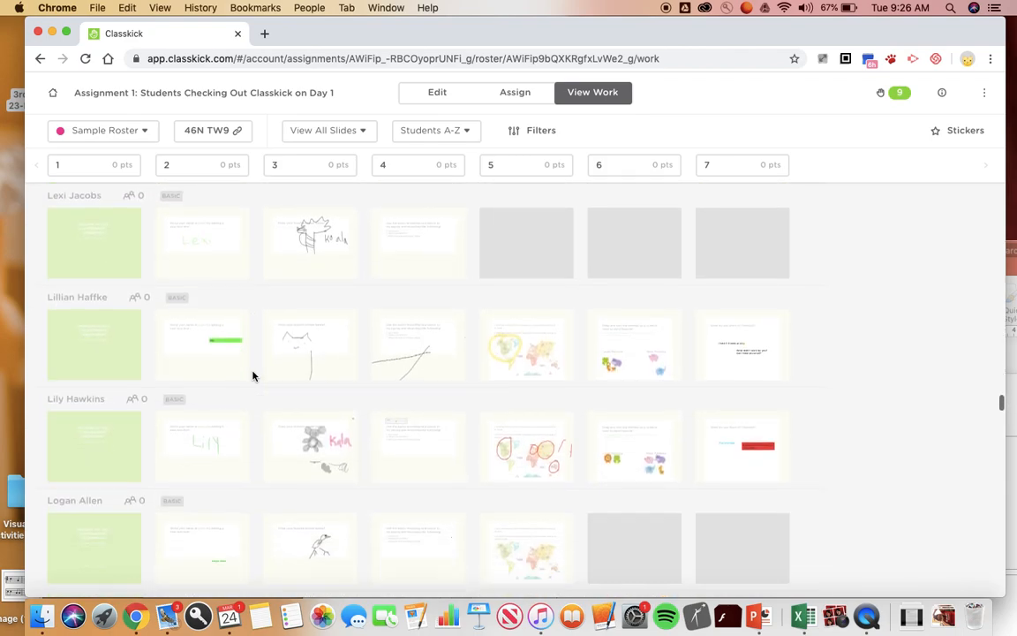
scroll("down", 3)
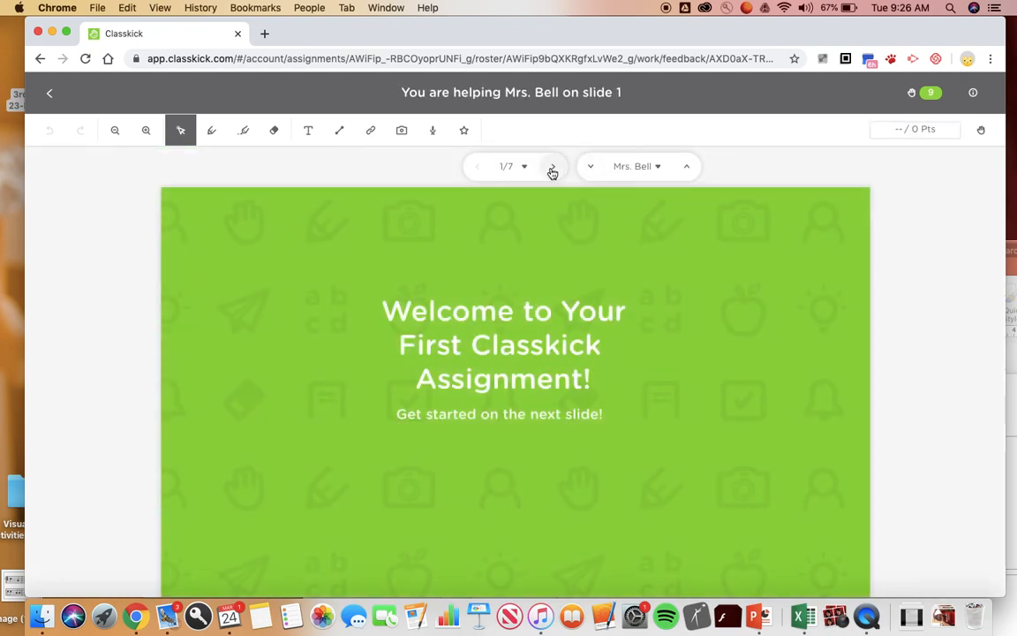
Step: Advance to Mrs. Bell's slide 3 and add the text 'Woah...that cat looks weird!'
left_click(552, 166)
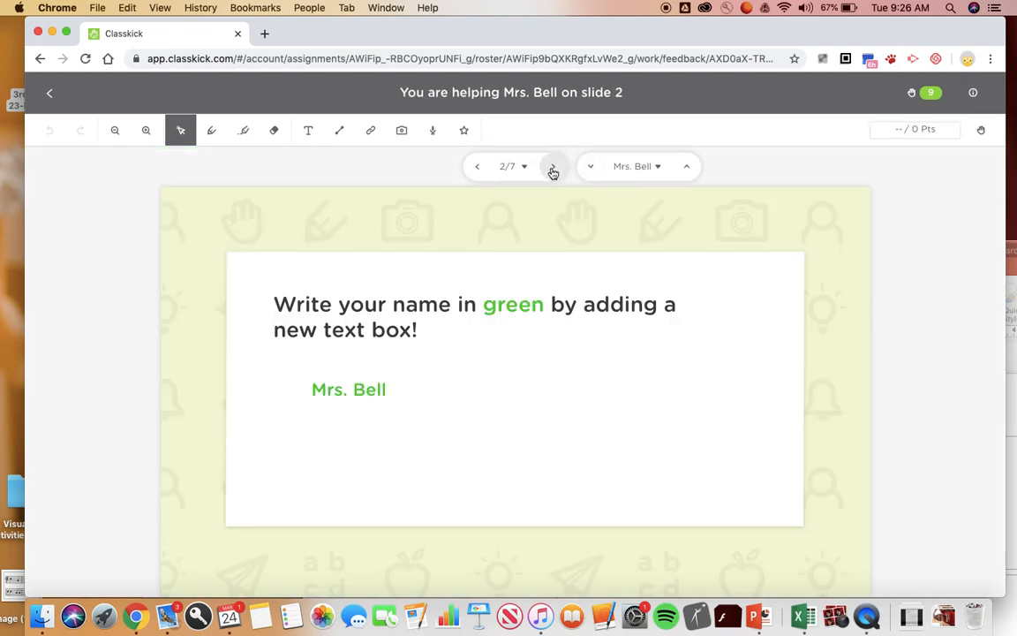
left_click(553, 166)
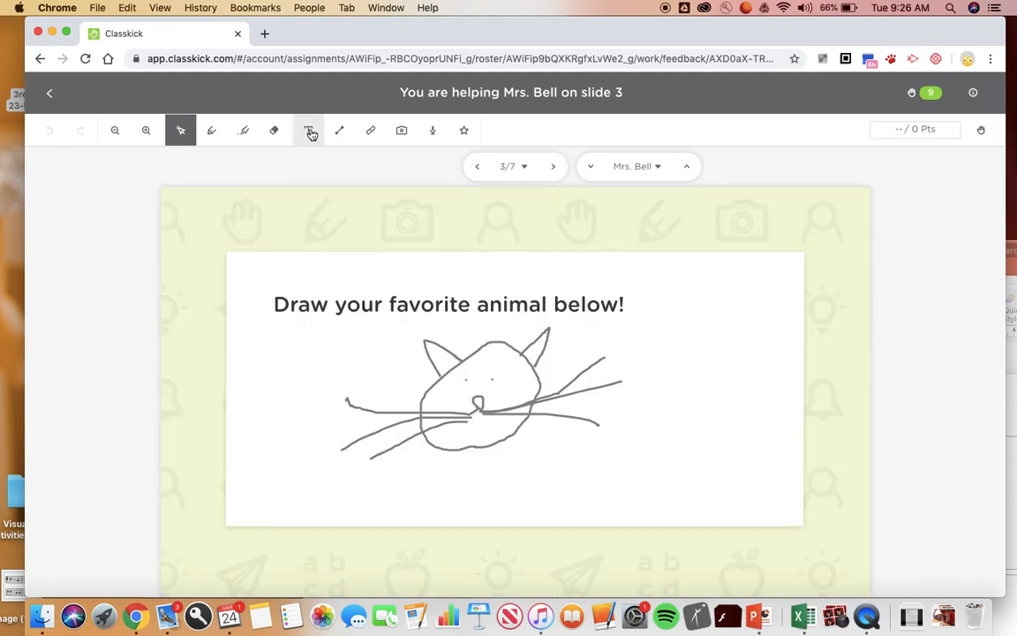
left_click(307, 130)
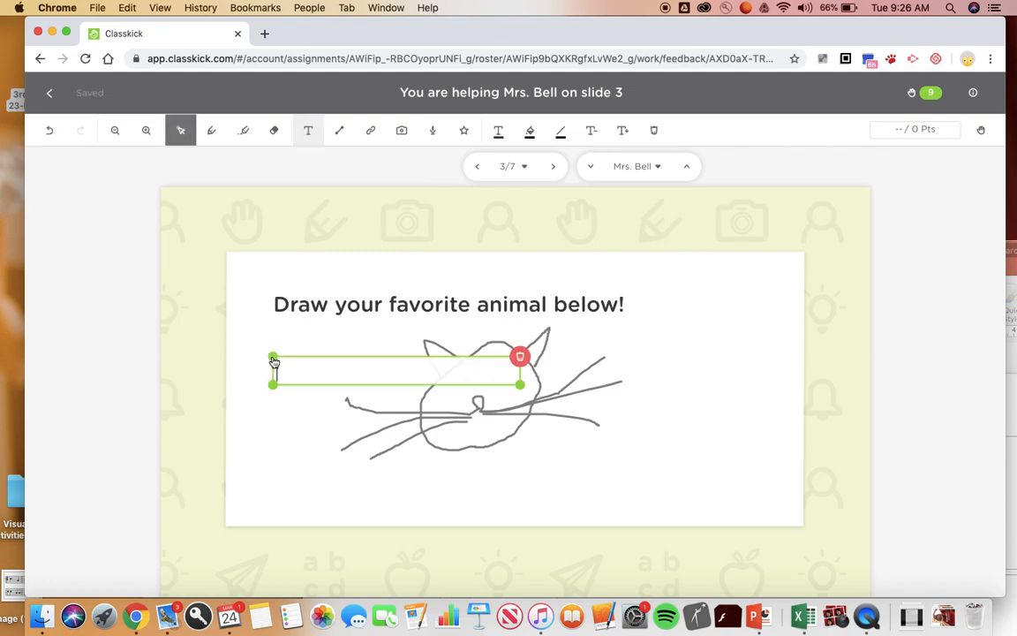
type("Woah...that")
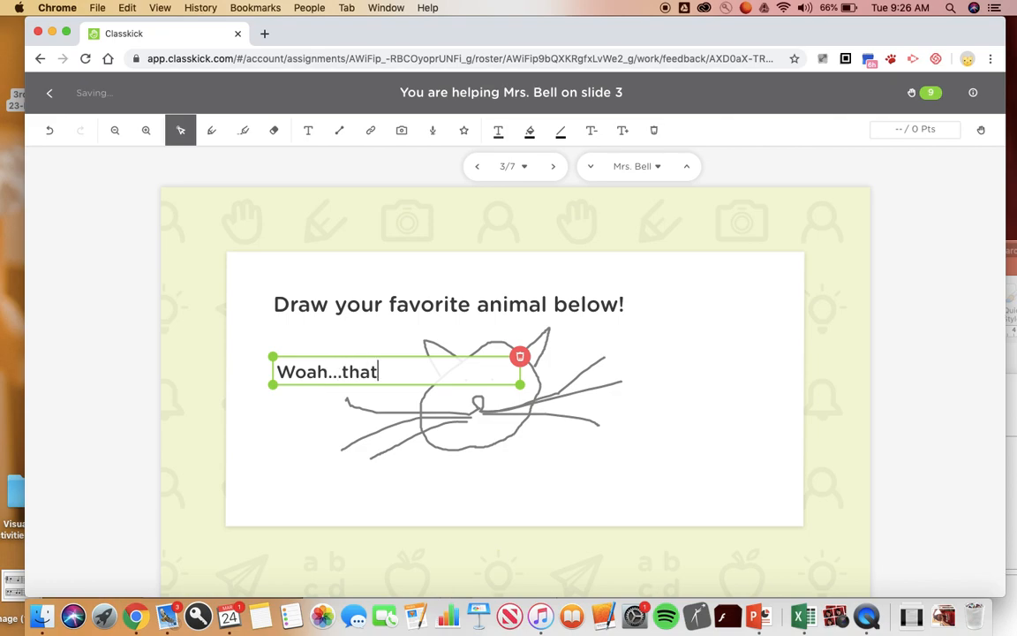
type("cat looks w")
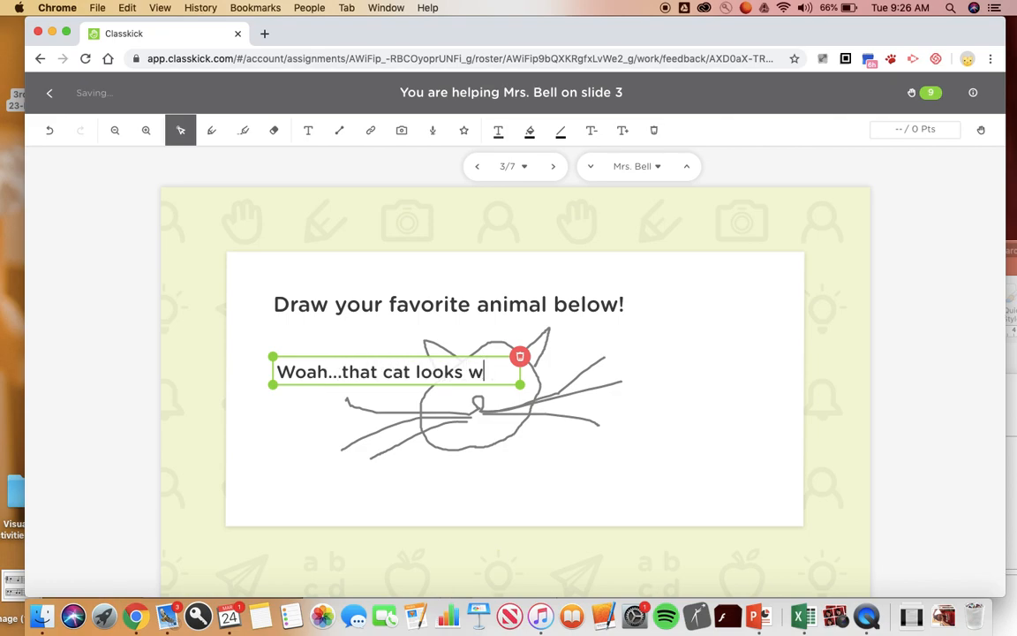
type("eird!")
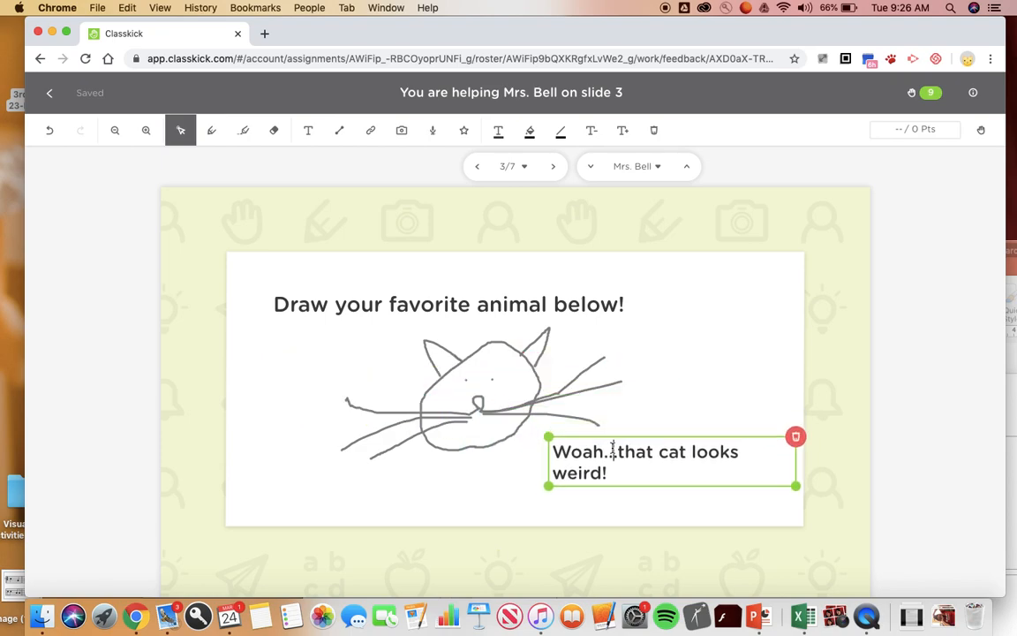
left_click(530, 198)
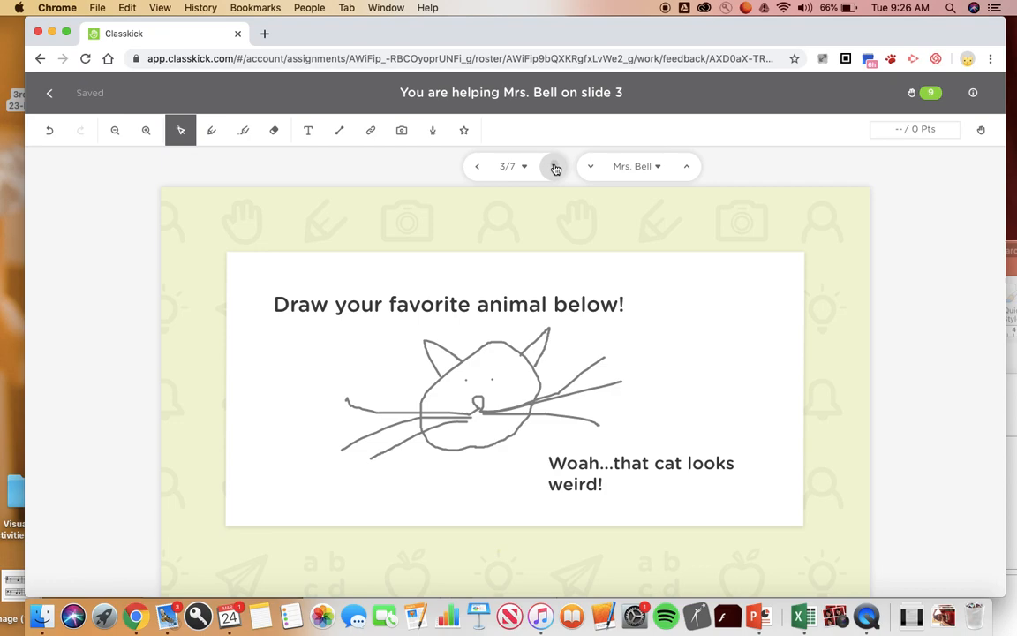
Step: Page through Mrs. Bell's slides 5 and 6 to her slide 7 answer
left_click(555, 166)
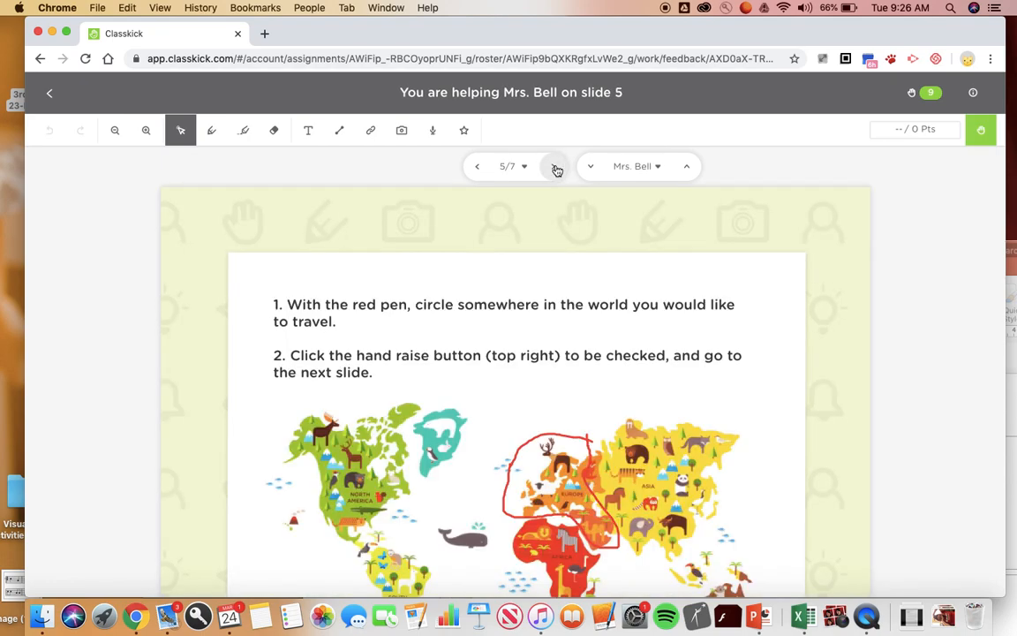
left_click(557, 166)
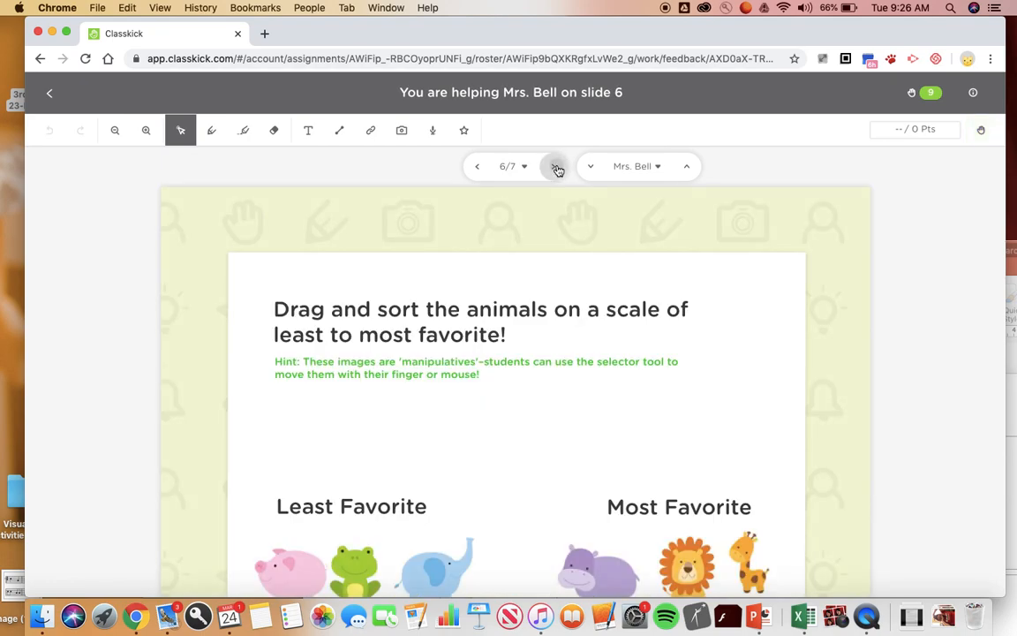
left_click(554, 166)
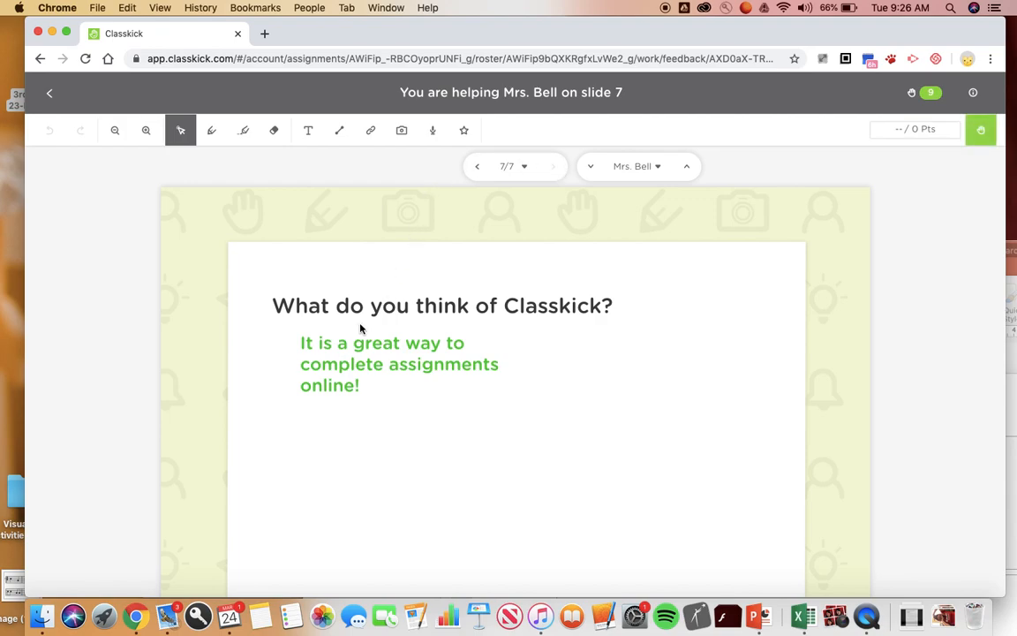
mouse_move(365, 355)
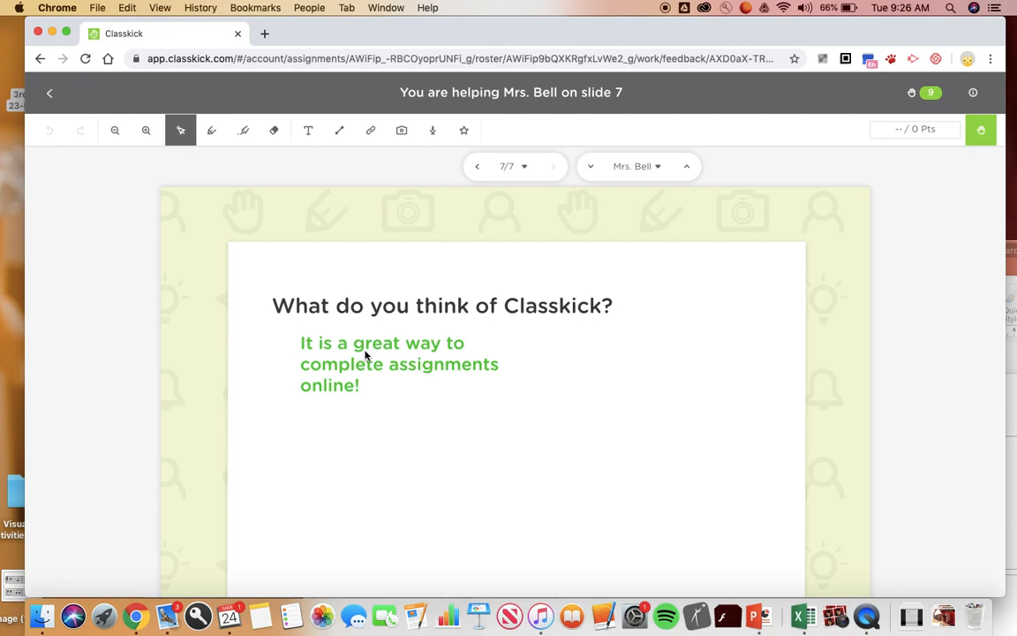
mouse_move(369, 326)
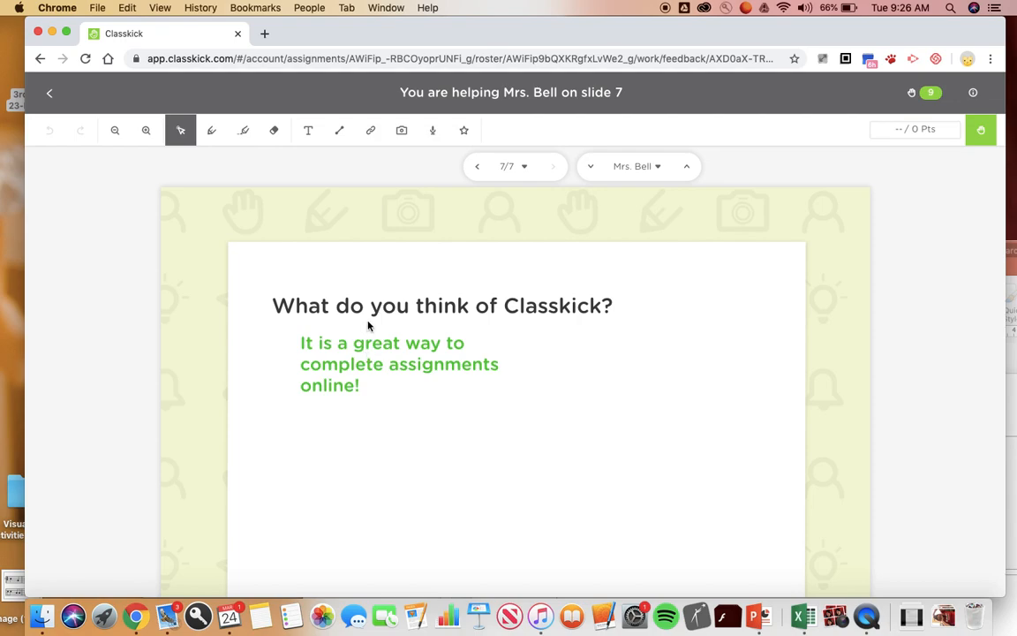
mouse_move(585, 4)
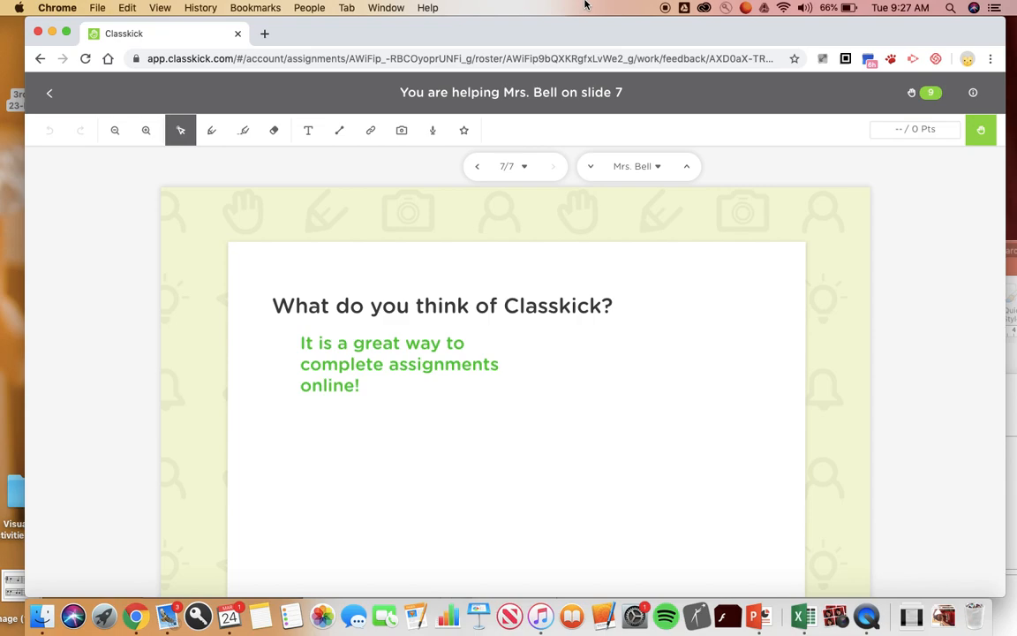
mouse_move(670, 7)
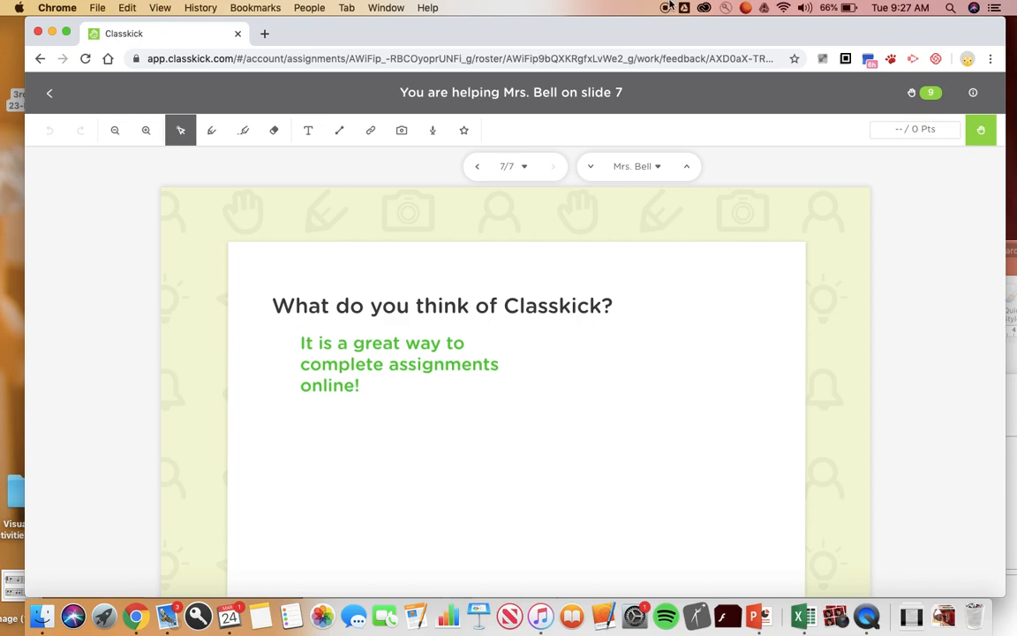